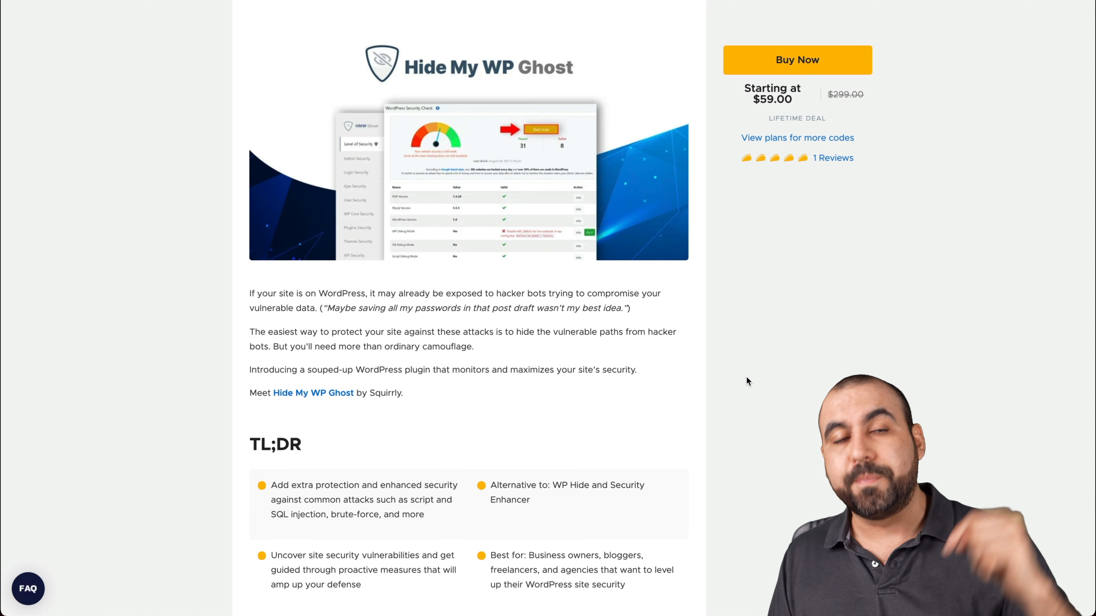
# Step: Scroll through the plugin overview and go to Hide My WP's Change Paths settings
pyautogui.scroll(-3)
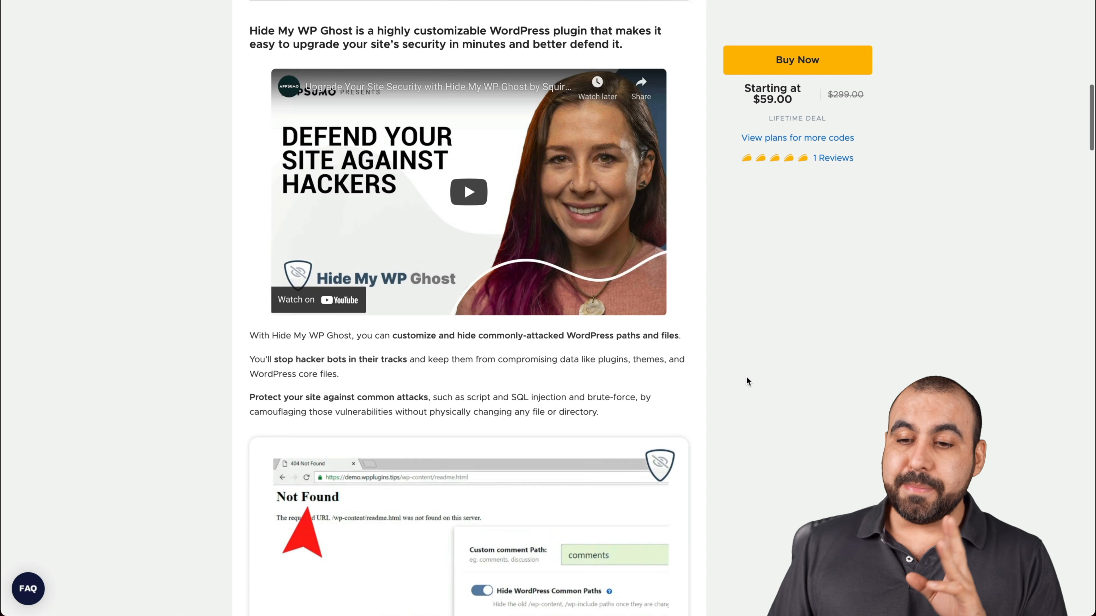
pyautogui.scroll(-3)
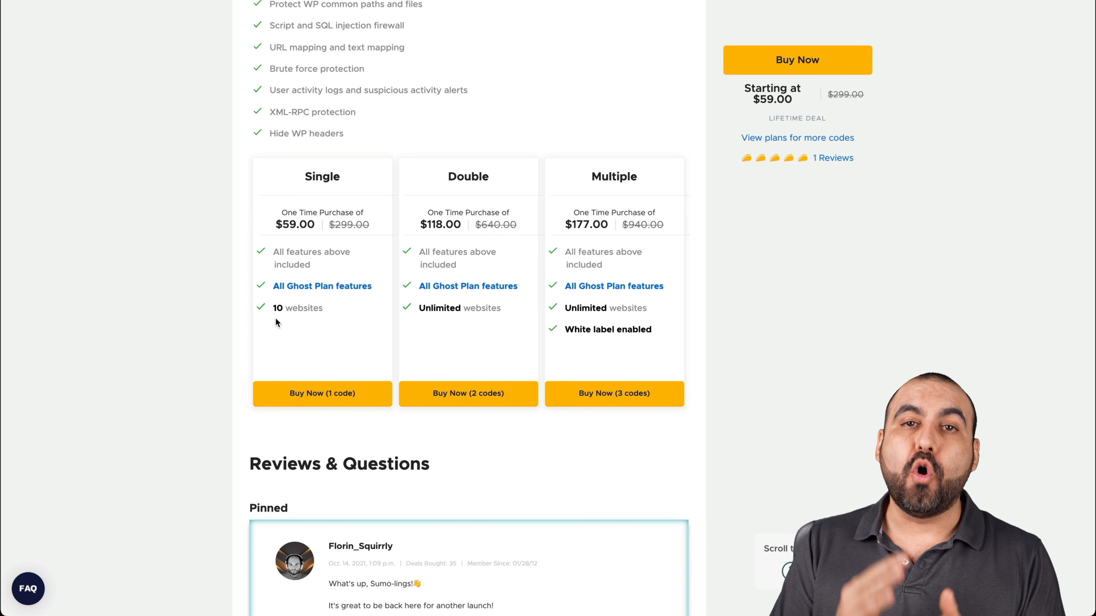
pyautogui.moveTo(281, 318)
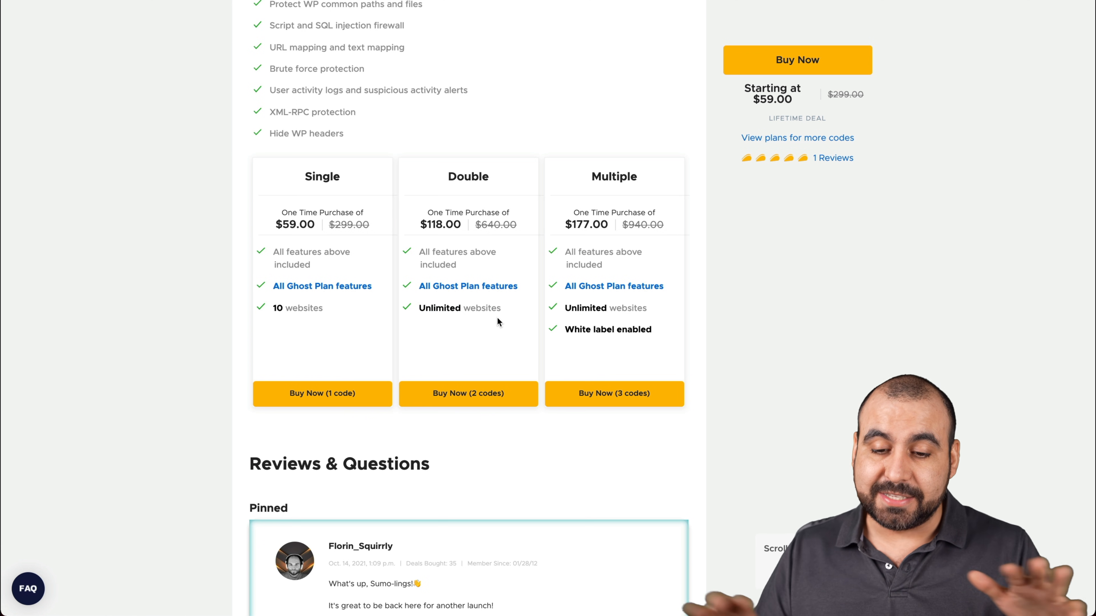
pyautogui.moveTo(594, 328)
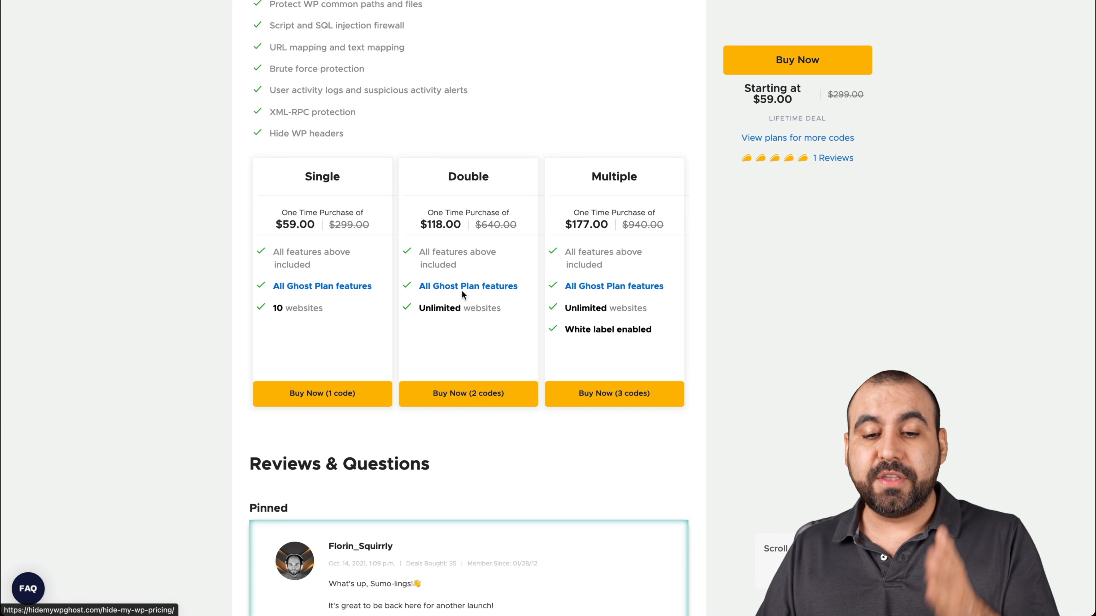
pyautogui.moveTo(563, 236)
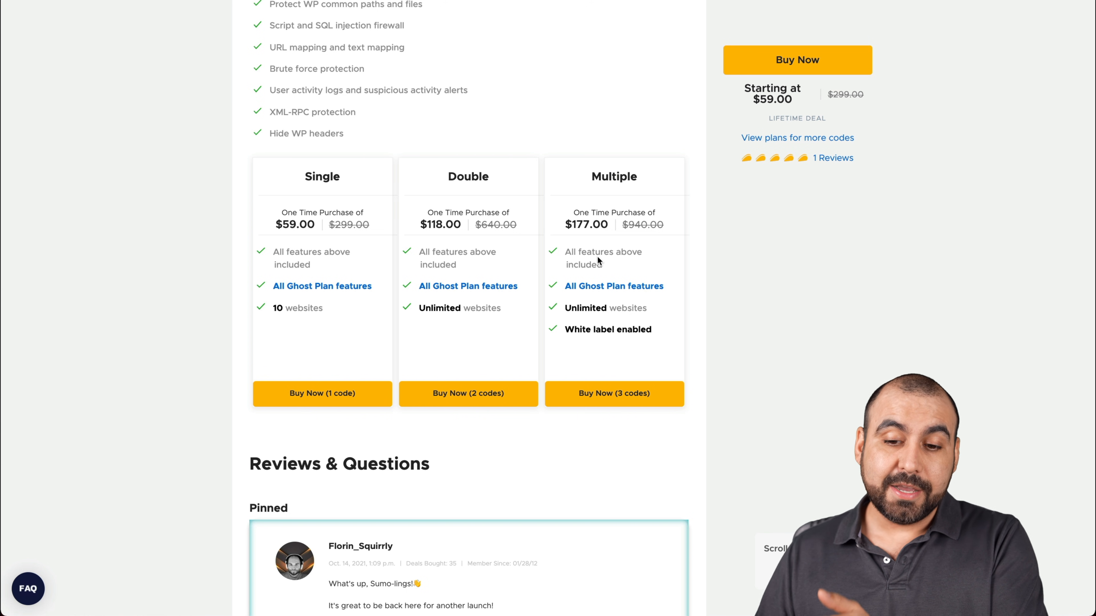
pyautogui.moveTo(468, 191)
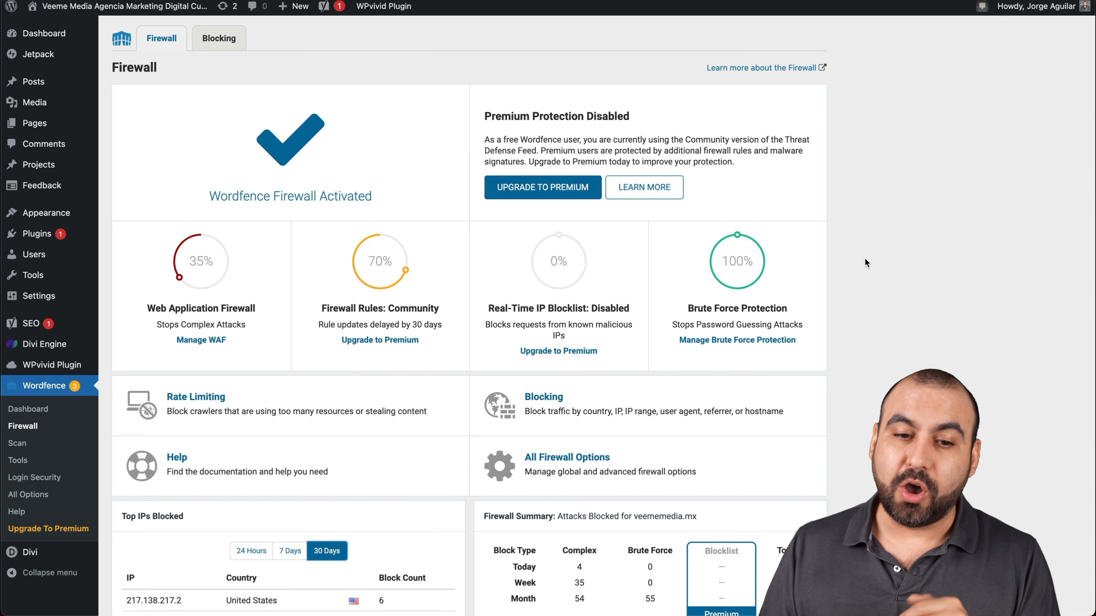
pyautogui.scroll(-3)
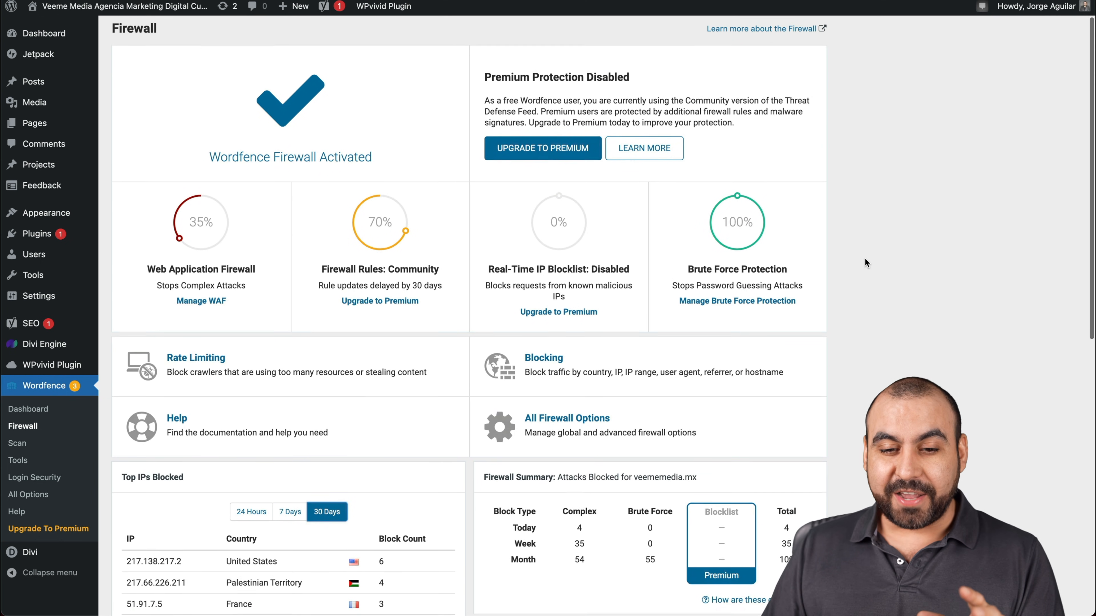
pyautogui.scroll(-3)
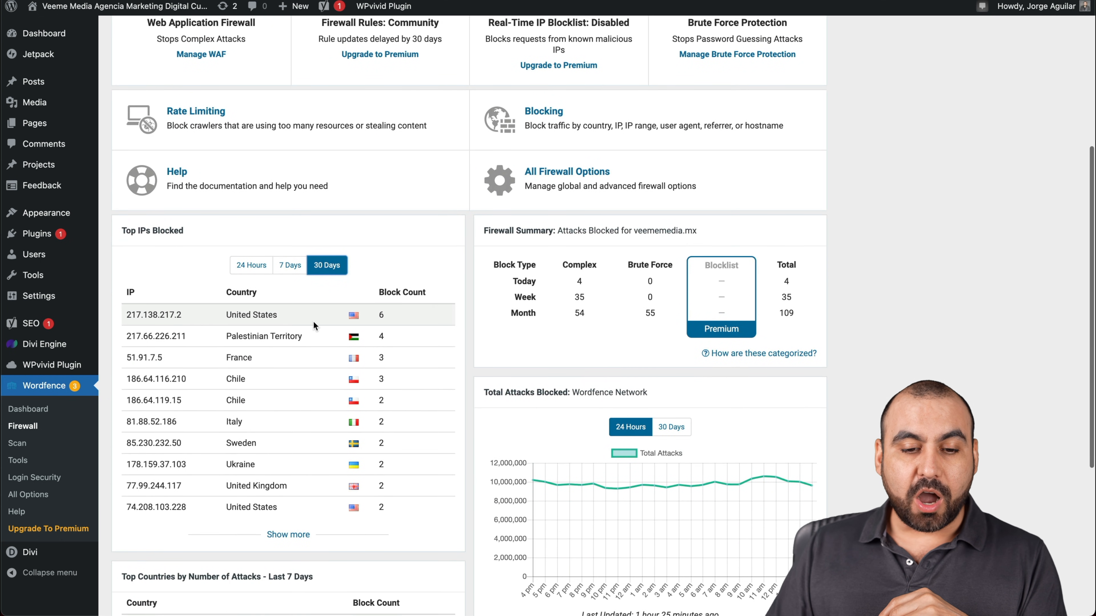
pyautogui.moveTo(238, 357)
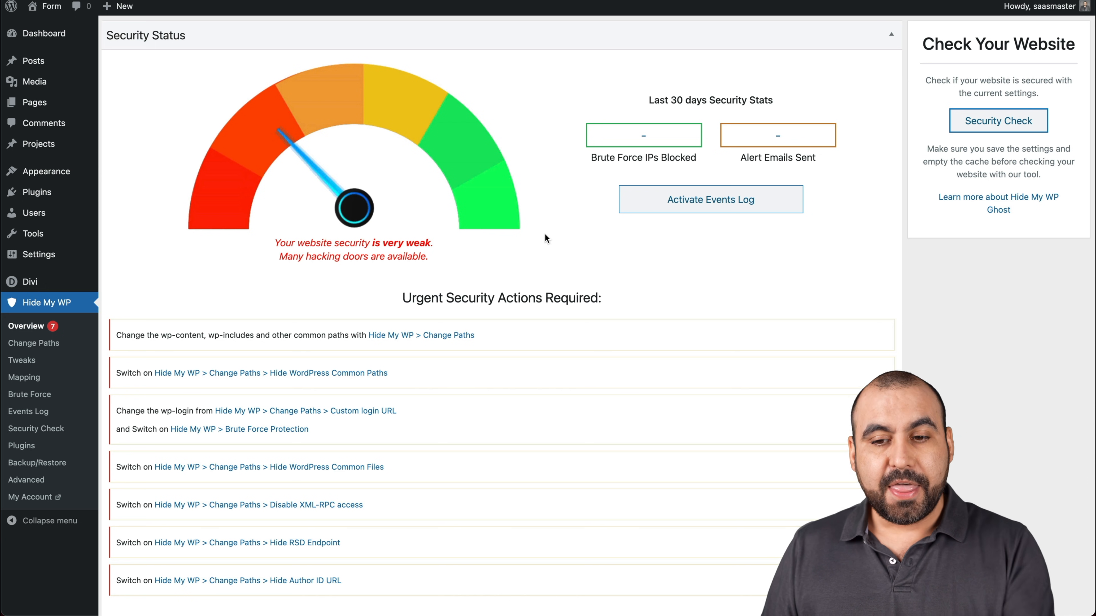
pyautogui.moveTo(435, 248)
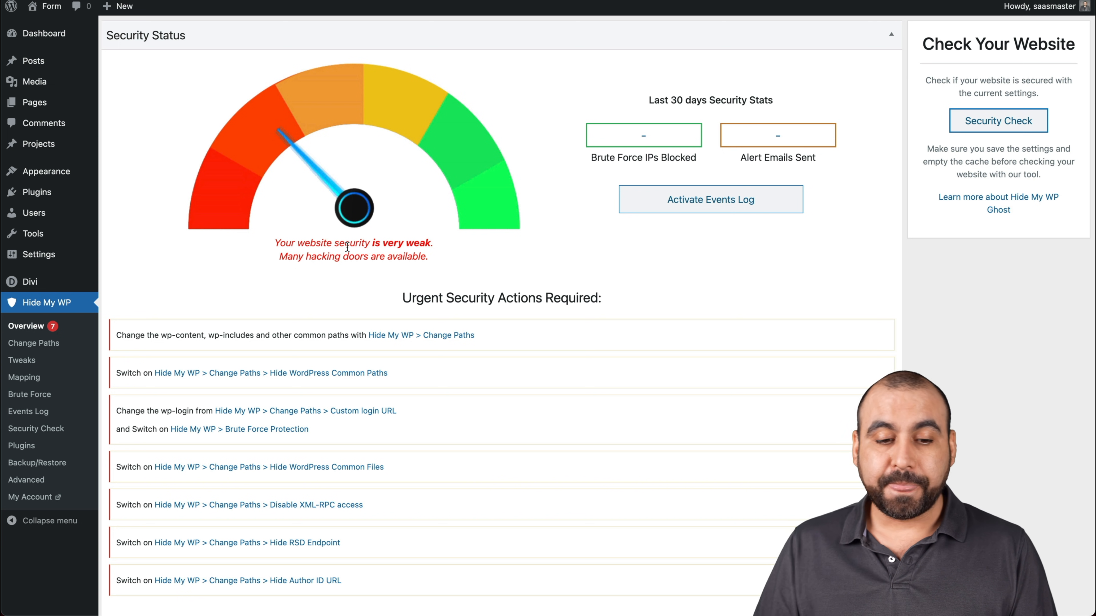
pyautogui.scroll(-3)
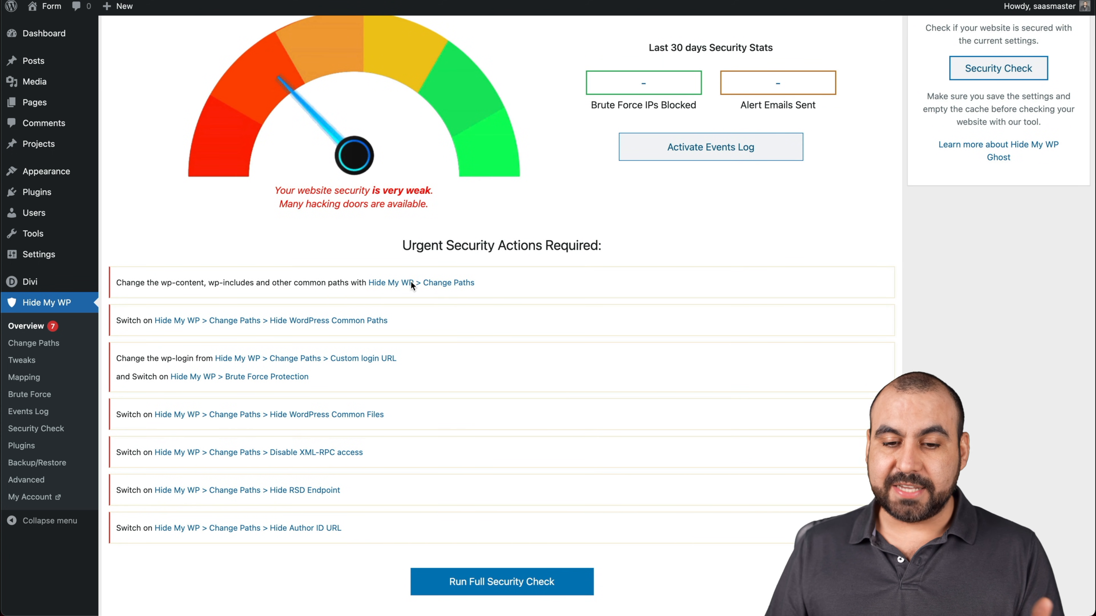
pyautogui.moveTo(525, 336)
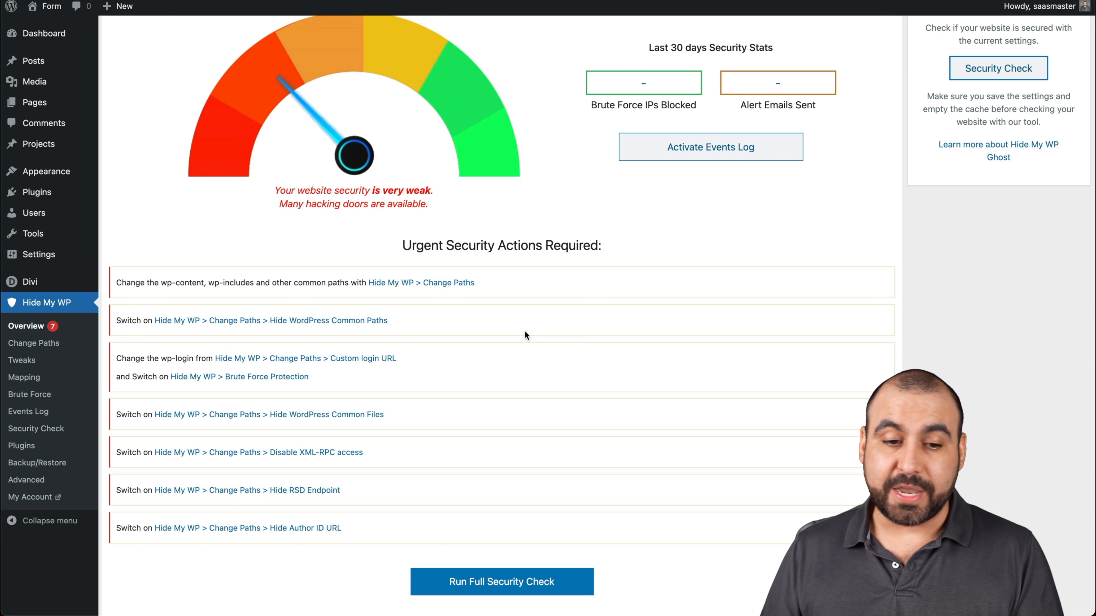
pyautogui.scroll(-3)
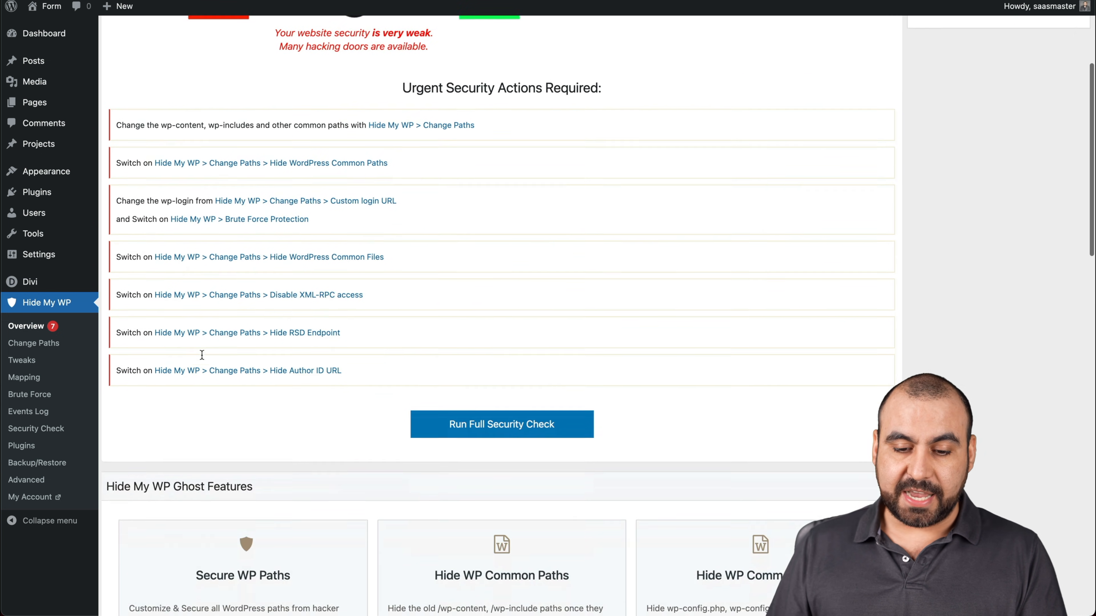
pyautogui.scroll(-3)
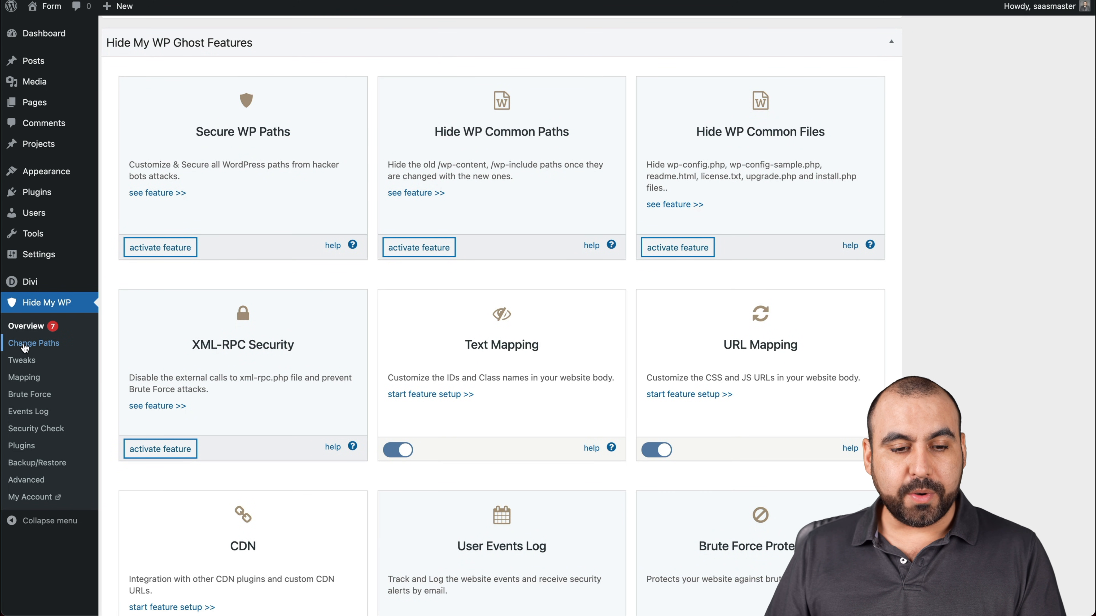
pyautogui.click(34, 343)
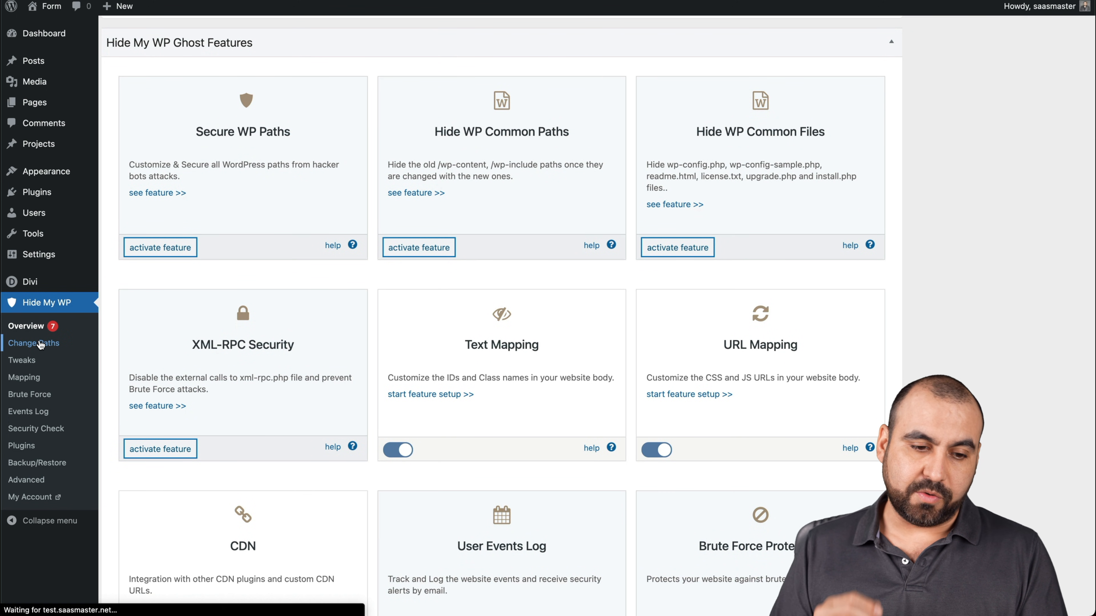
pyautogui.click(35, 343)
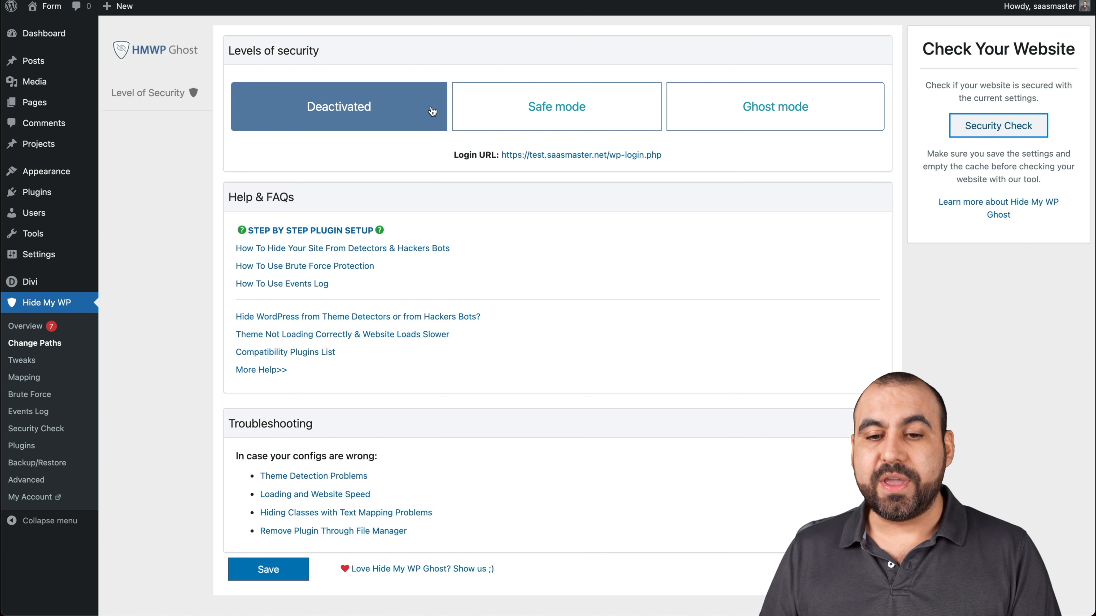
# Step: Choose the Safe mode security level, continue past the popup and preview the Ghost mode paths
pyautogui.click(555, 106)
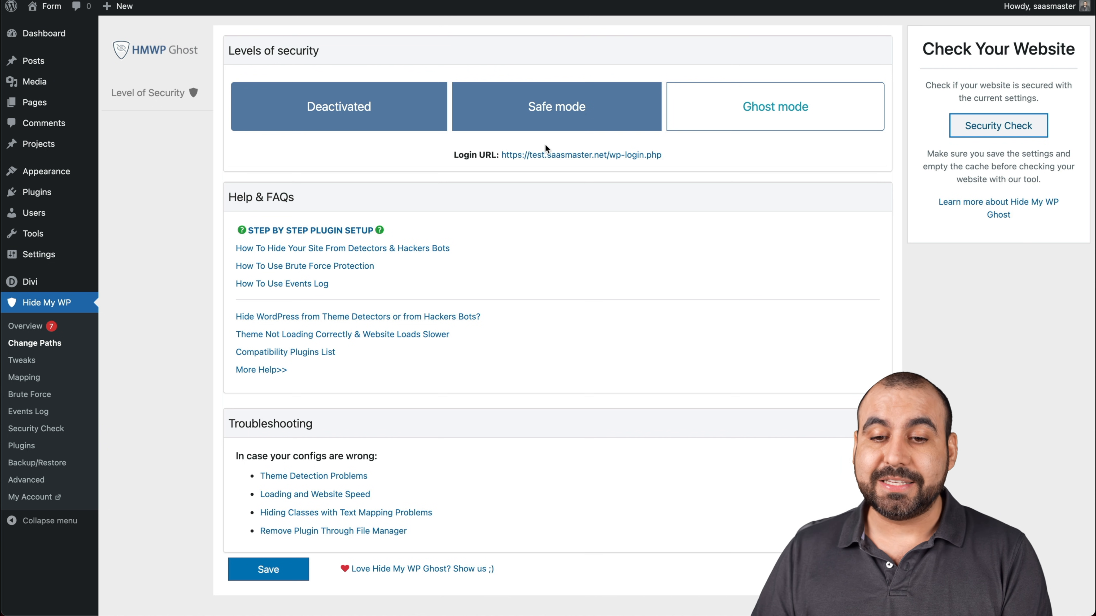
pyautogui.click(338, 106)
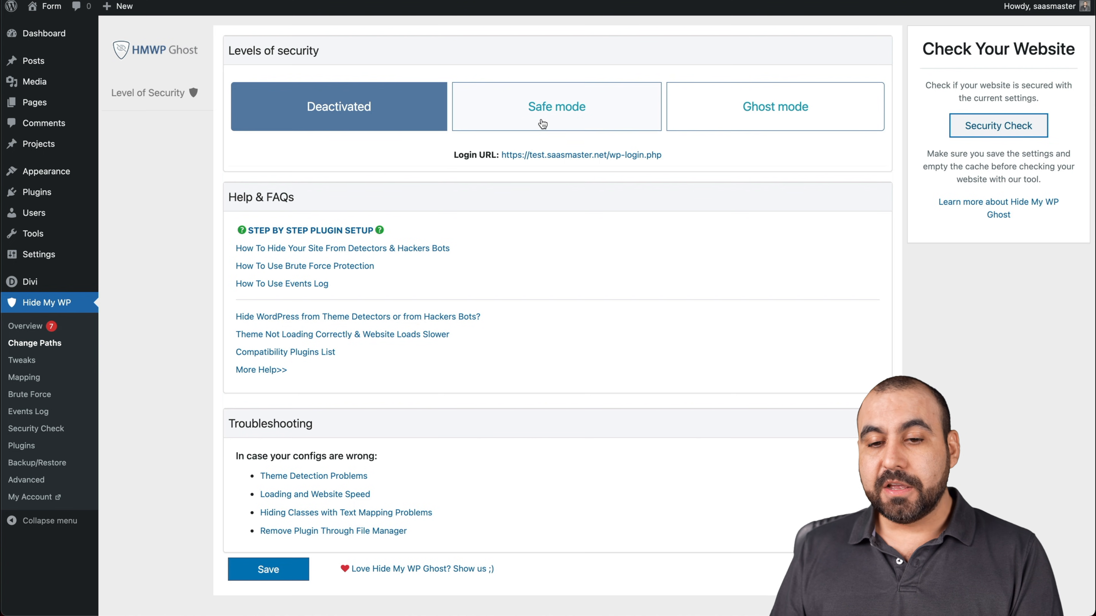
pyautogui.click(555, 106)
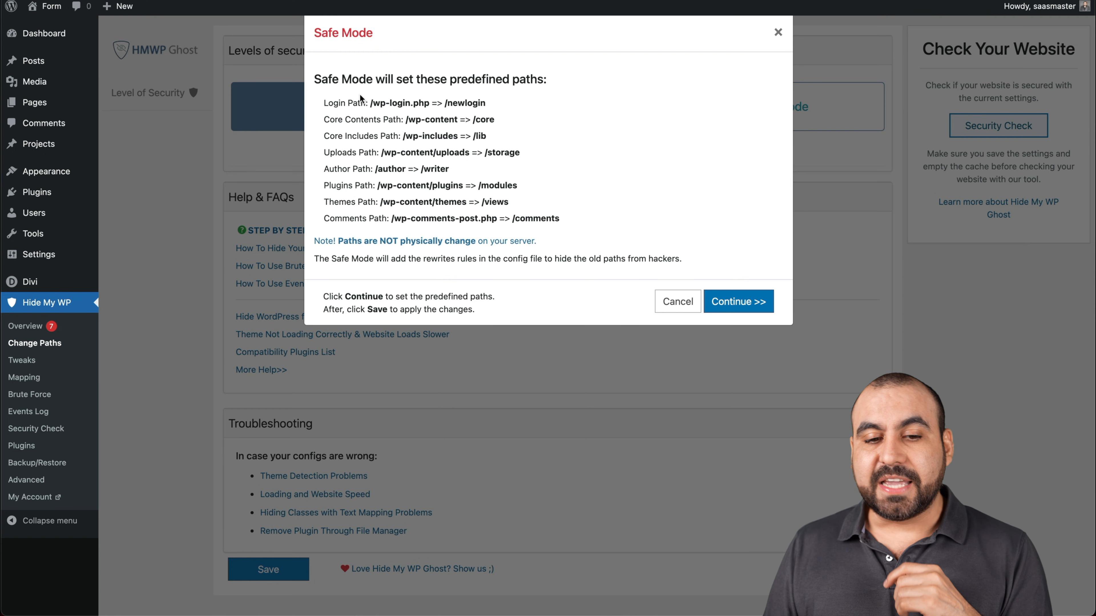
pyautogui.moveTo(360, 102); pyautogui.dragTo(577, 223)
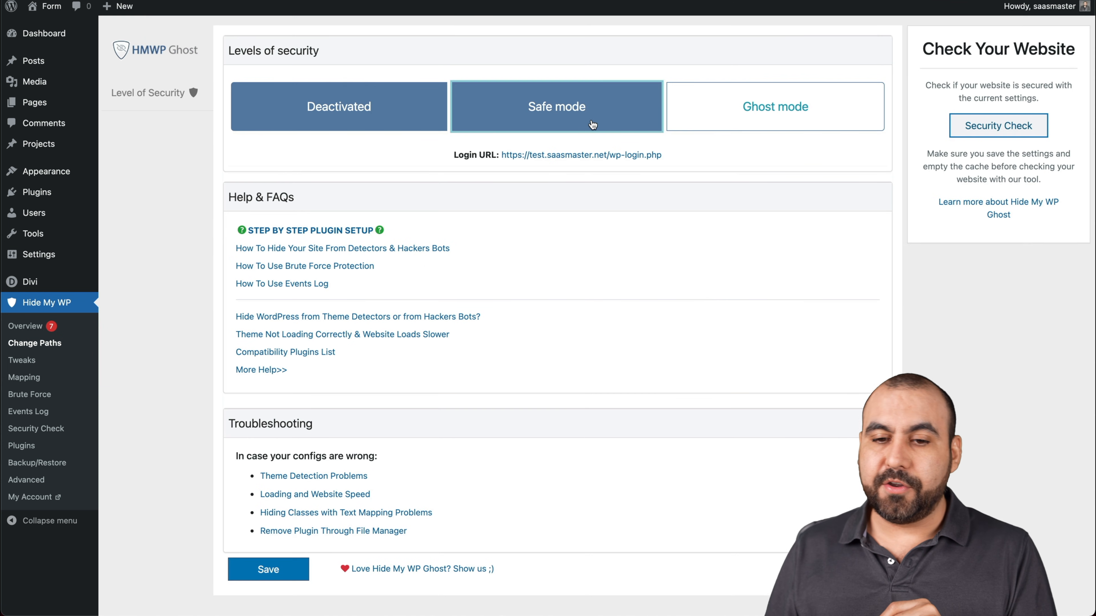
pyautogui.click(774, 106)
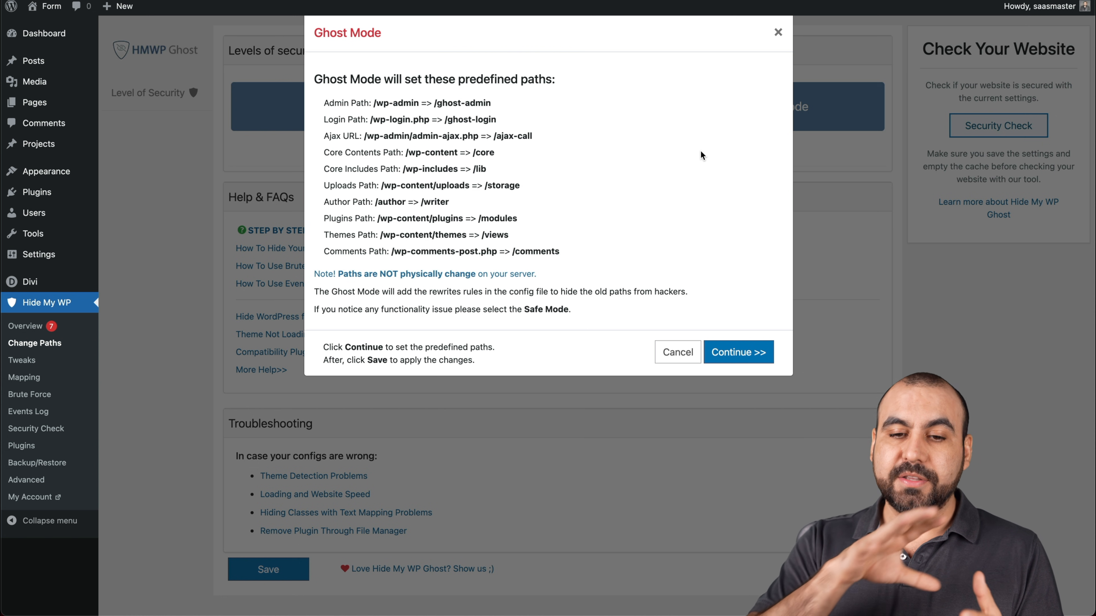
pyautogui.moveTo(430, 114)
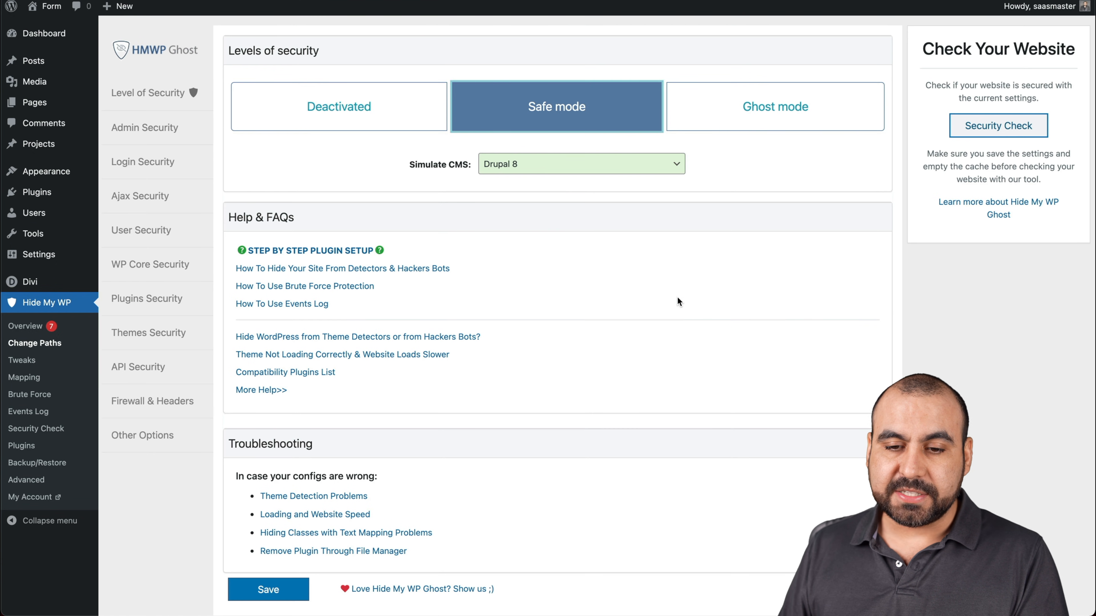
pyautogui.scroll(-3)
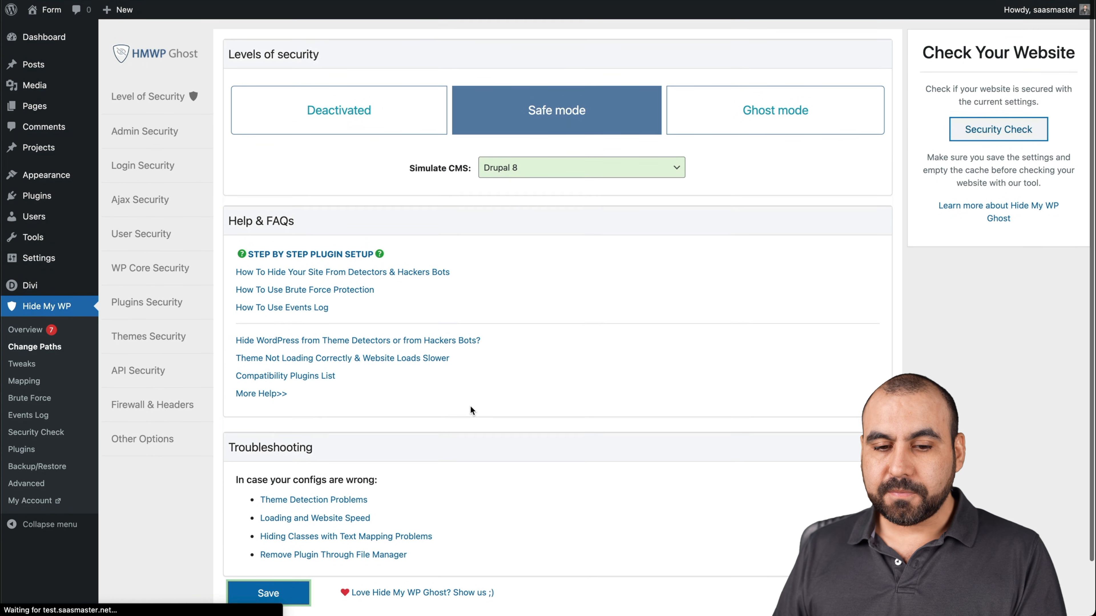
# Step: Save the Safe mode settings and load test.saasmaster.net/newlogin in an incognito window to reach the login form
pyautogui.click(267, 592)
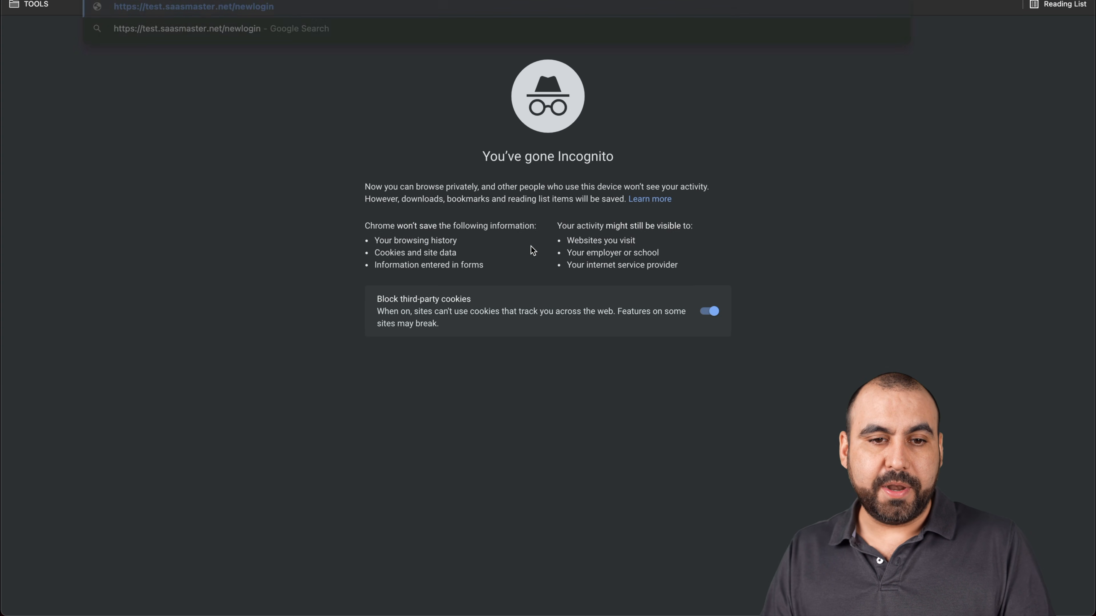
pyautogui.press('Enter')
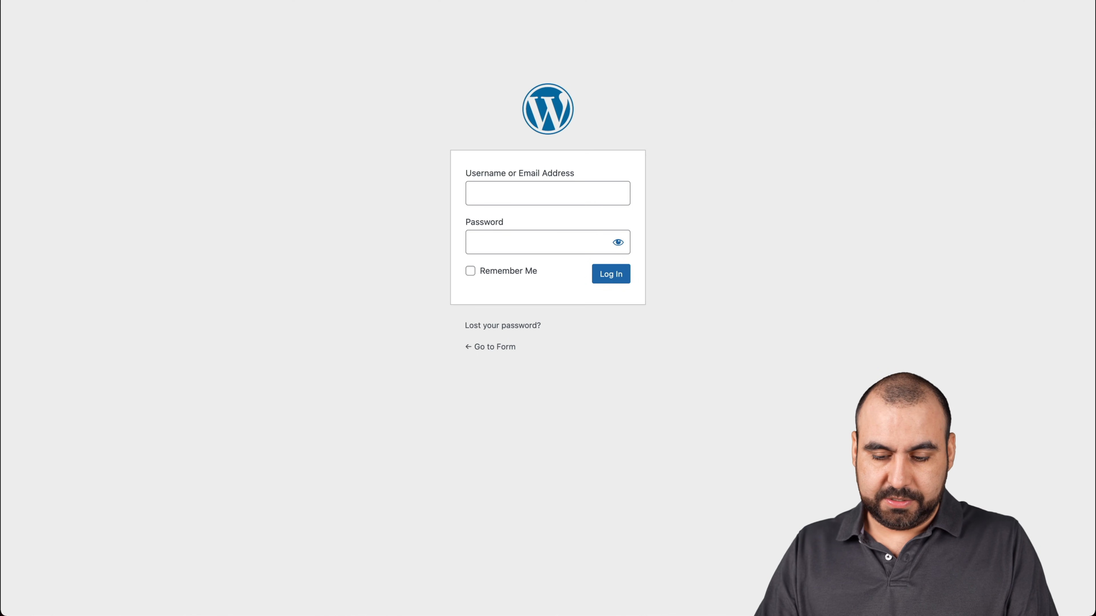
pyautogui.click(547, 193)
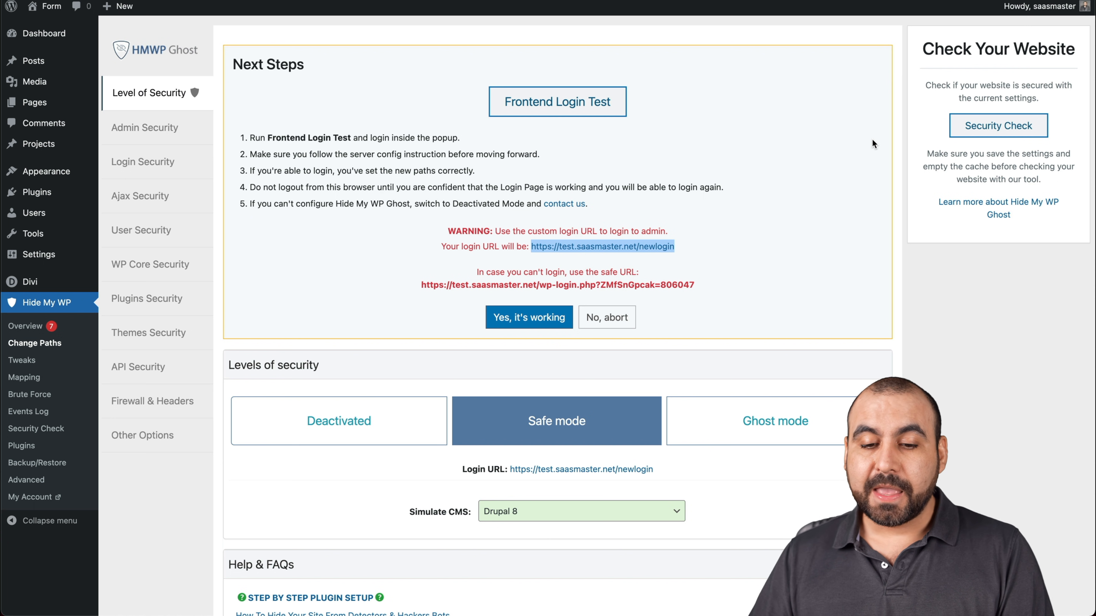
# Step: Simulate Drupal 8 as the CMS, confirm the new login works with 'Yes, it's working' and go to Admin Security
pyautogui.scroll(-3)
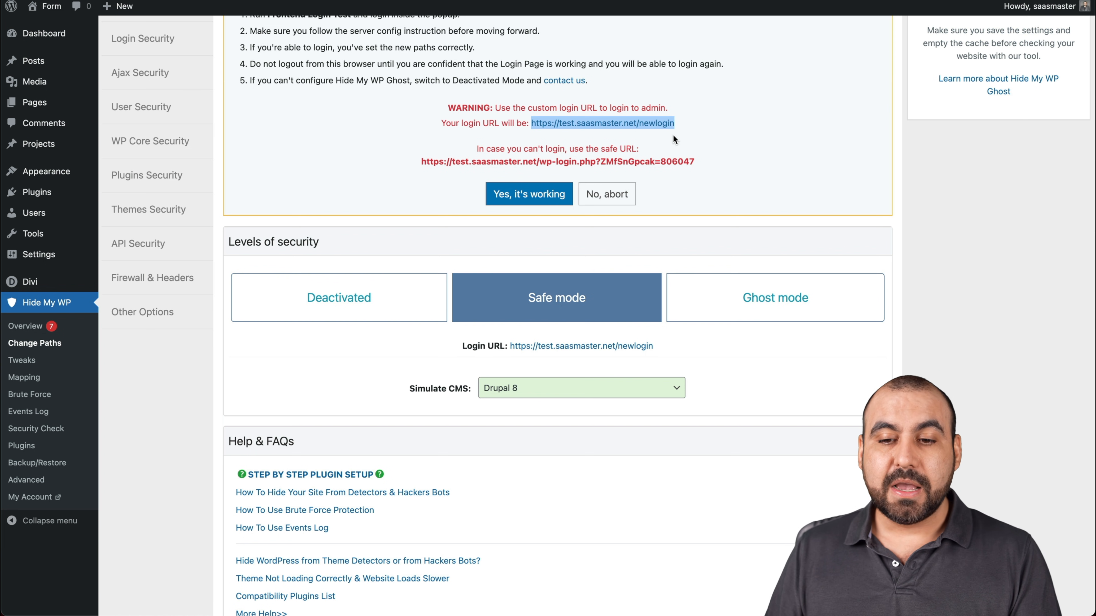
pyautogui.moveTo(664, 141)
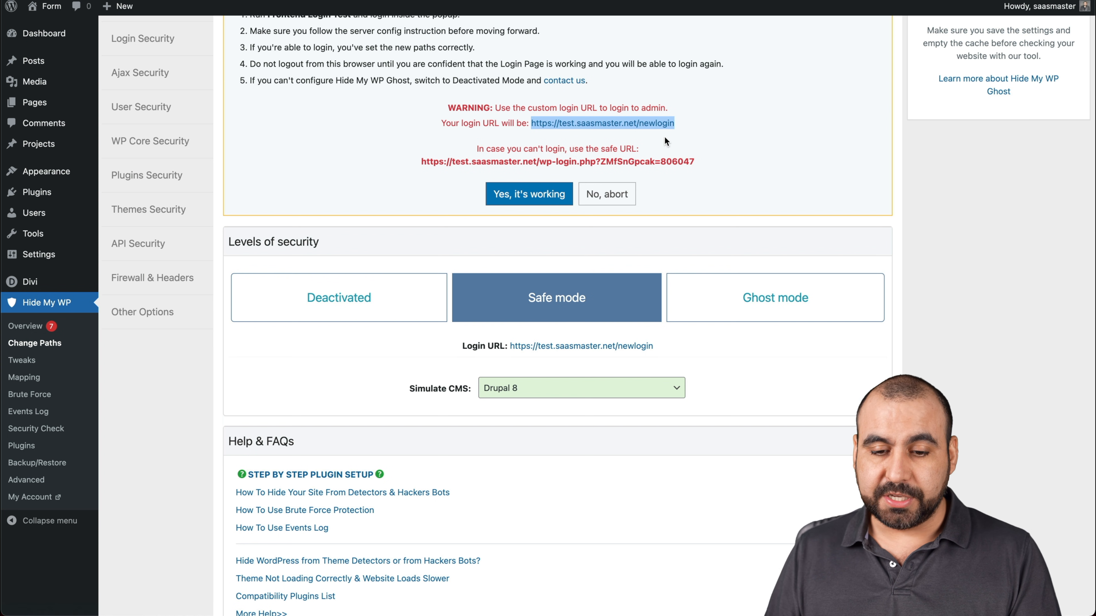
pyautogui.moveTo(708, 165)
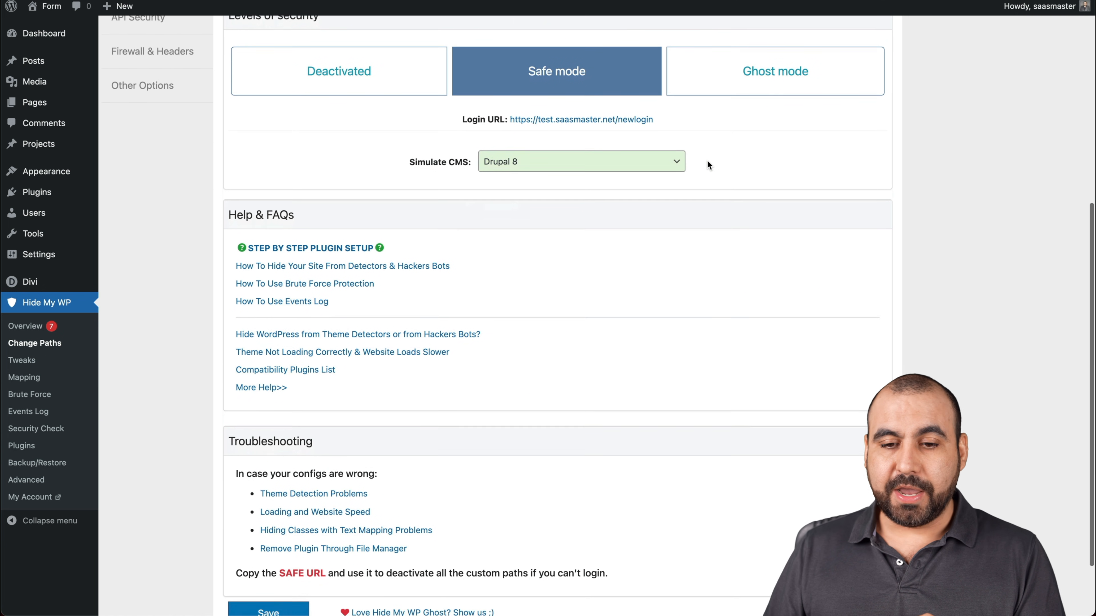
pyautogui.click(579, 161)
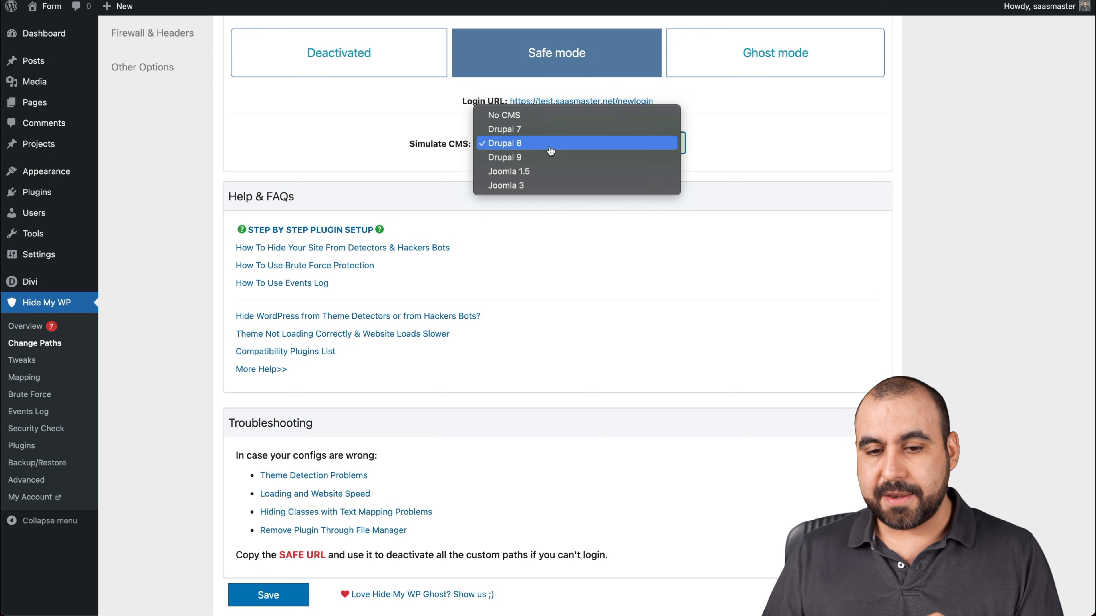
pyautogui.click(503, 143)
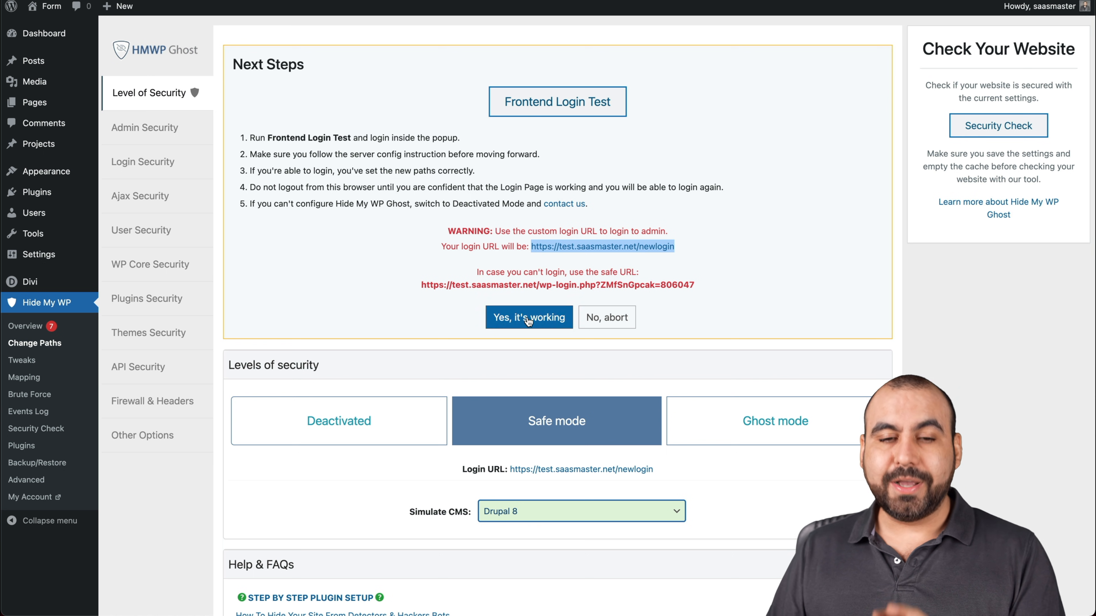
pyautogui.click(528, 317)
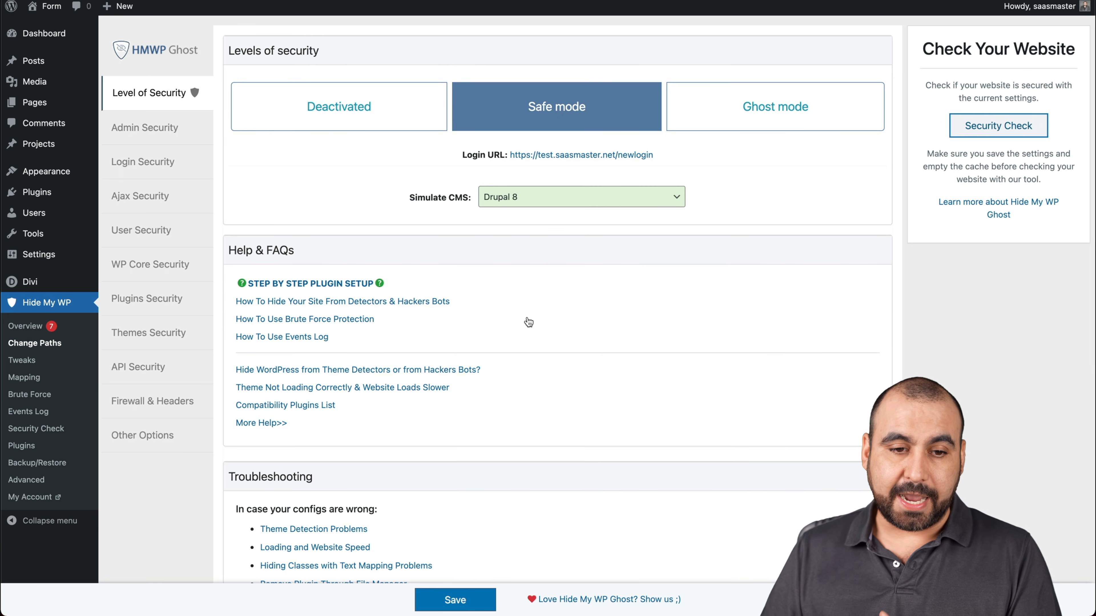
pyautogui.click(145, 127)
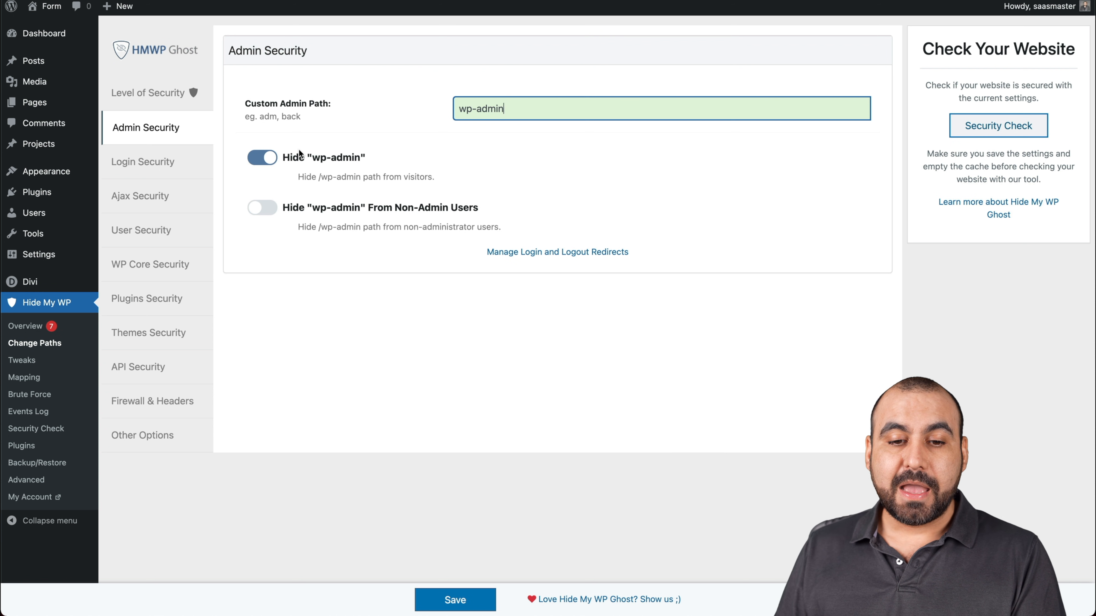
pyautogui.moveTo(294, 219)
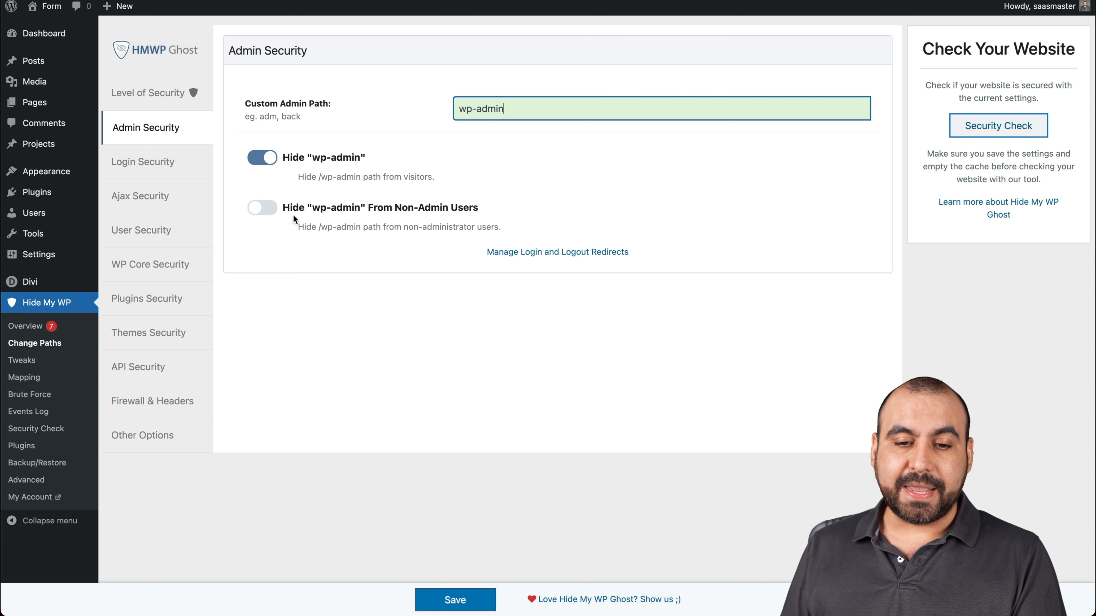
pyautogui.moveTo(436, 222)
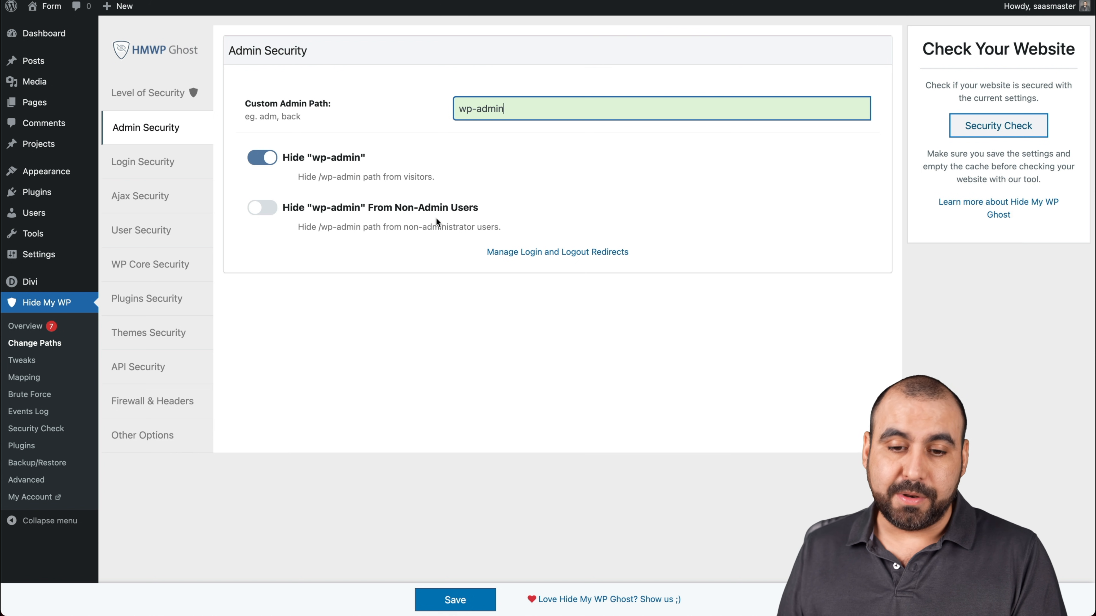
# Step: Enable hiding wp-admin from non-admin users and save the Admin Security settings
pyautogui.click(262, 208)
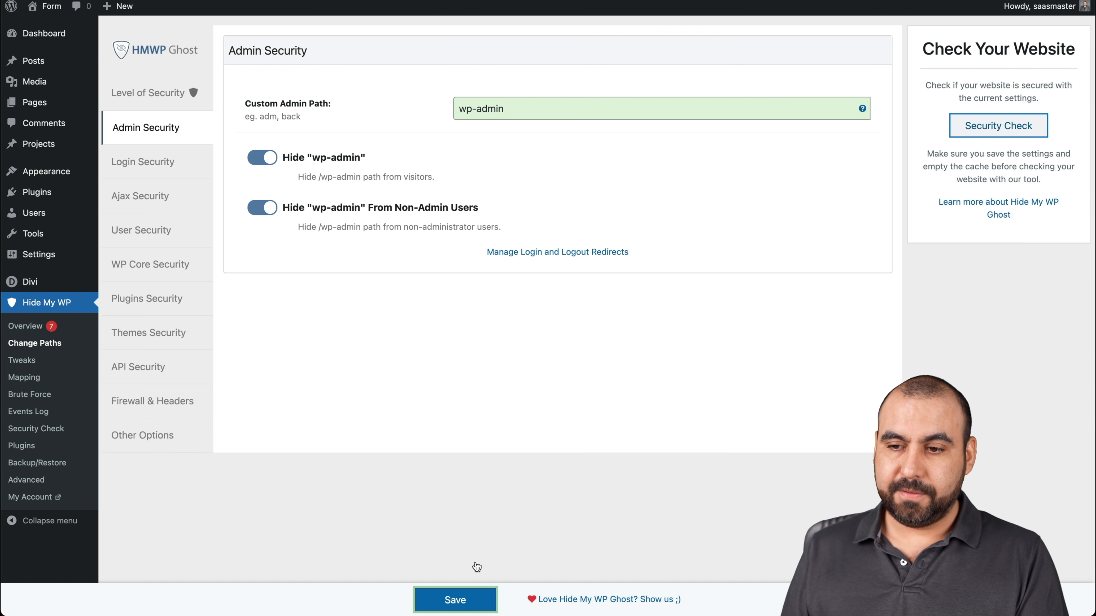
pyautogui.click(455, 600)
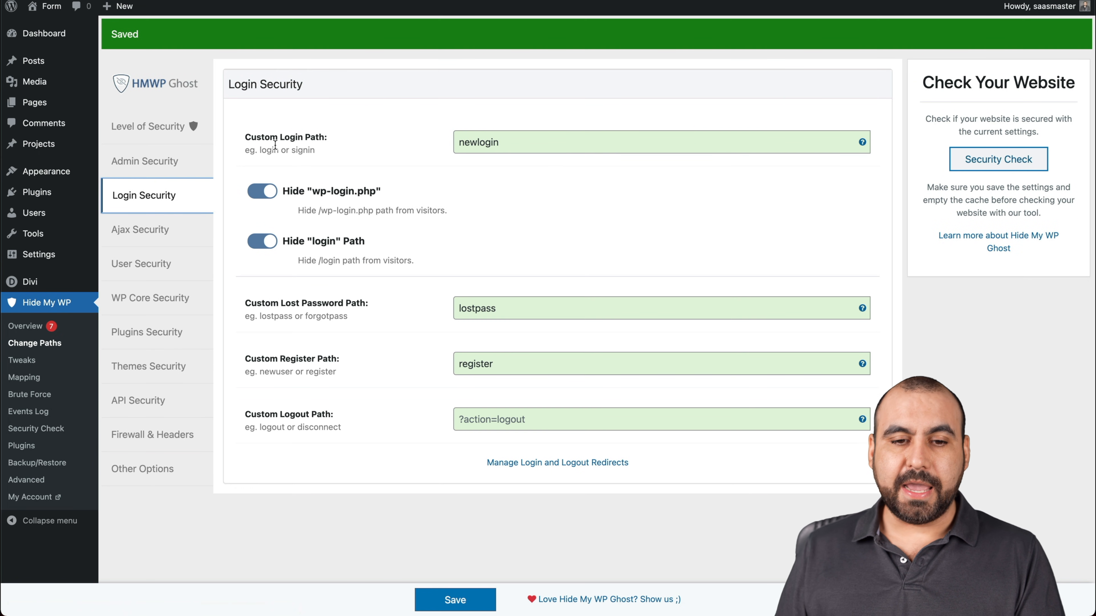
pyautogui.doubleClick(479, 142)
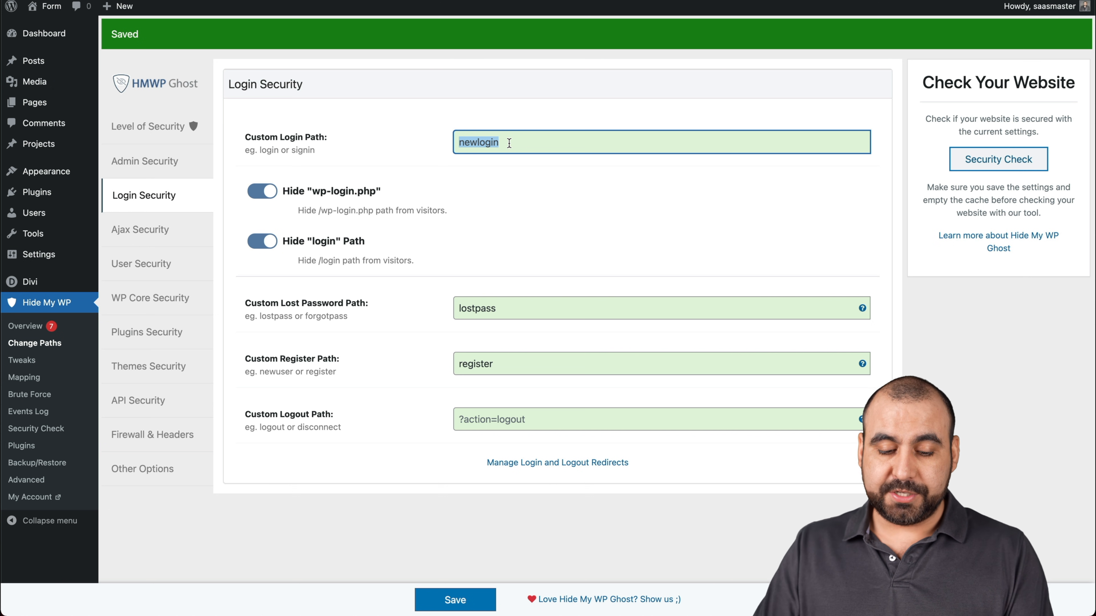
pyautogui.write('logintomysite')
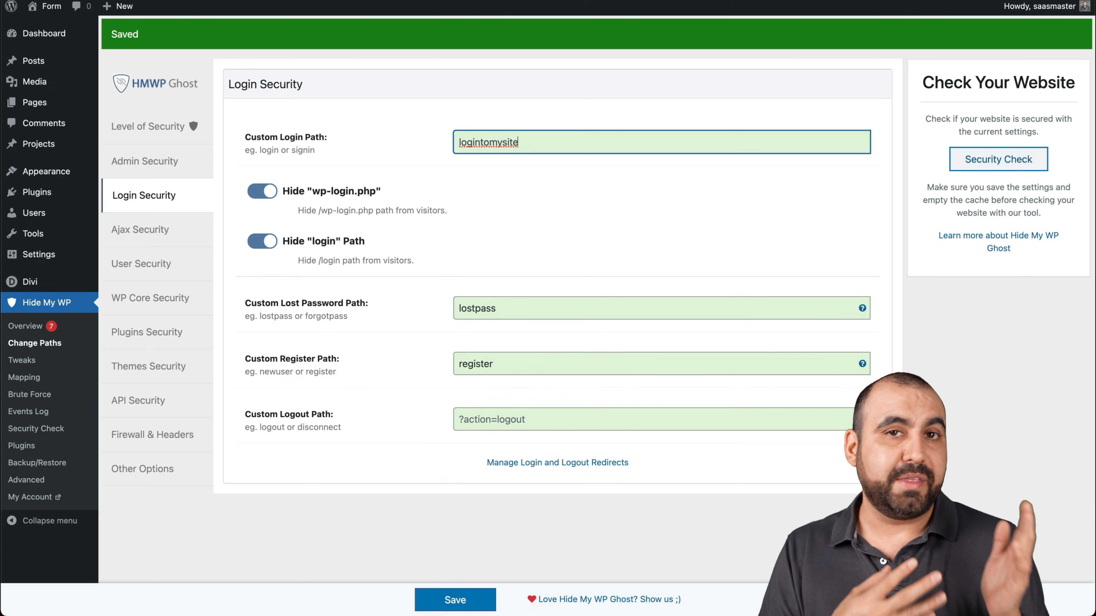
pyautogui.write('newlogin')
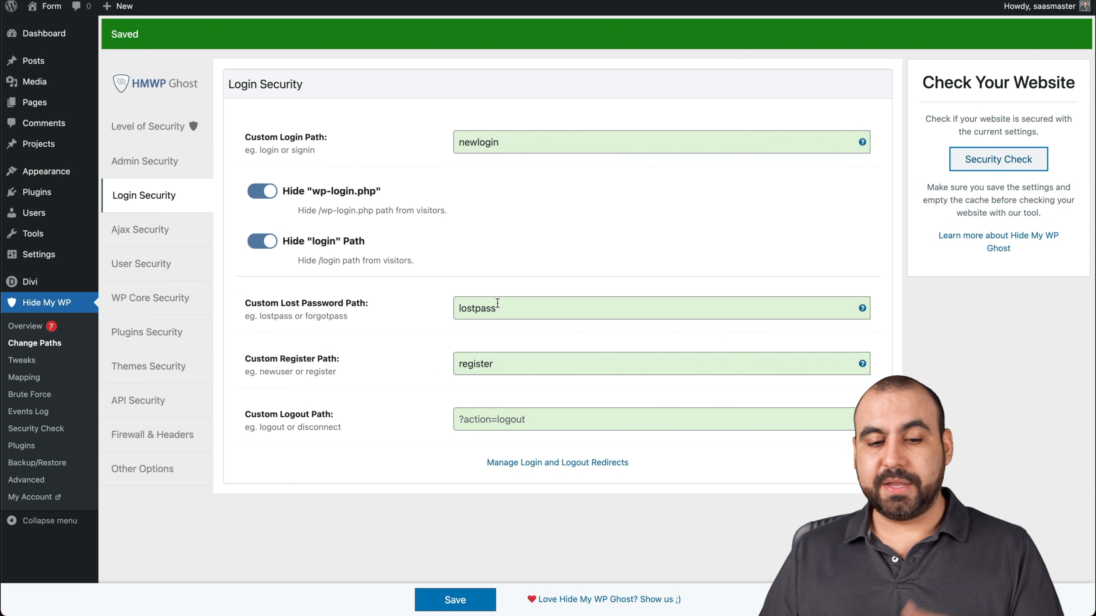
pyautogui.moveTo(336, 399)
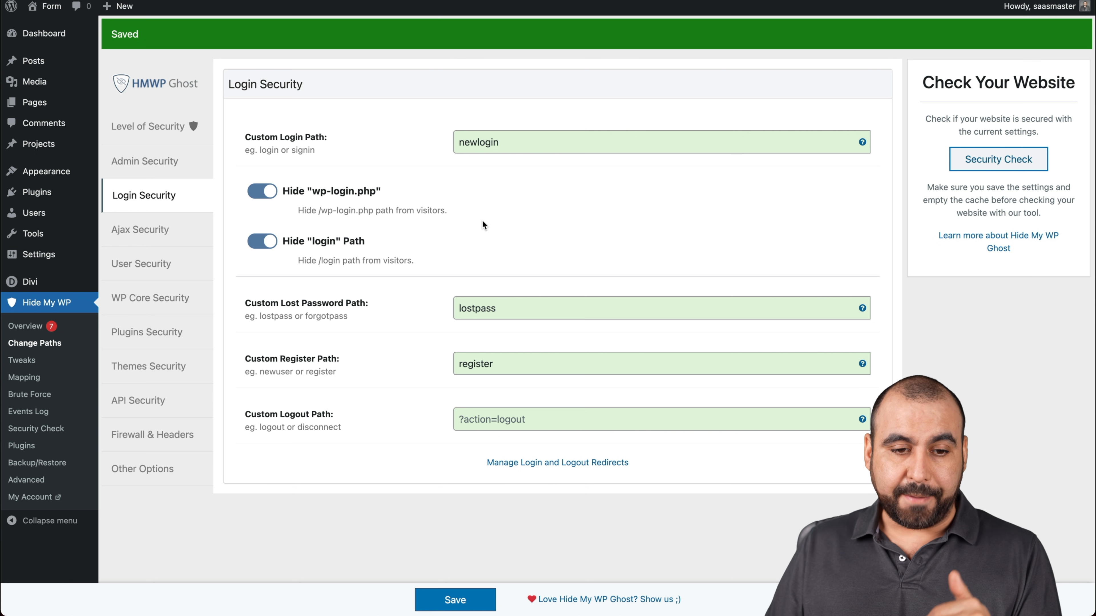
pyautogui.moveTo(141, 229)
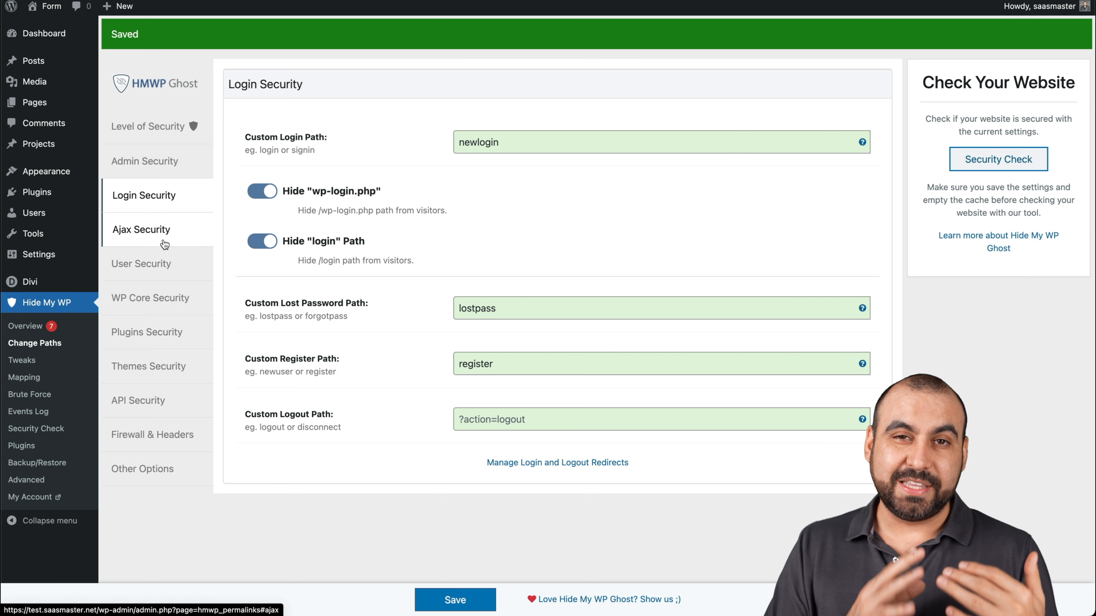
# Step: Review Ajax Security with its ajax-calls help and the User Security author path, then move to WP Core Security
pyautogui.click(140, 230)
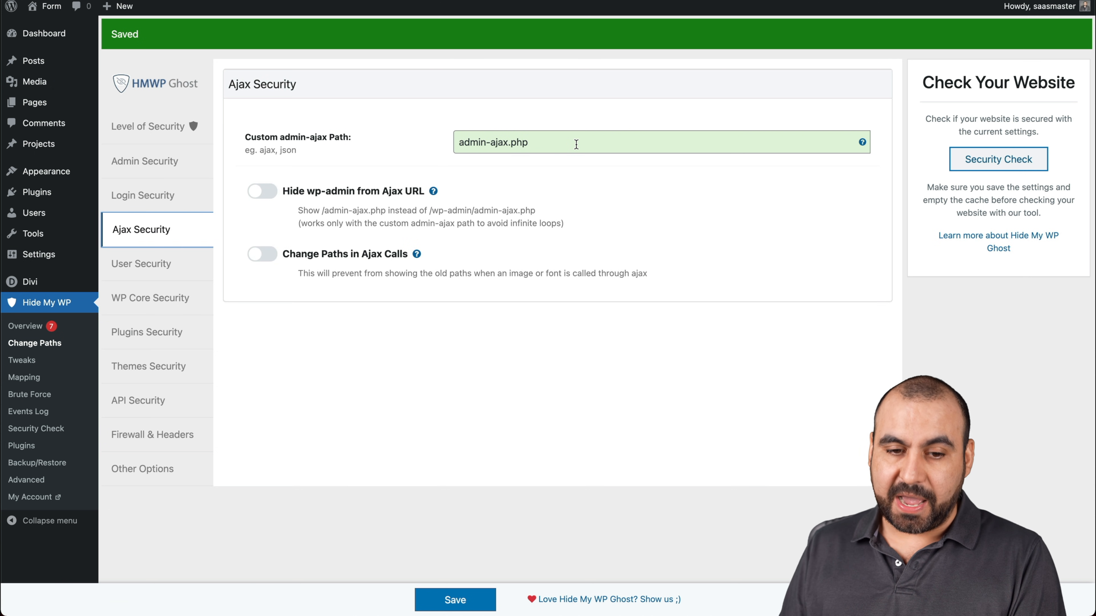
pyautogui.moveTo(307, 204)
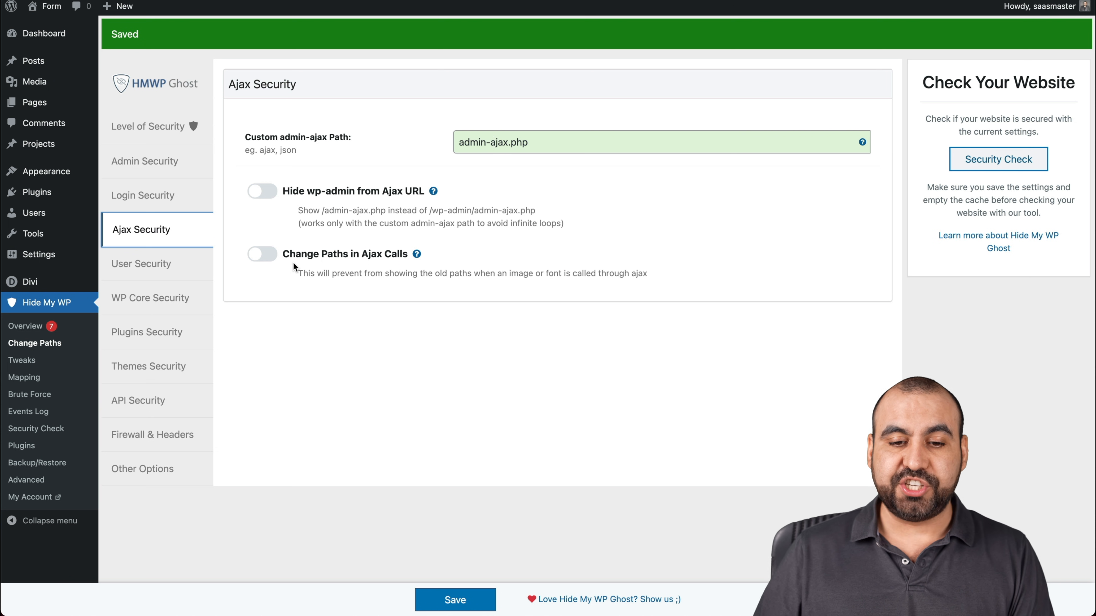
pyautogui.moveTo(482, 282)
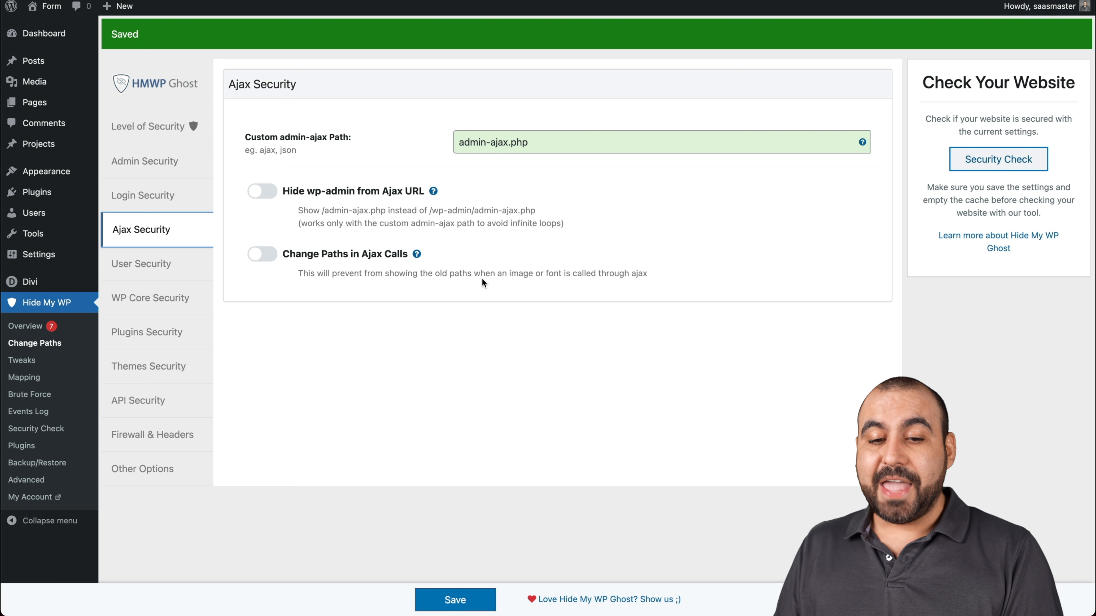
pyautogui.moveTo(416, 253)
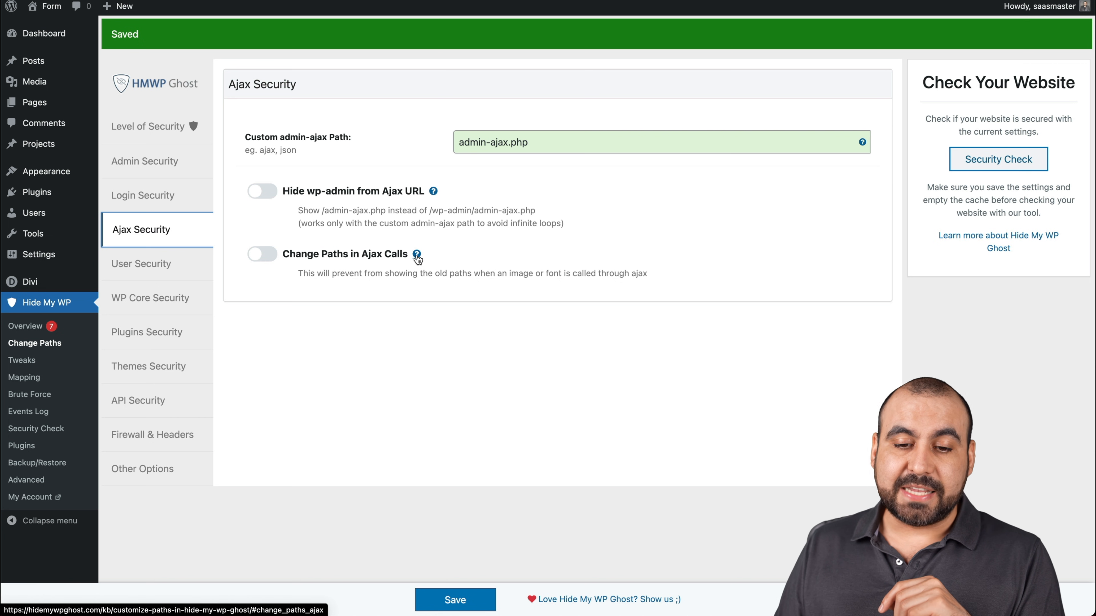
pyautogui.click(416, 255)
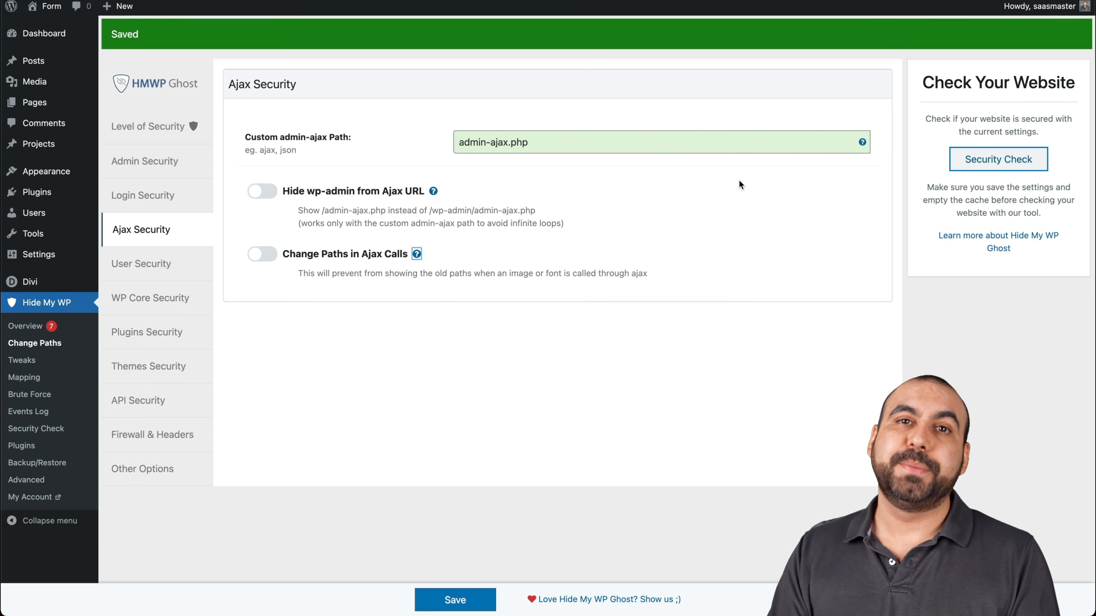
pyautogui.moveTo(607, 249)
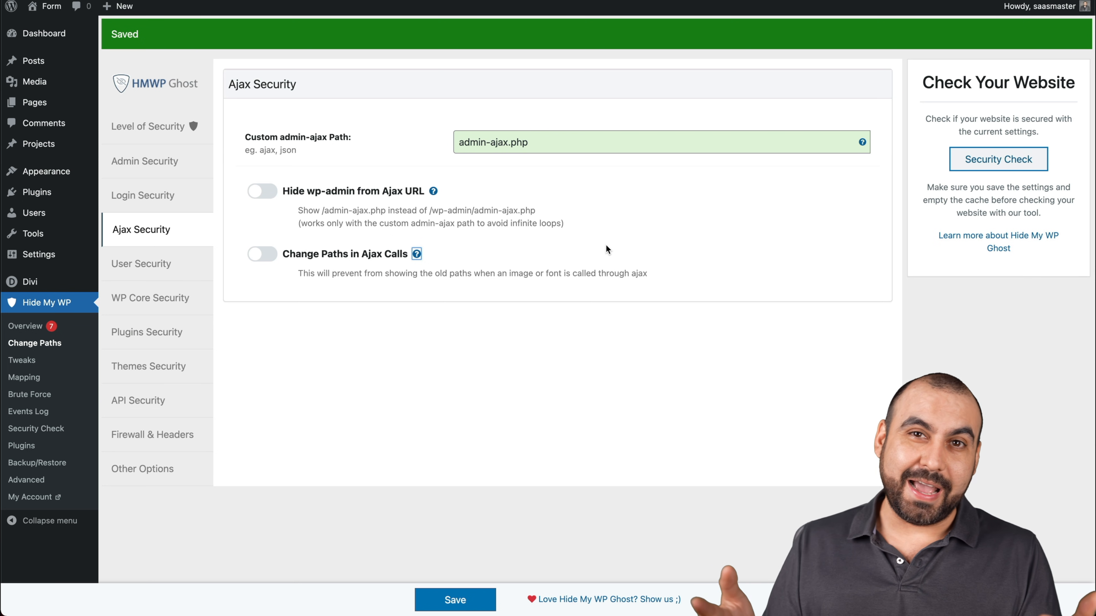
pyautogui.click(141, 264)
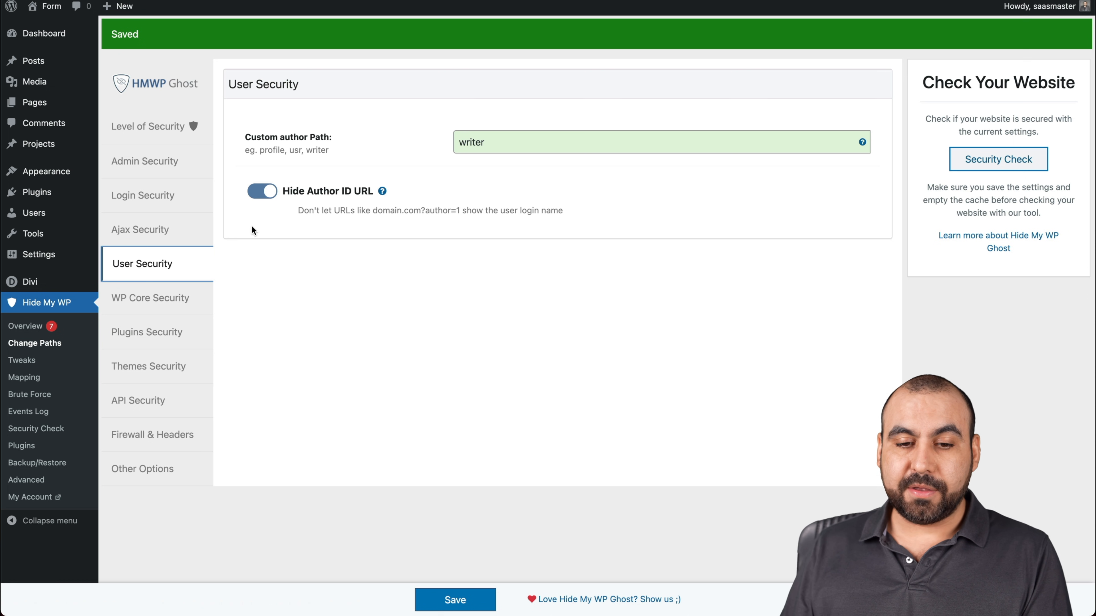
pyautogui.click(657, 142)
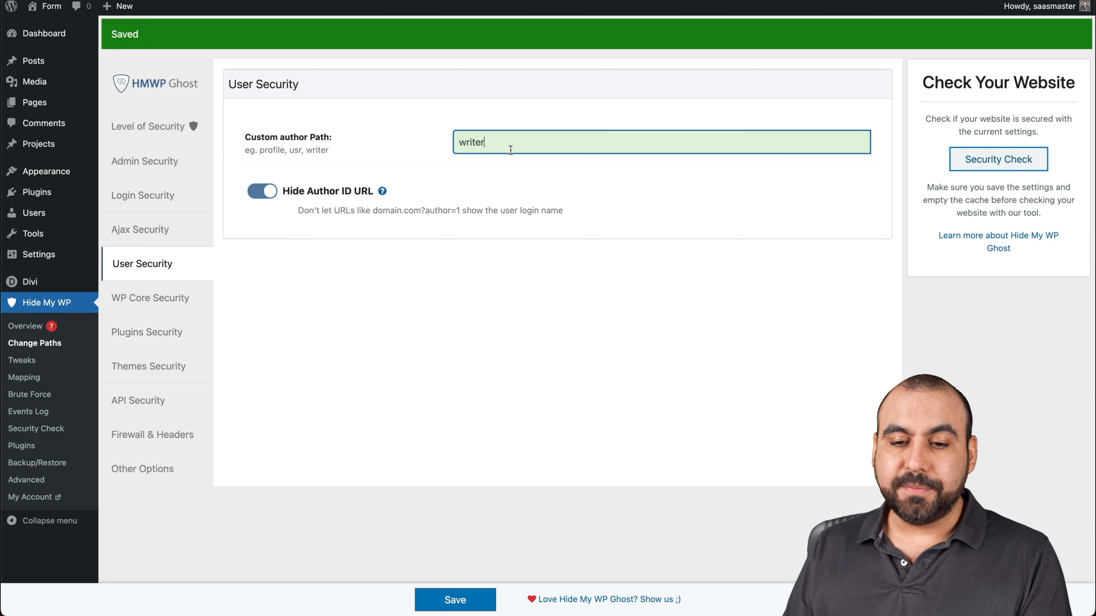
pyautogui.click(150, 298)
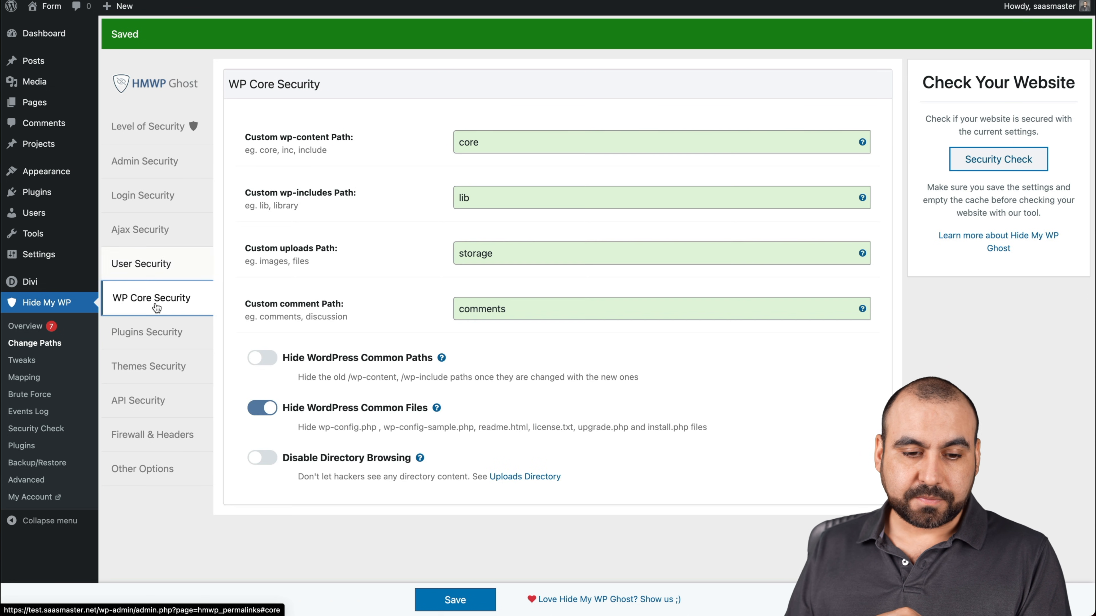
pyautogui.moveTo(389, 169)
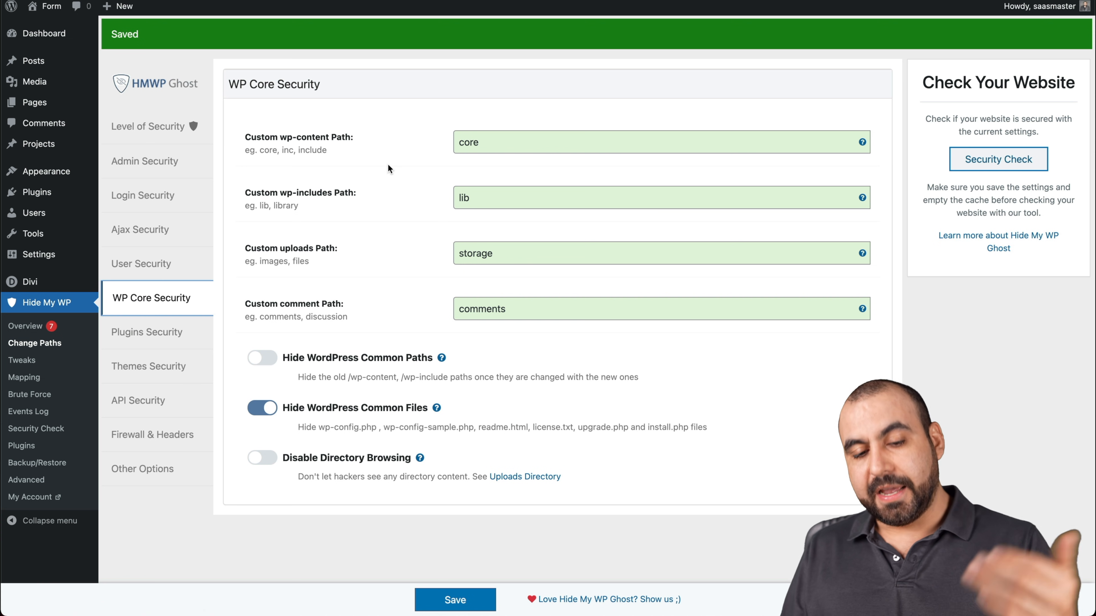
pyautogui.moveTo(305, 360)
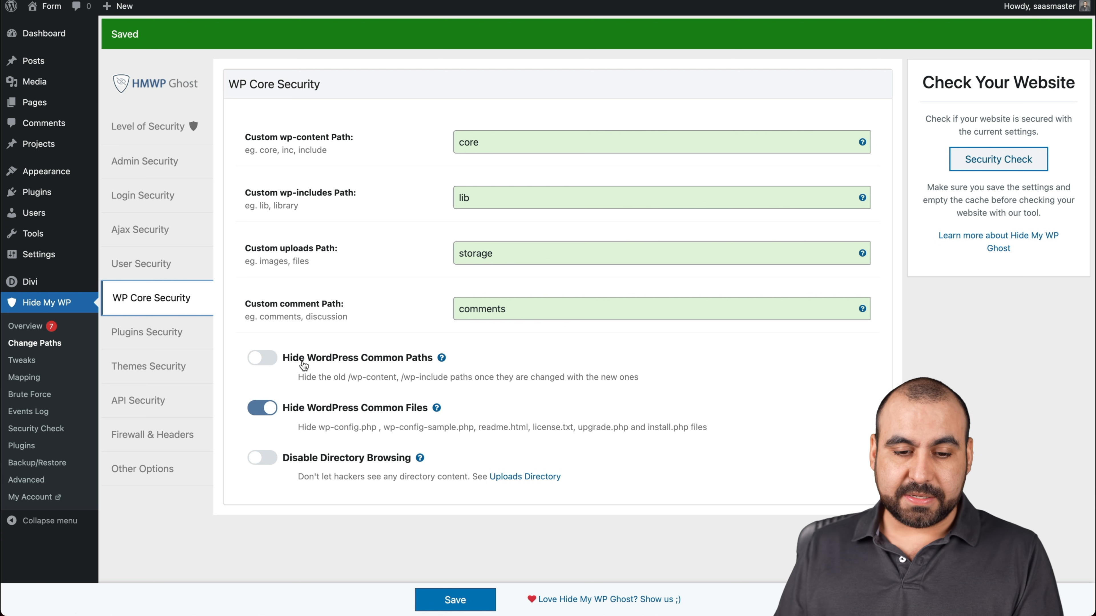
# Step: Enable Hide WordPress Common Paths, check the hidden file extensions list and enable Disable Directory Browsing
pyautogui.click(261, 358)
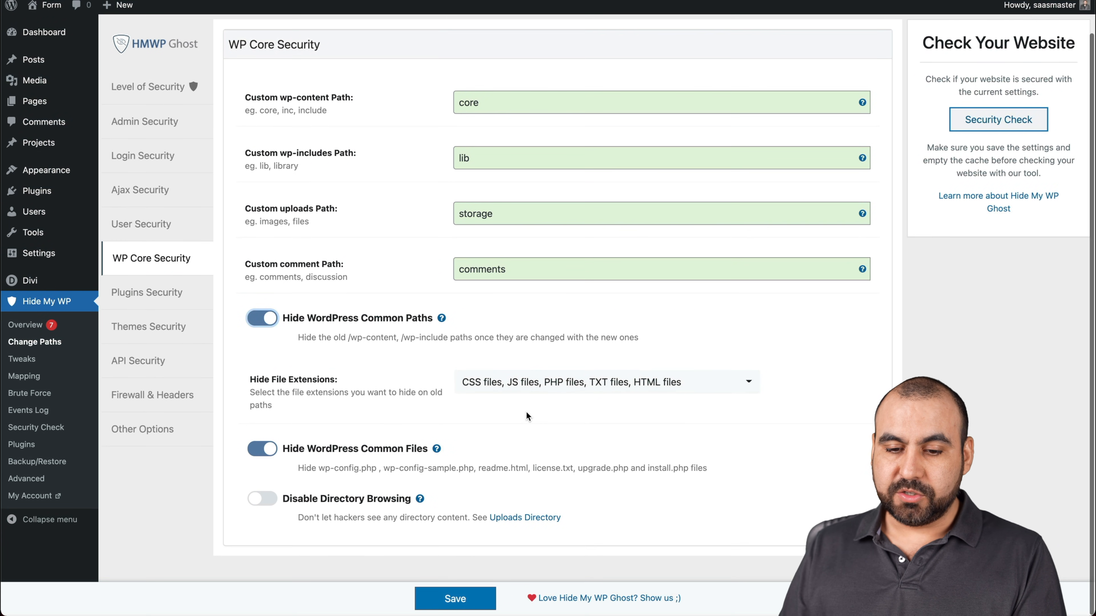
pyautogui.click(605, 383)
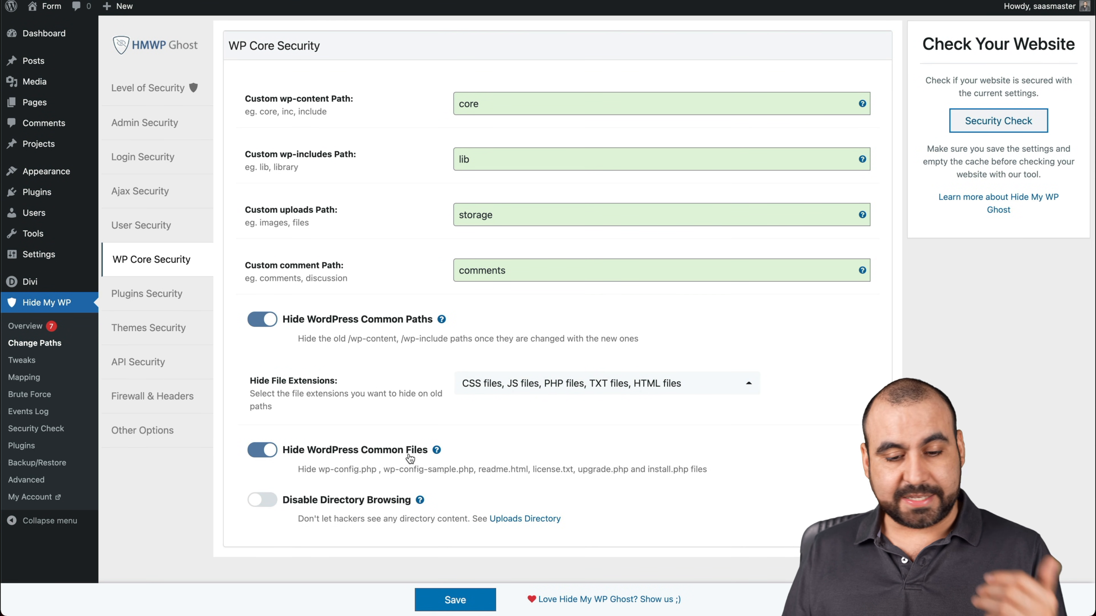
pyautogui.moveTo(295, 507)
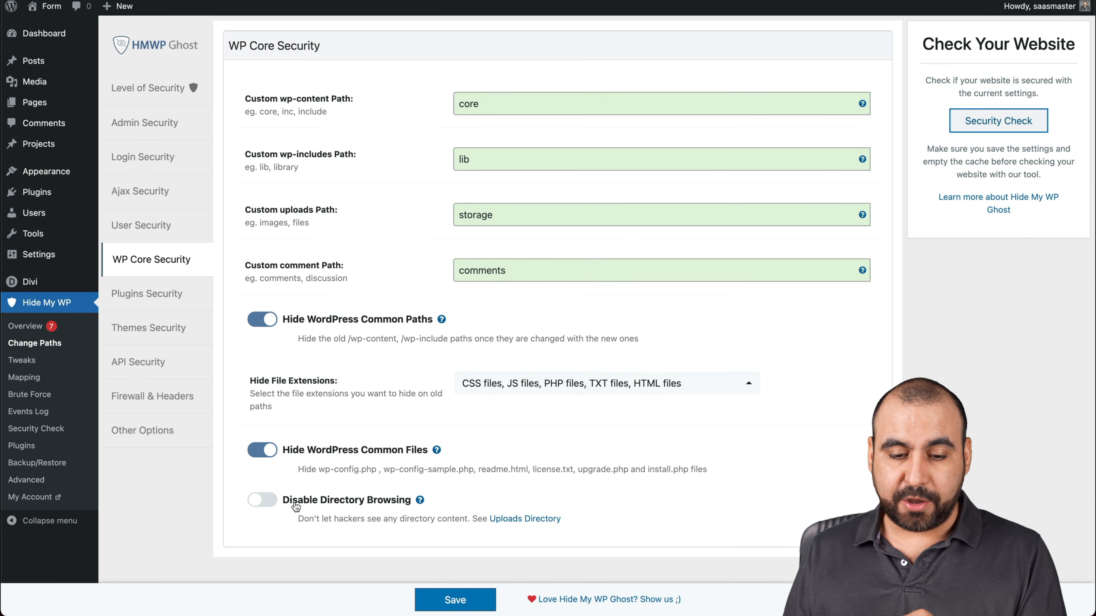
pyautogui.click(261, 500)
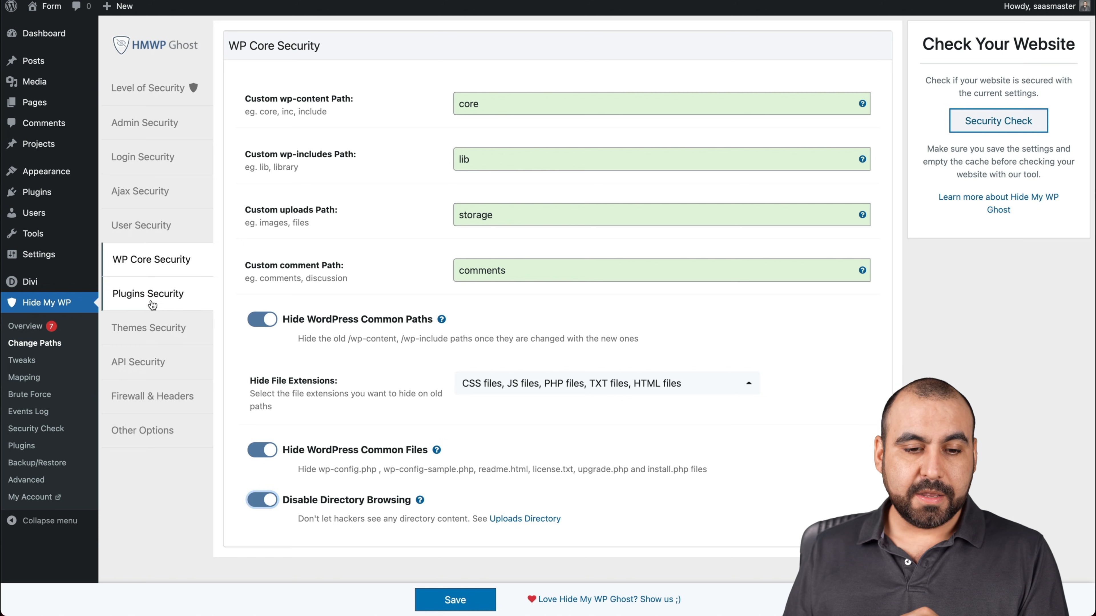
# Step: In Plugins Security enable Hide All The Plugins, Hide Old Plugins Path and Show Advanced Options
pyautogui.click(147, 293)
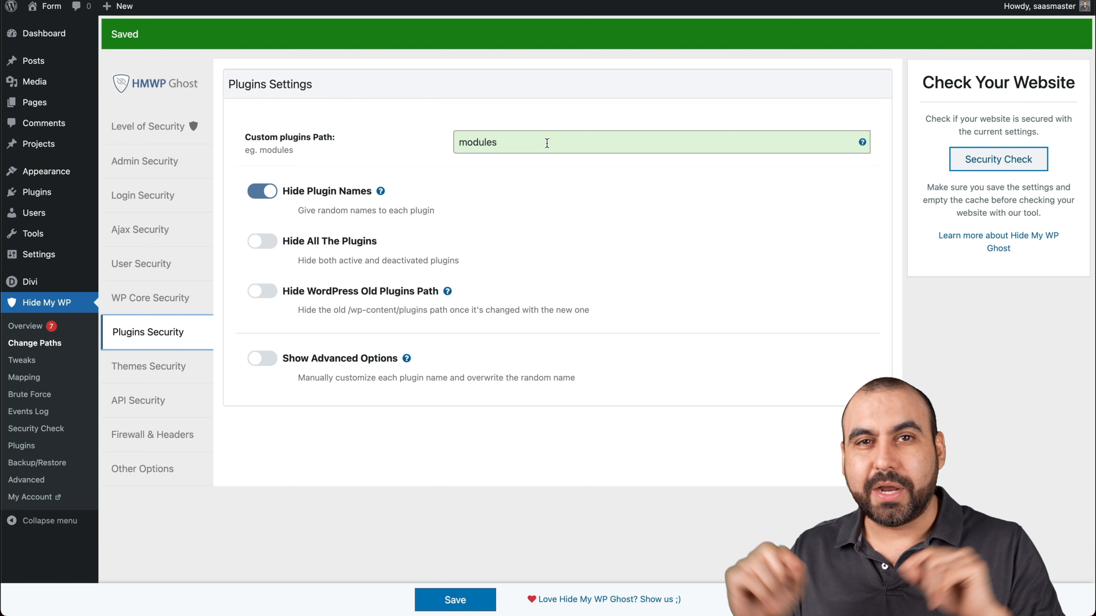
pyautogui.doubleClick(477, 142)
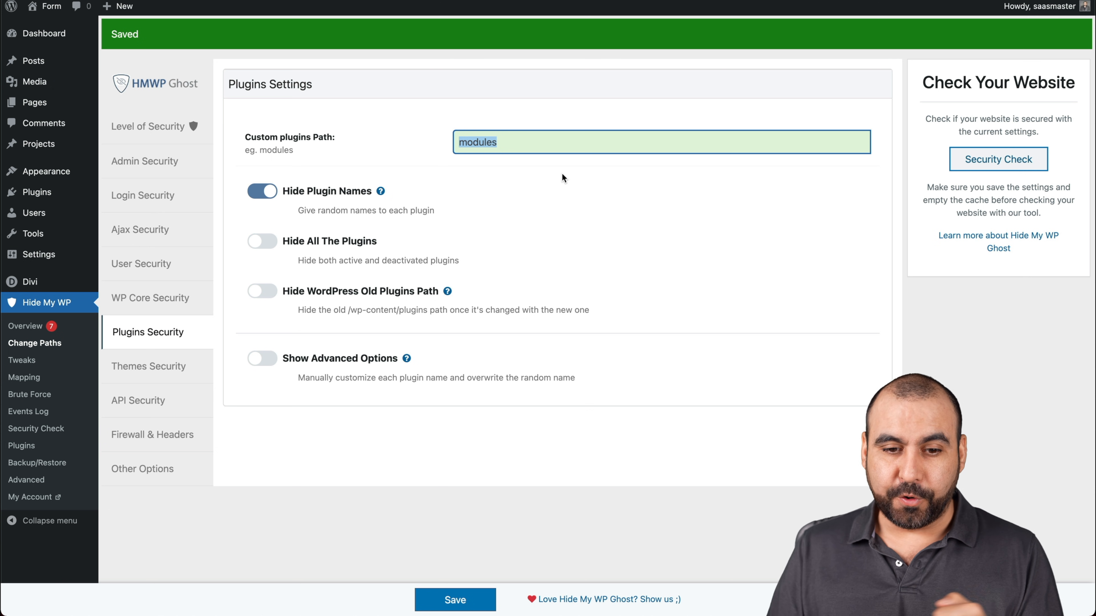
pyautogui.click(261, 241)
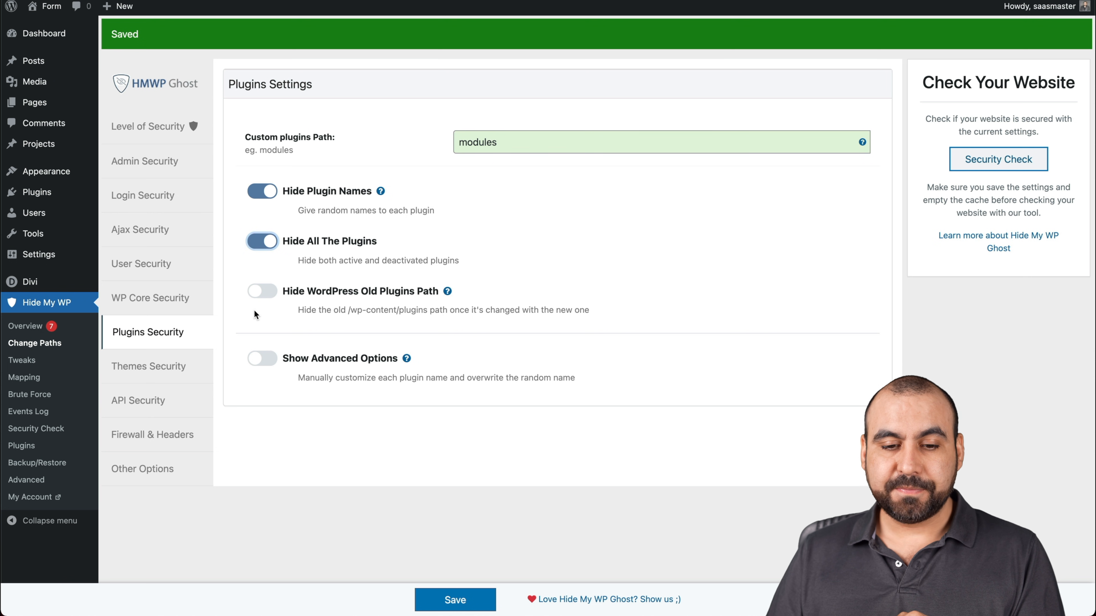
pyautogui.click(261, 290)
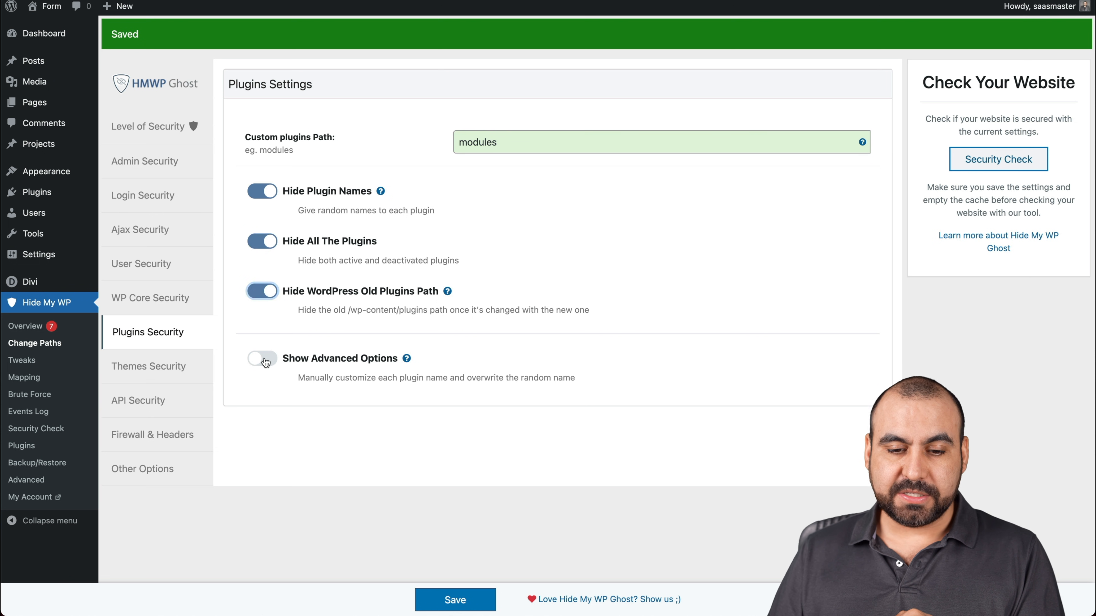
pyautogui.click(262, 358)
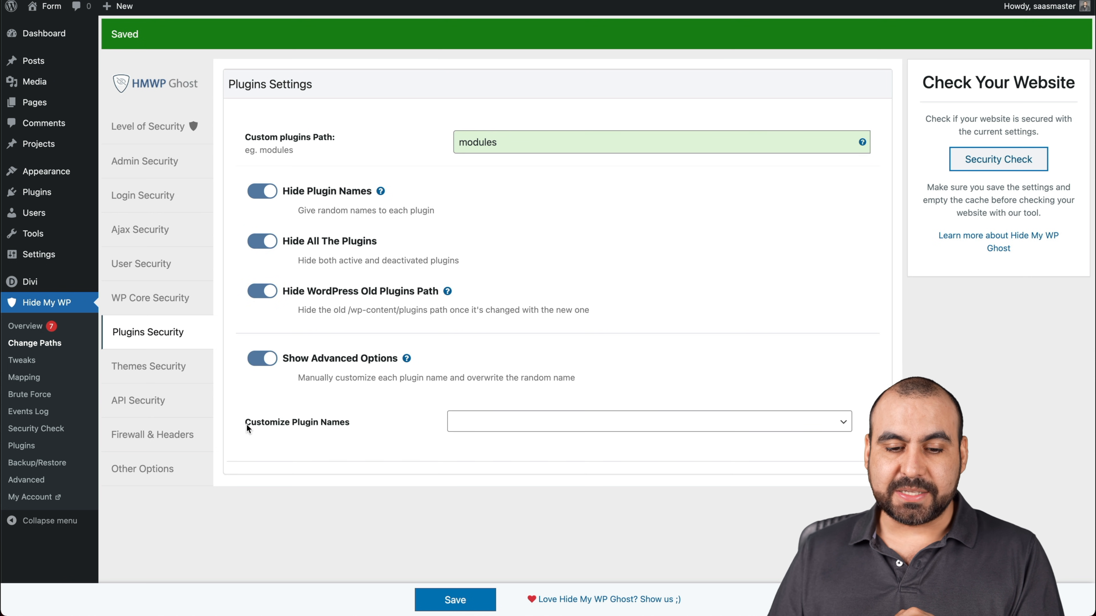
# Step: Pick hide-my-wp in Customize Plugin Names for a custom name and save the plugin settings
pyautogui.click(647, 421)
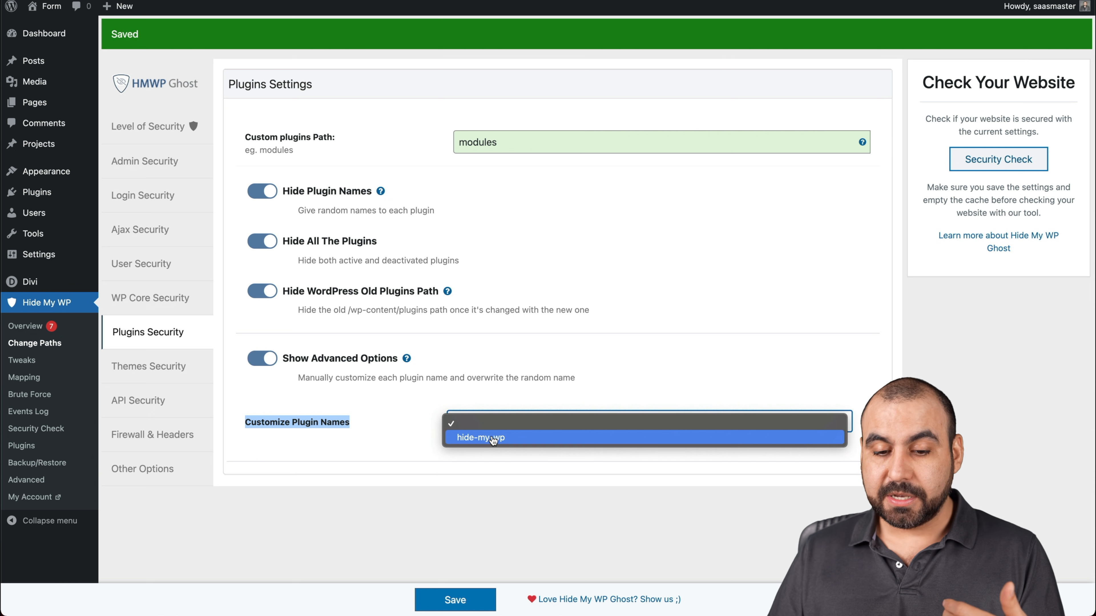
pyautogui.click(480, 438)
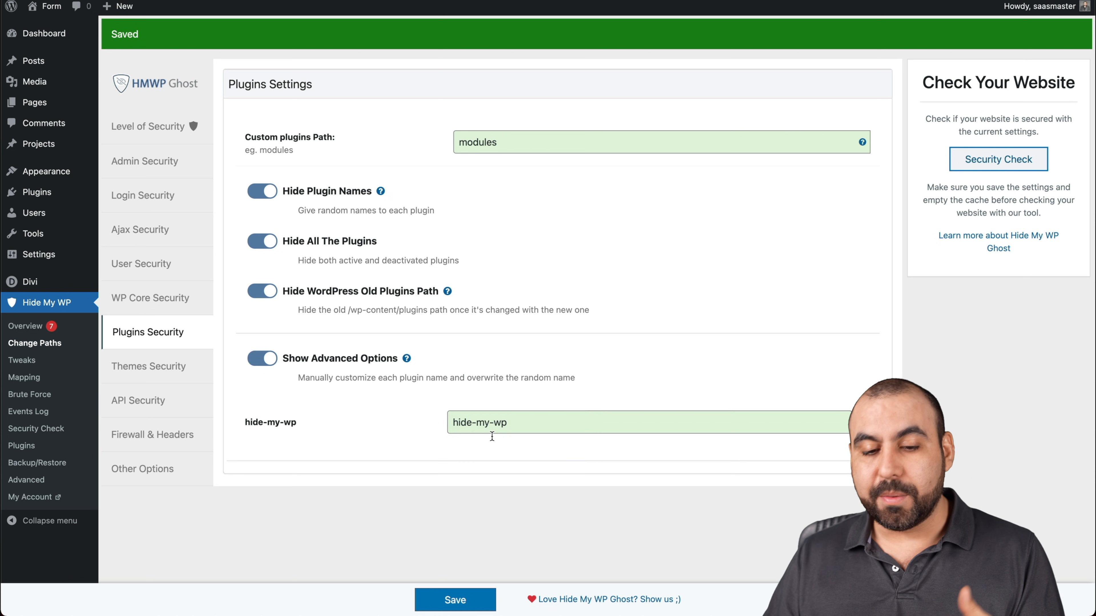
pyautogui.click(629, 422)
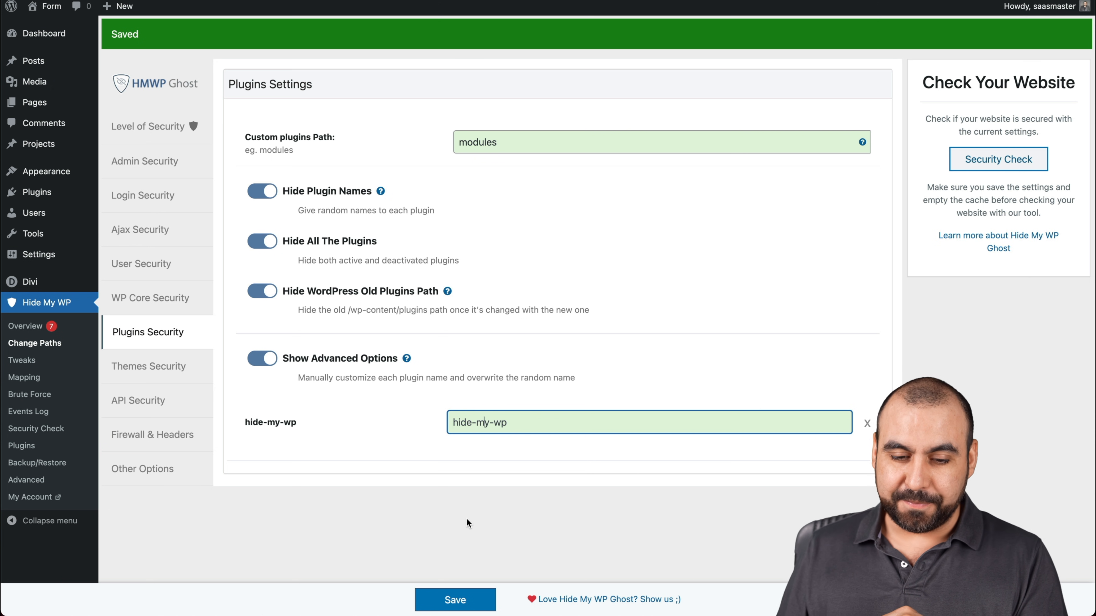
pyautogui.click(455, 600)
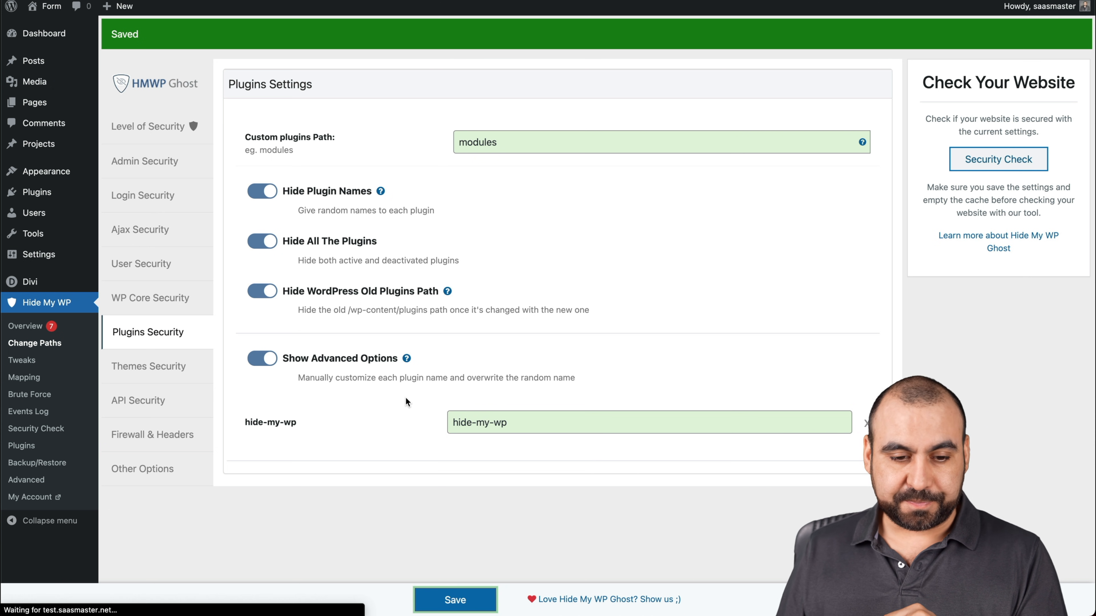
# Step: In Themes Security enable Hide WordPress Old Themes Path and Show Advanced Options
pyautogui.click(149, 367)
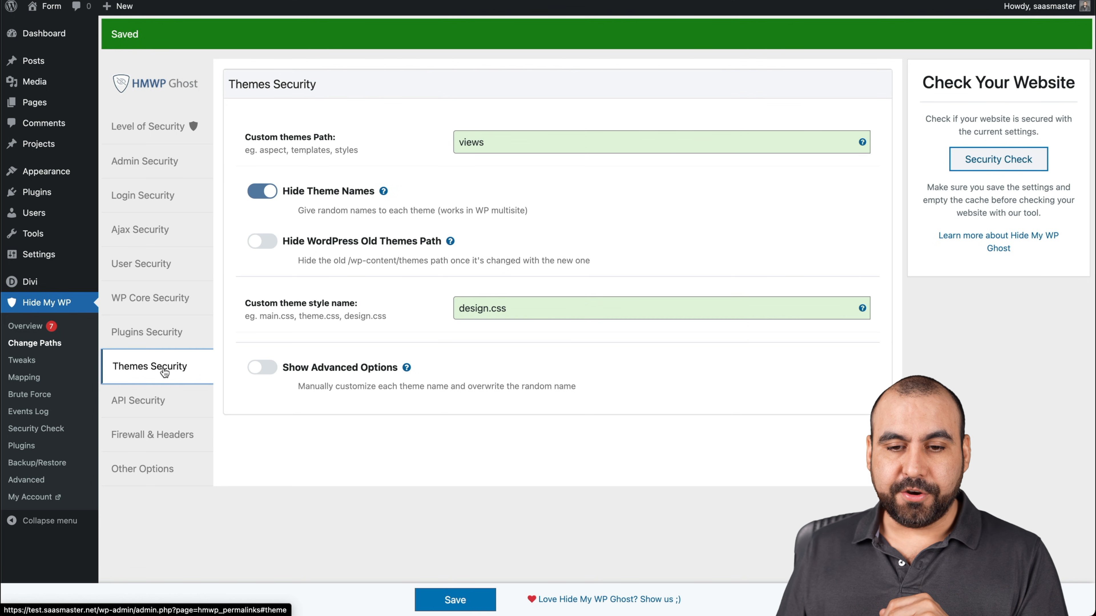
pyautogui.moveTo(308, 149)
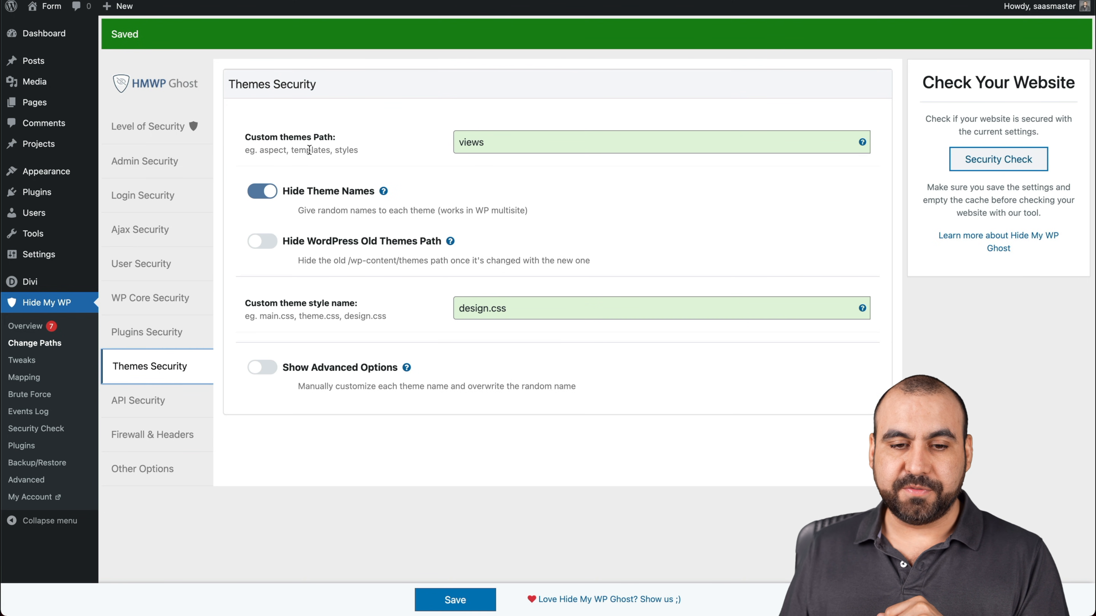
pyautogui.click(660, 142)
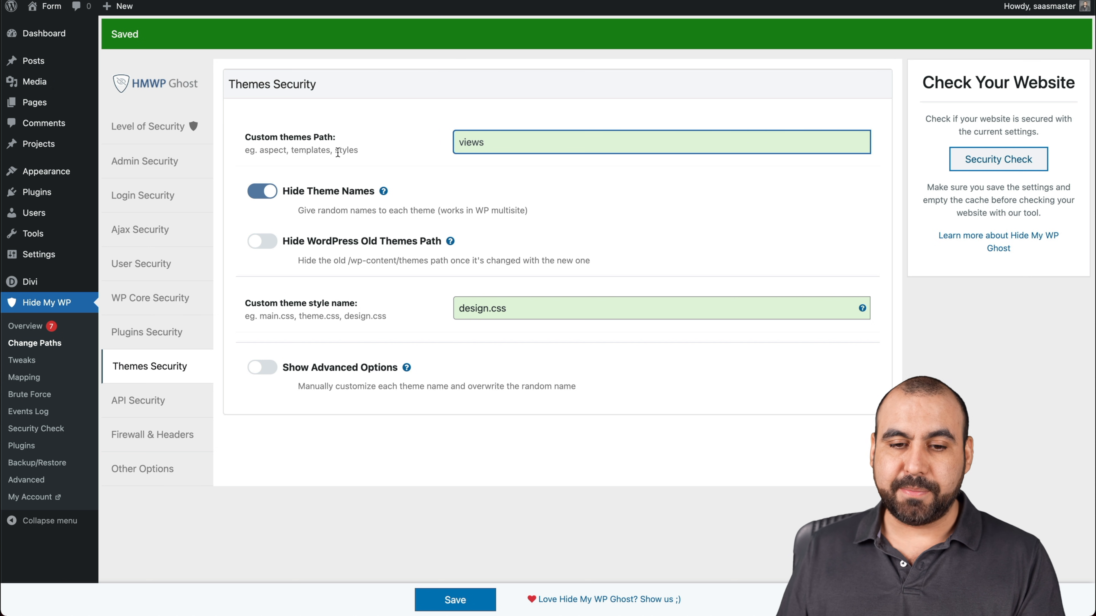
pyautogui.moveTo(371, 199)
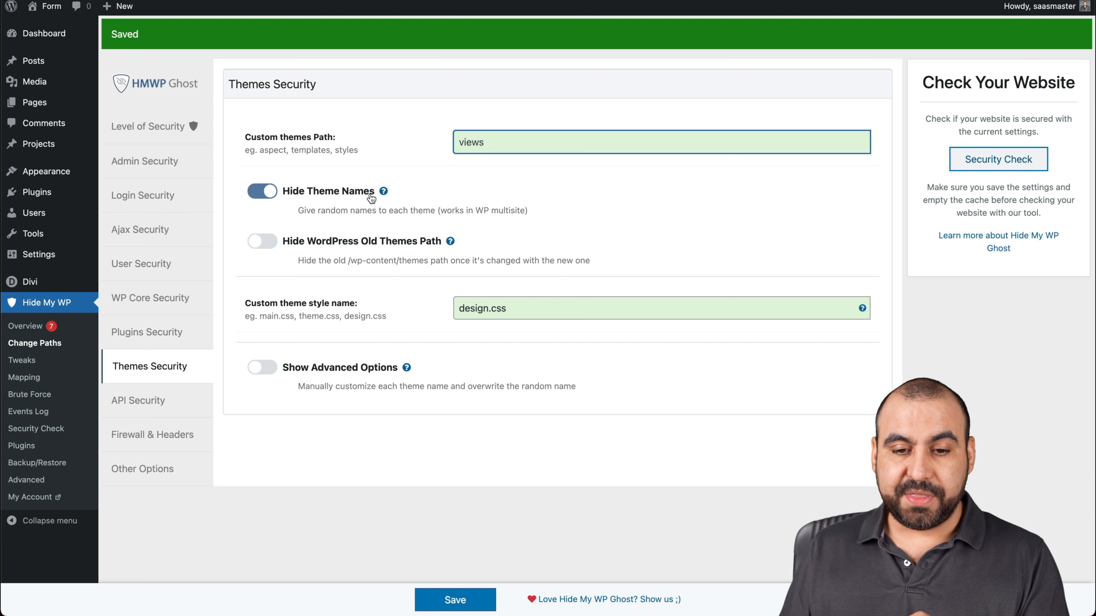
pyautogui.moveTo(439, 253)
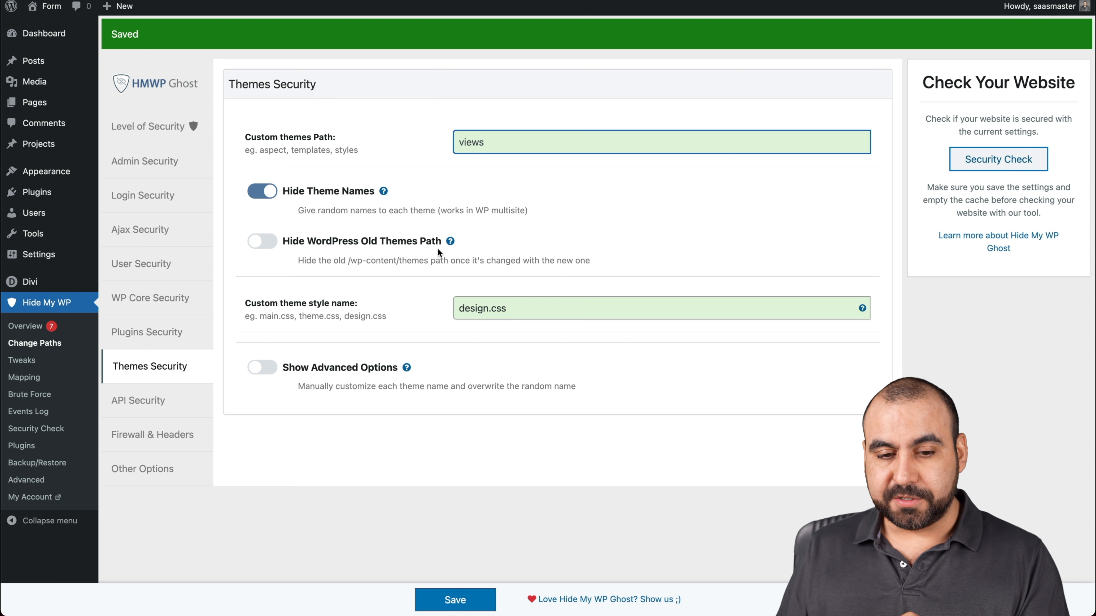
pyautogui.click(261, 241)
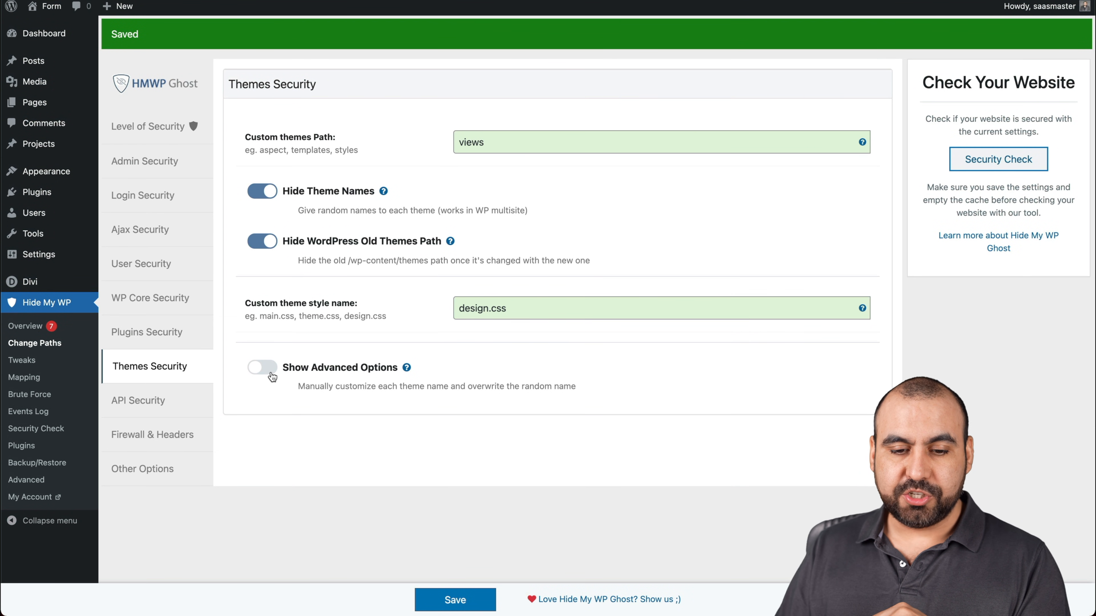
pyautogui.click(262, 367)
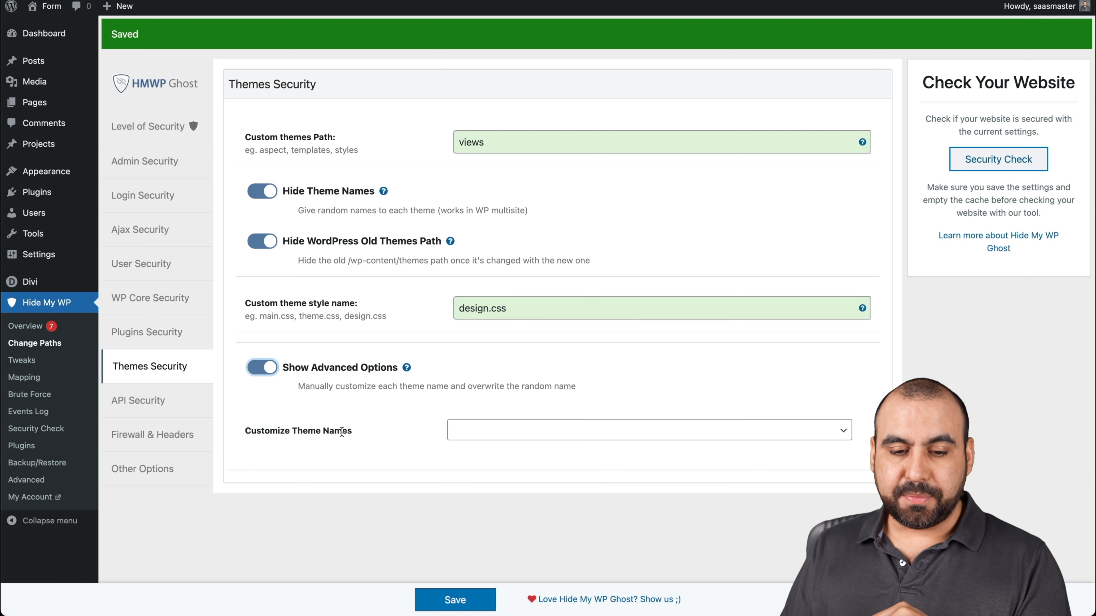
# Step: Pick Divi in Customize Theme Names and give it the custom name customtheme
pyautogui.click(648, 430)
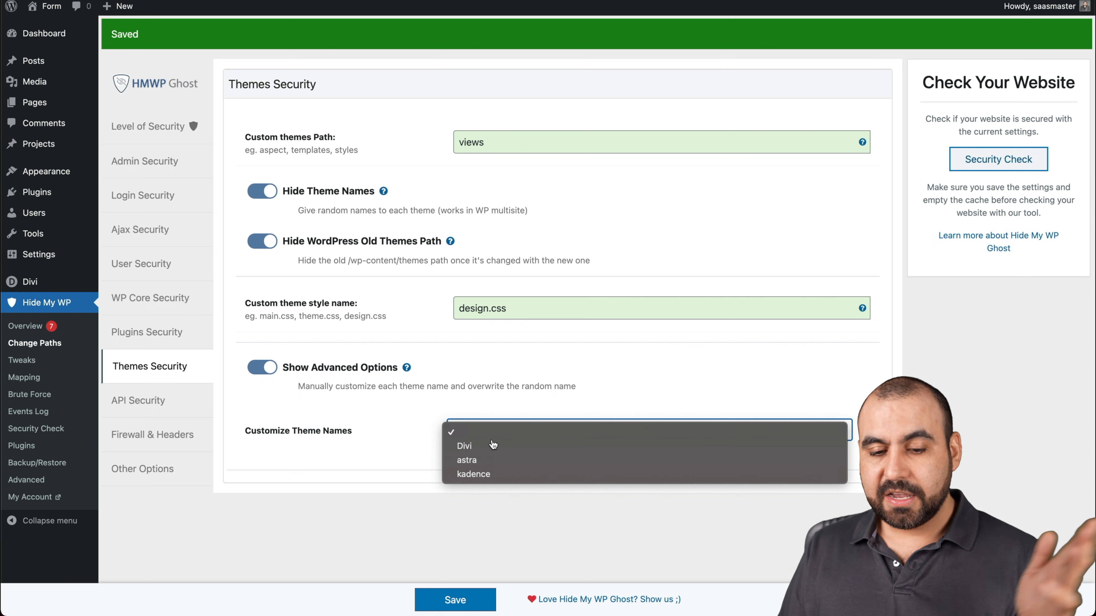
pyautogui.click(463, 445)
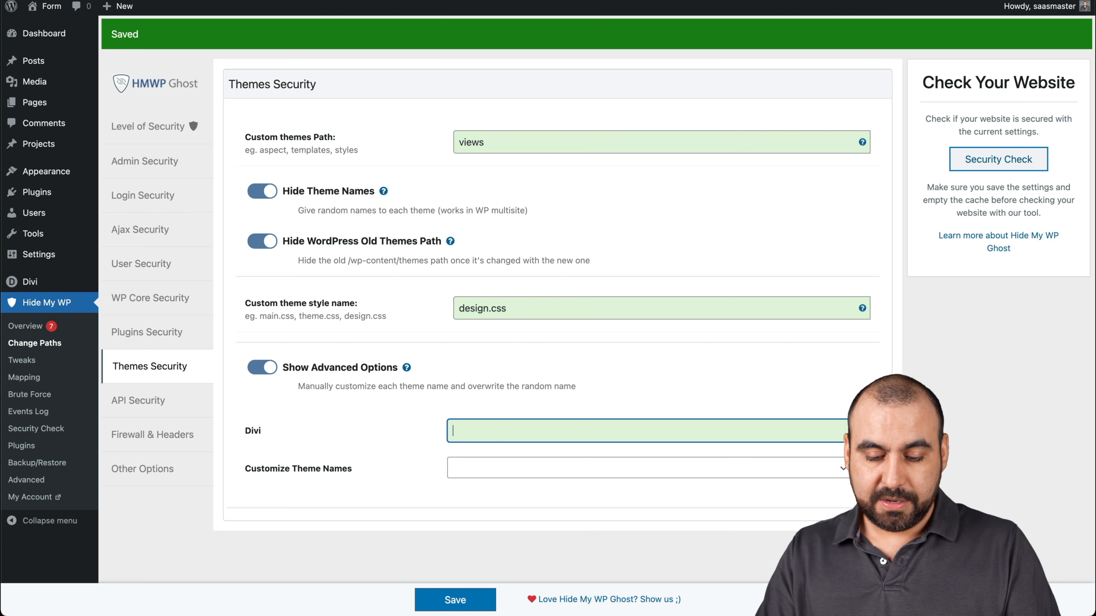
pyautogui.write('customthe')
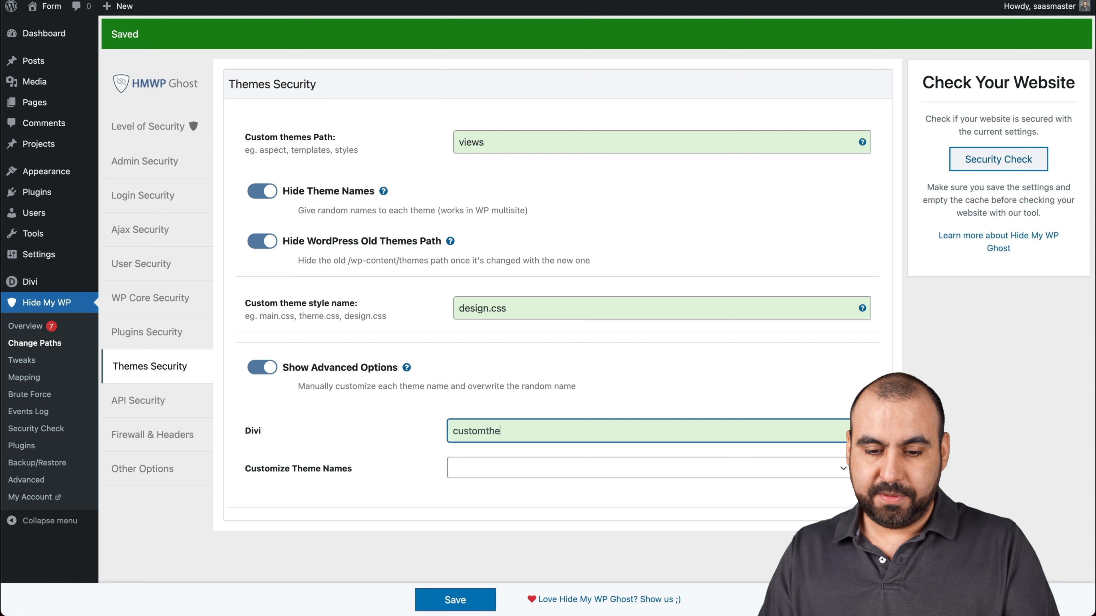
pyautogui.write('me')
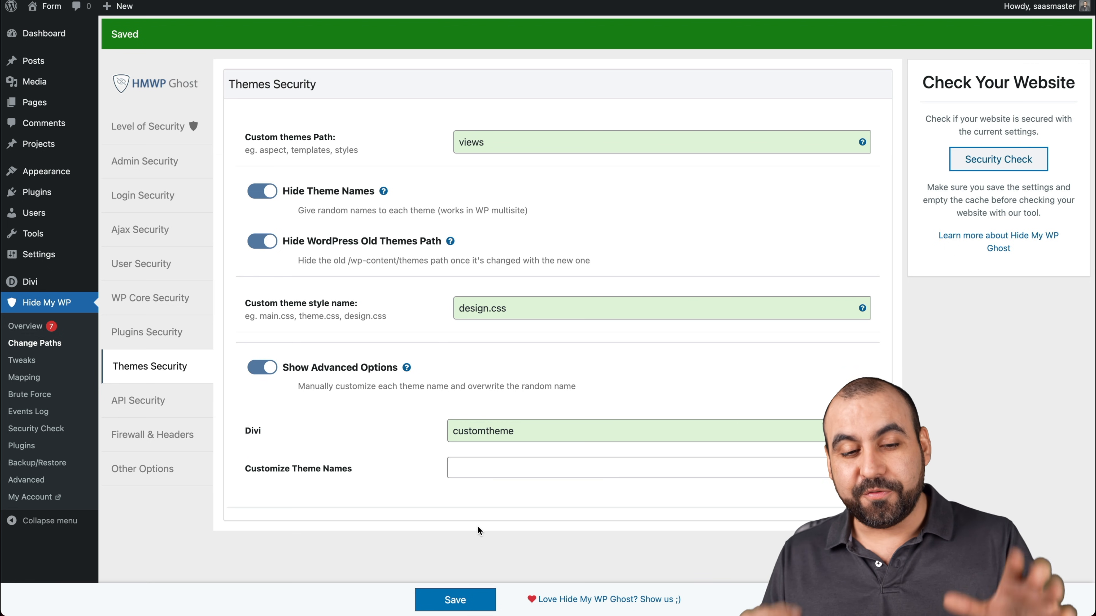
# Step: In API Security disable REST API and XML-RPC access and save the settings
pyautogui.click(138, 401)
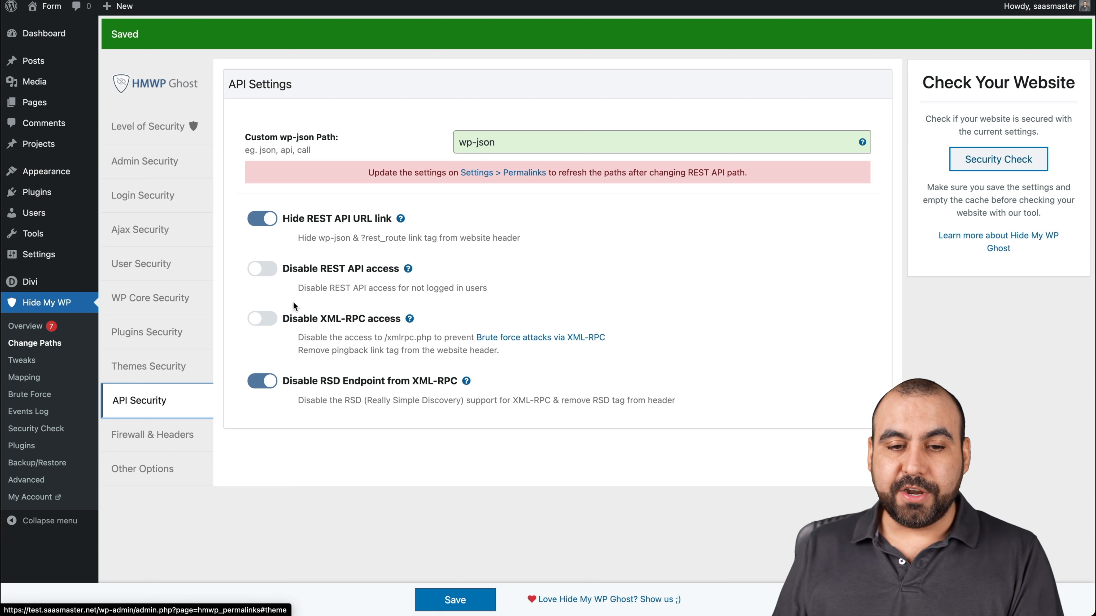
pyautogui.moveTo(454, 154)
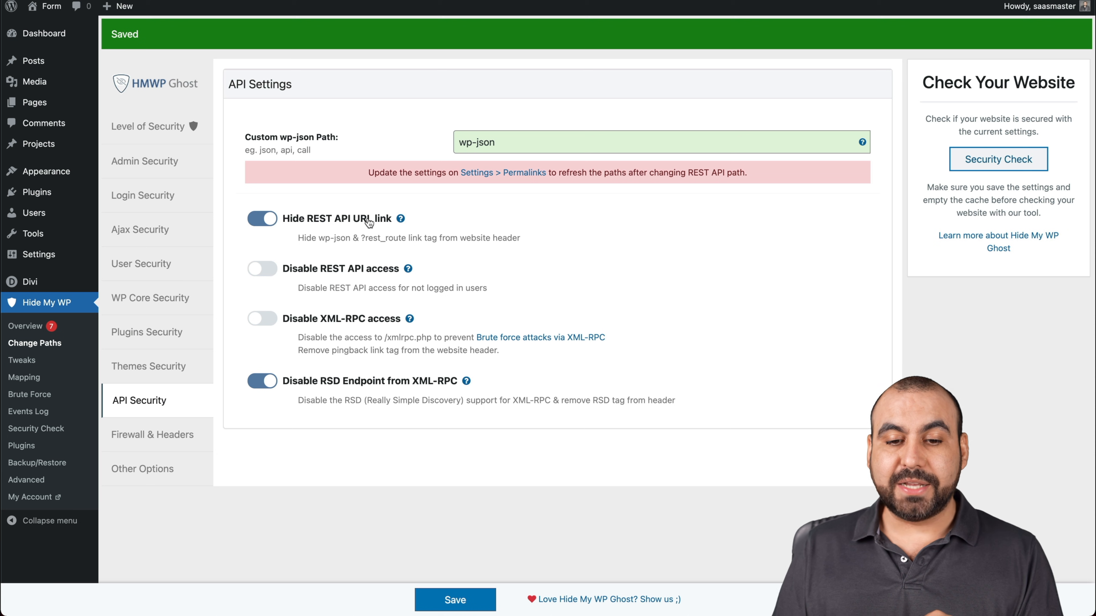
pyautogui.moveTo(377, 275)
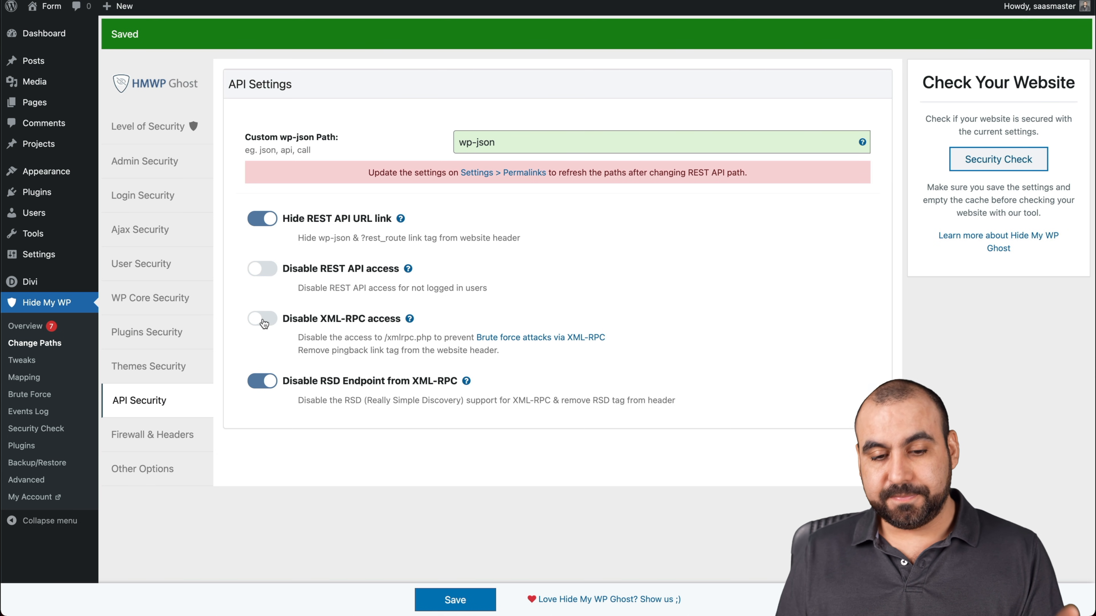
pyautogui.click(262, 268)
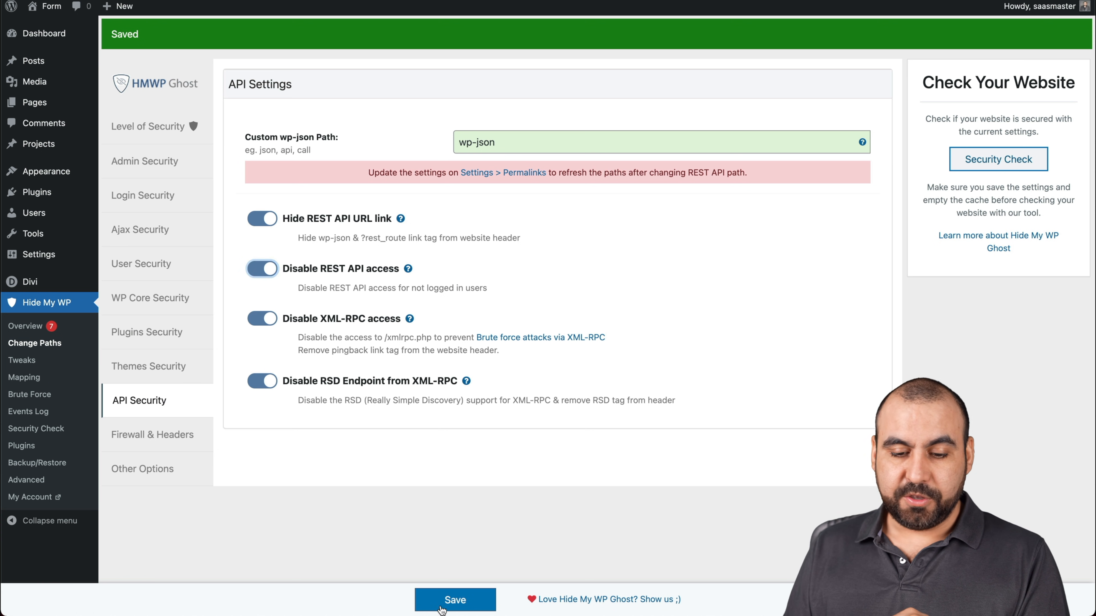
pyautogui.click(152, 435)
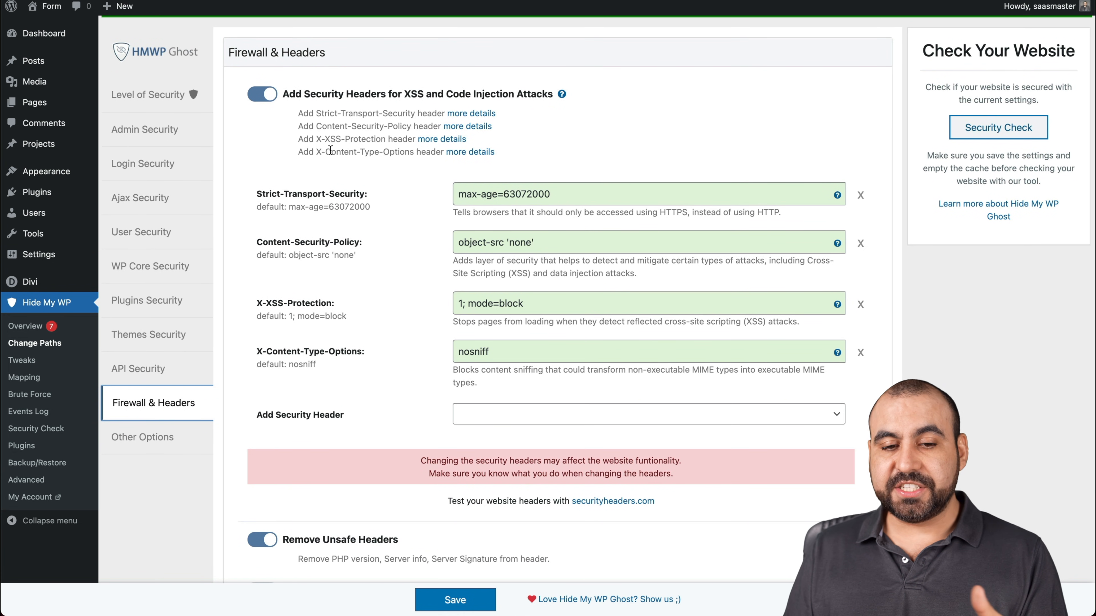
# Step: Review the security headers list and switch on Block Theme Detectors Crawlers (BETA)
pyautogui.doubleClick(311, 193)
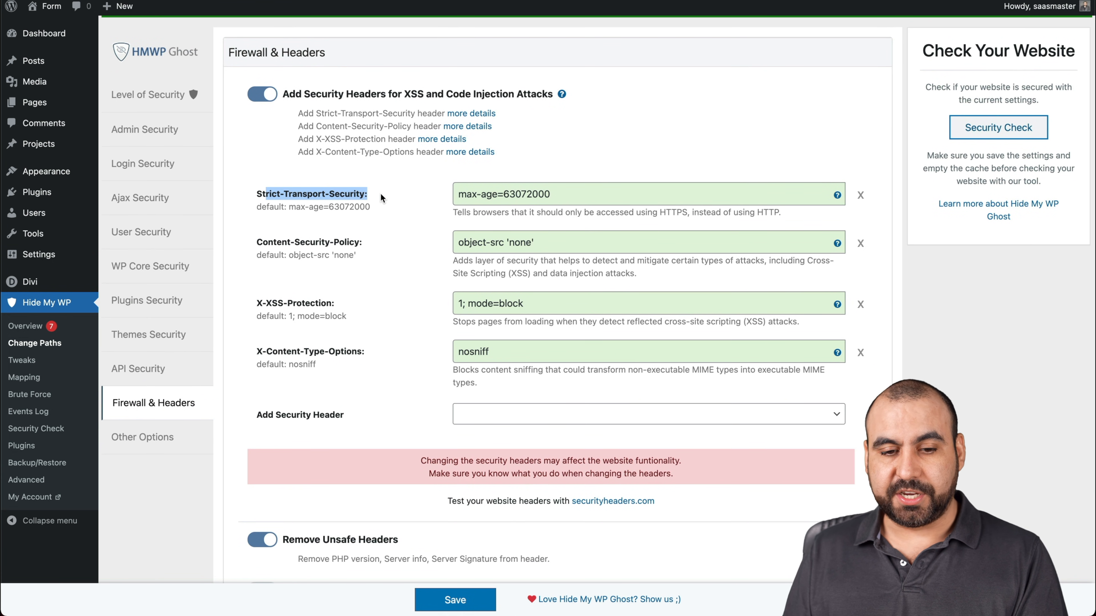
pyautogui.scroll(-3)
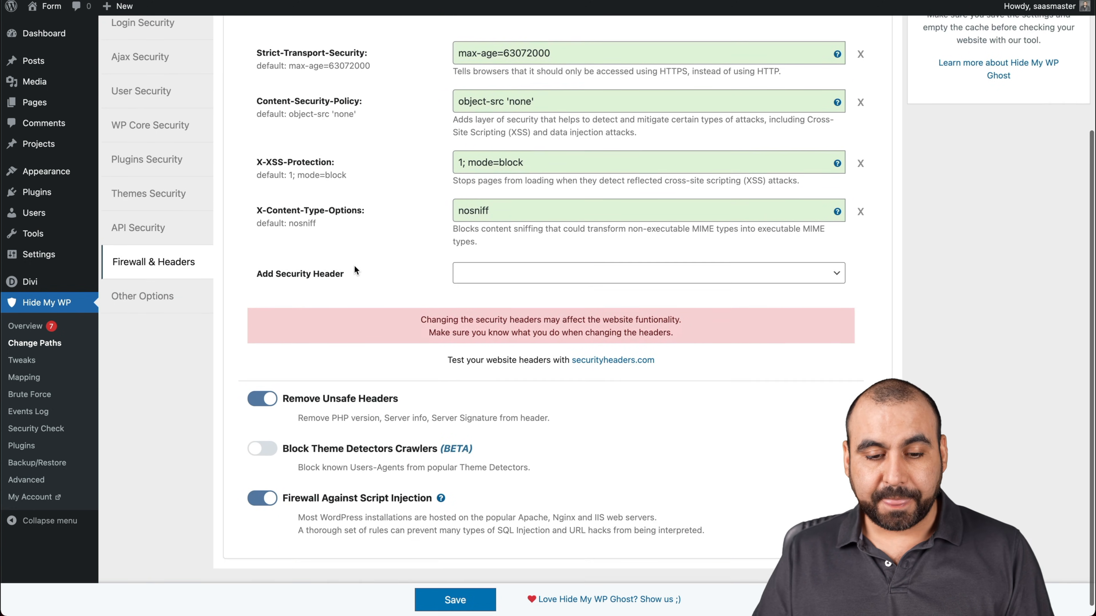
pyautogui.scroll(-3)
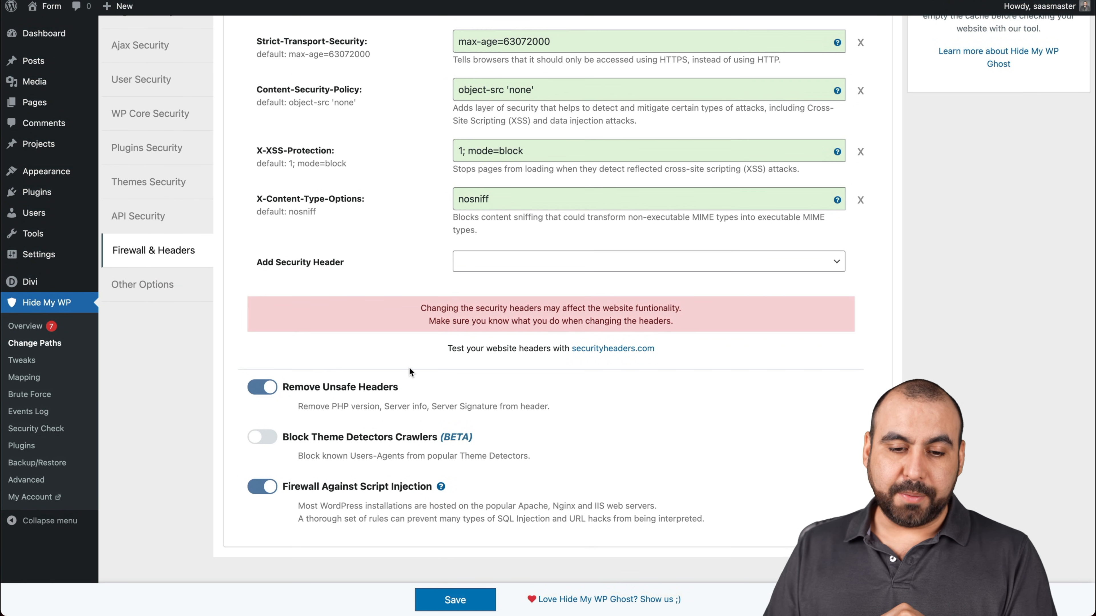
pyautogui.moveTo(421, 309); pyautogui.dragTo(672, 321)
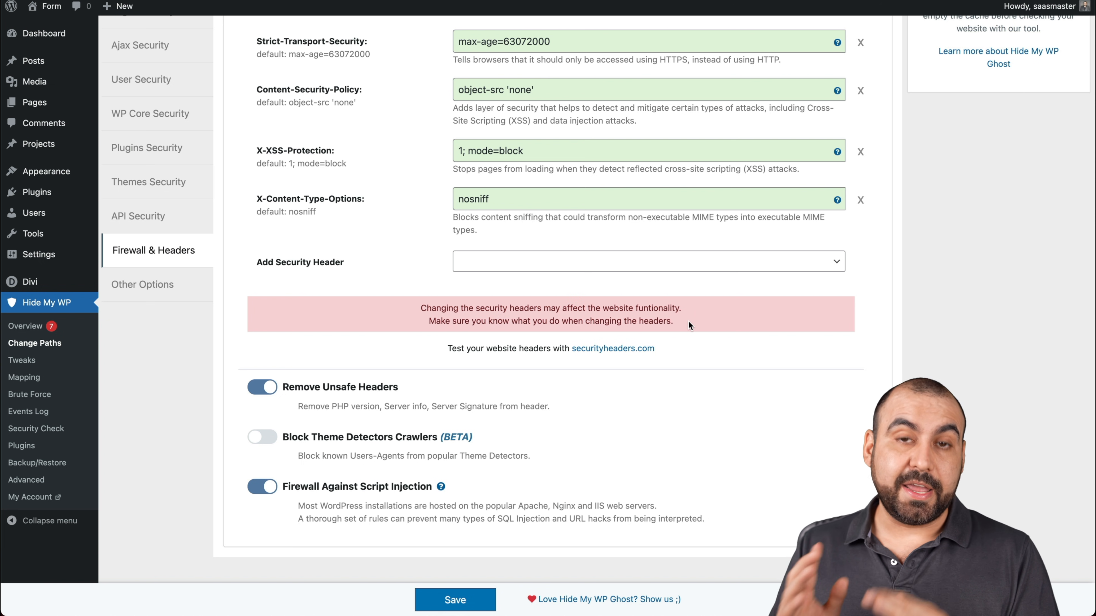
pyautogui.moveTo(377, 398)
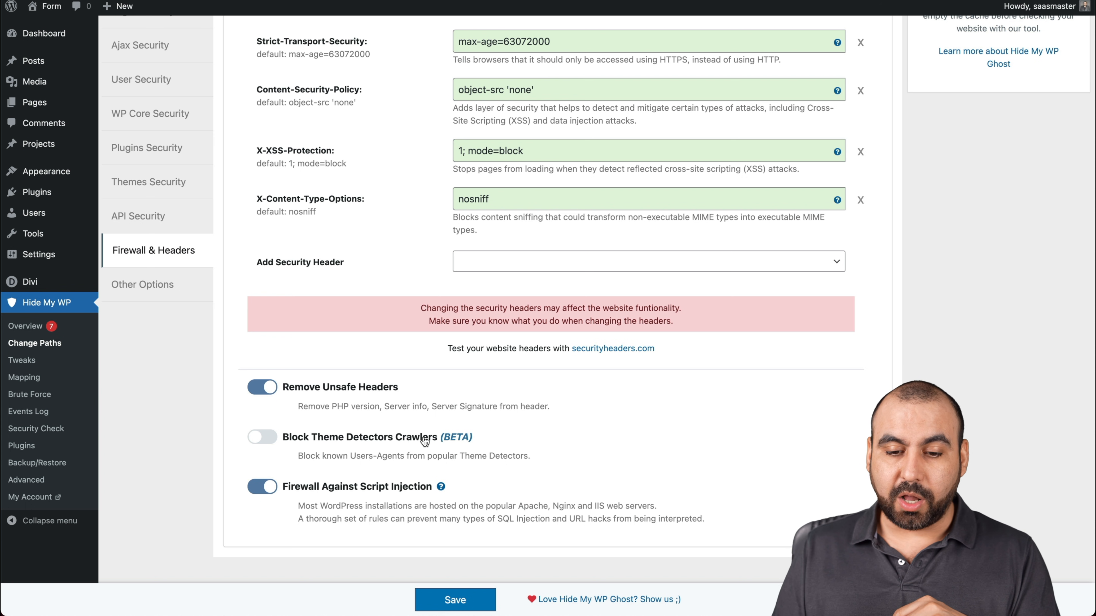
pyautogui.click(261, 437)
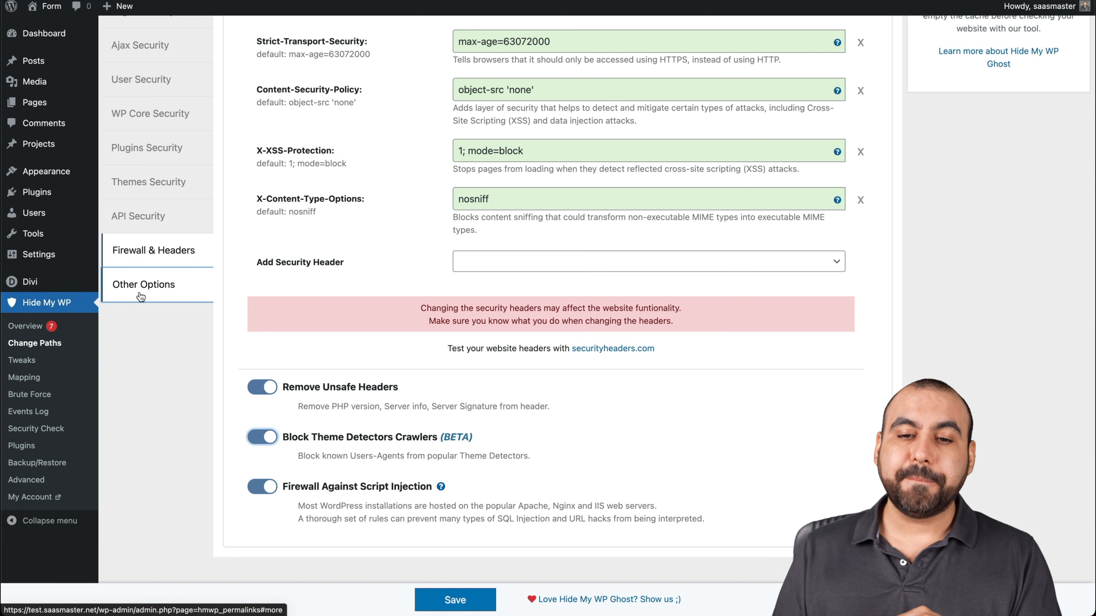
pyautogui.click(455, 600)
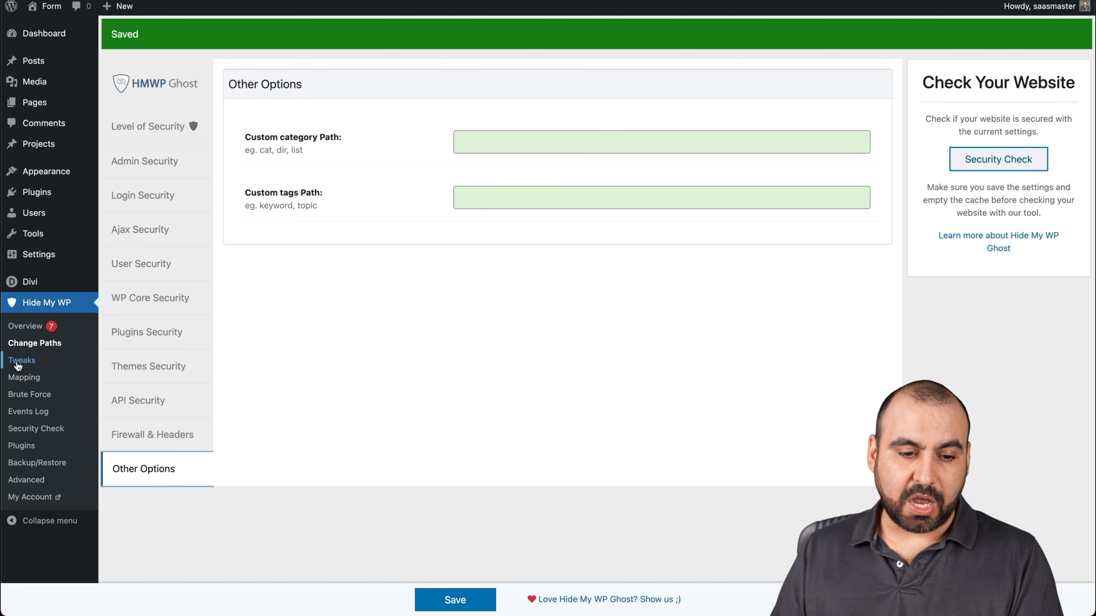
pyautogui.click(22, 360)
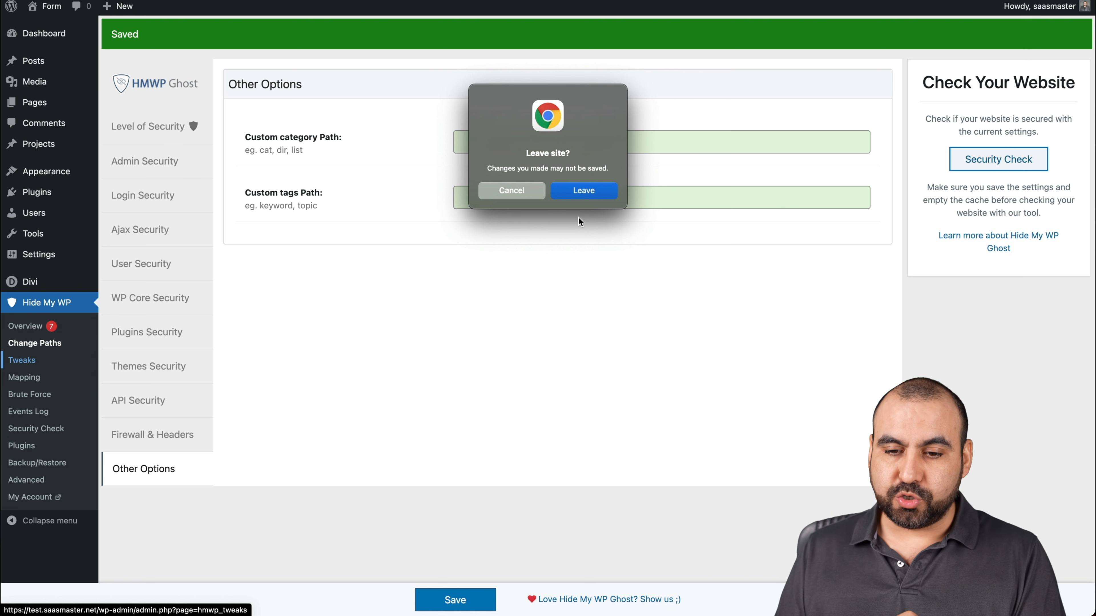
pyautogui.click(511, 190)
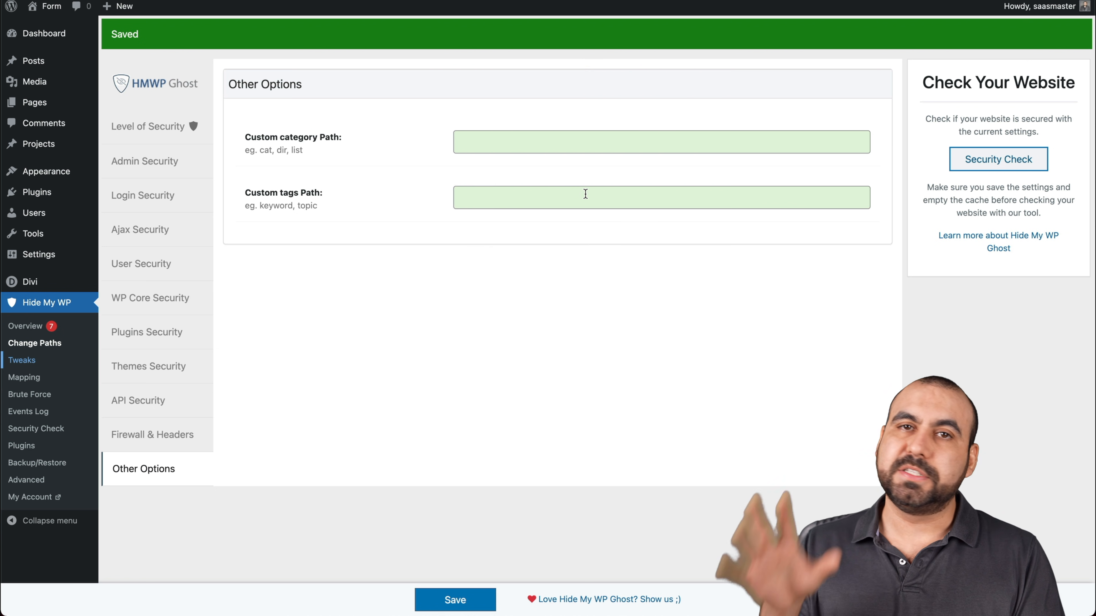
# Step: Review the Tweaks Redirects settings, where hidden paths redirect to the front page
pyautogui.click(21, 360)
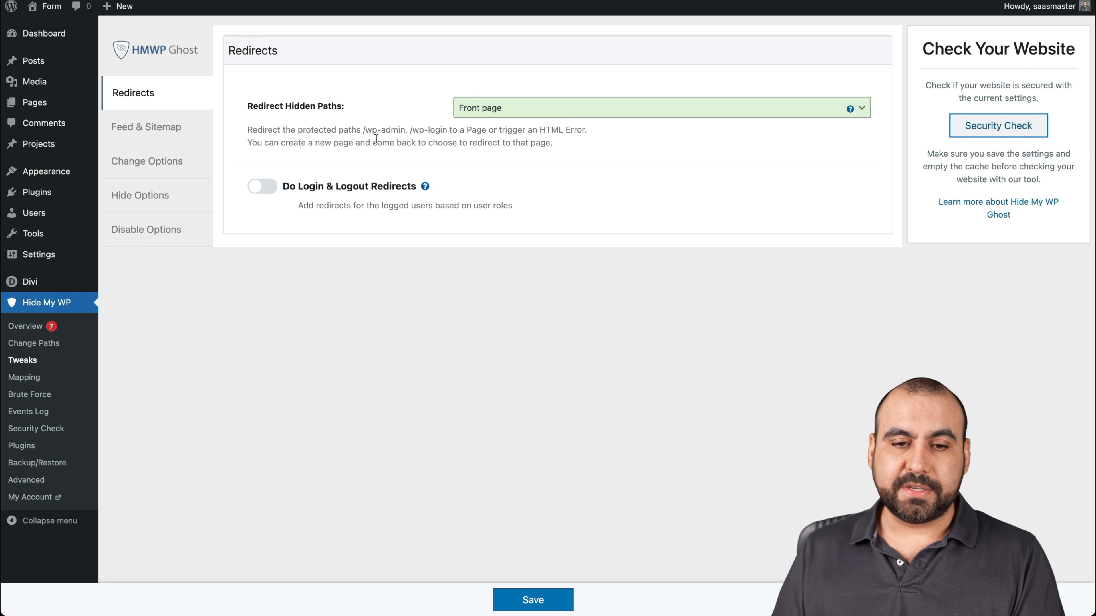
pyautogui.click(659, 108)
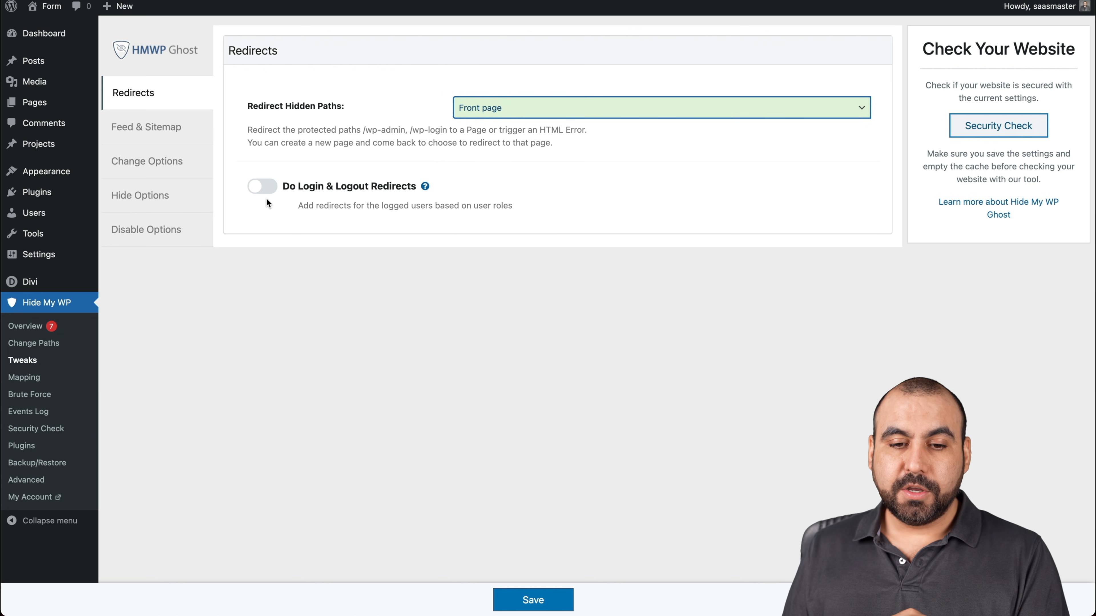
pyautogui.moveTo(535, 541)
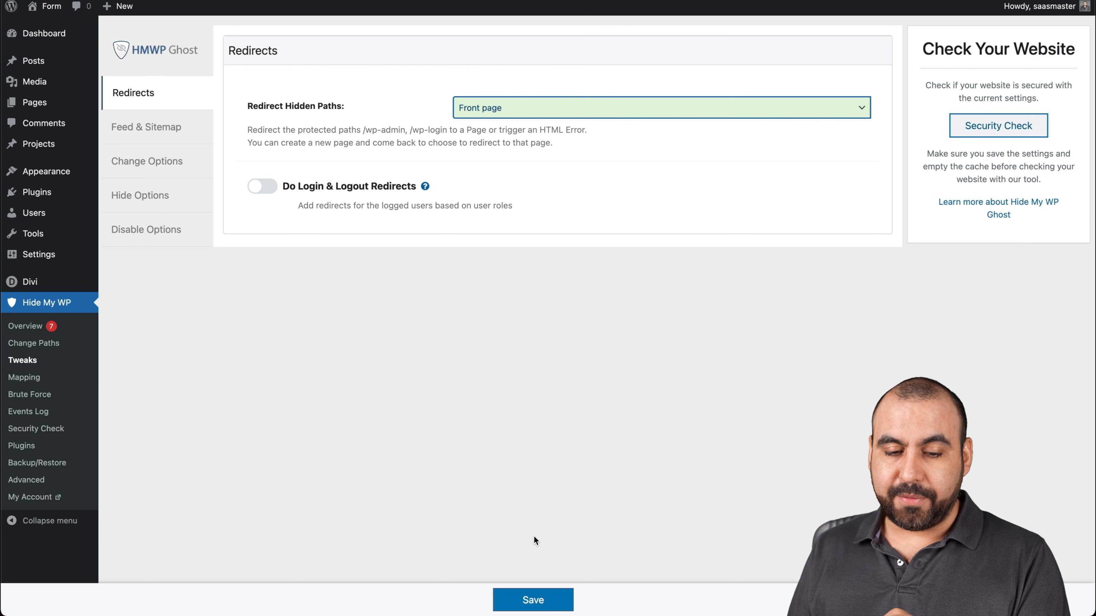
pyautogui.moveTo(23, 377)
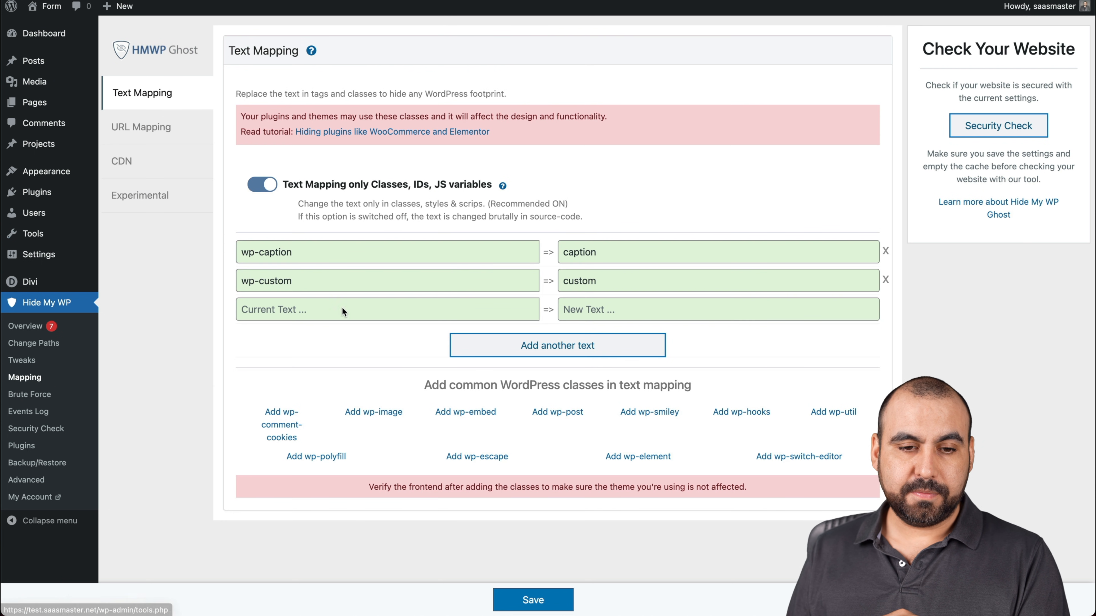
pyautogui.moveTo(22, 360)
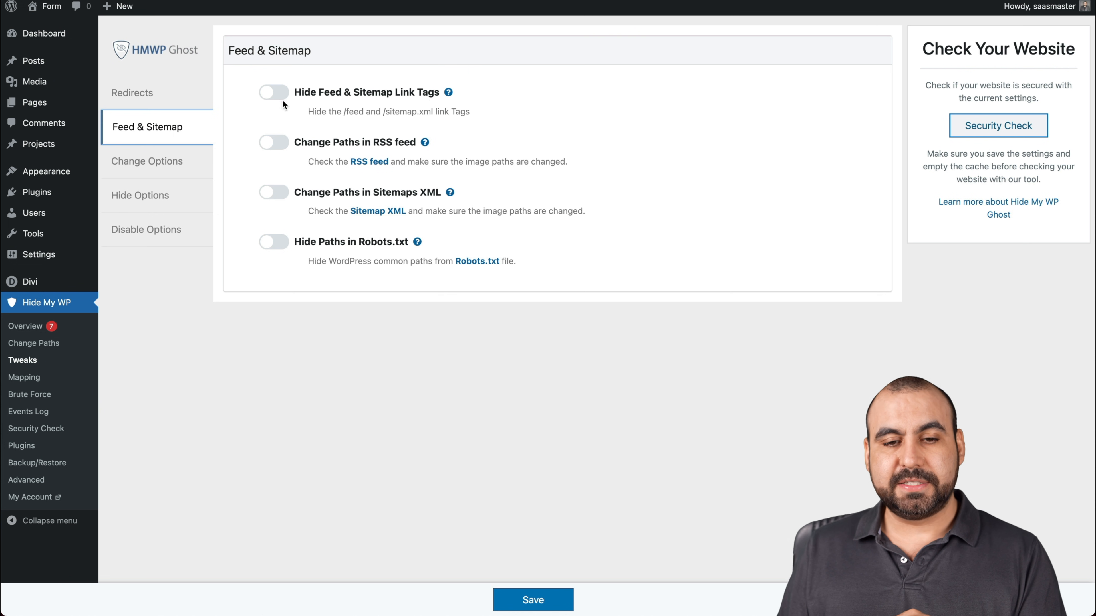
# Step: Enable Hide Feed & Sitemap Link Tags, Change Paths in RSS feed and Sitemaps XML, and Hide Paths in Robots.txt
pyautogui.click(274, 91)
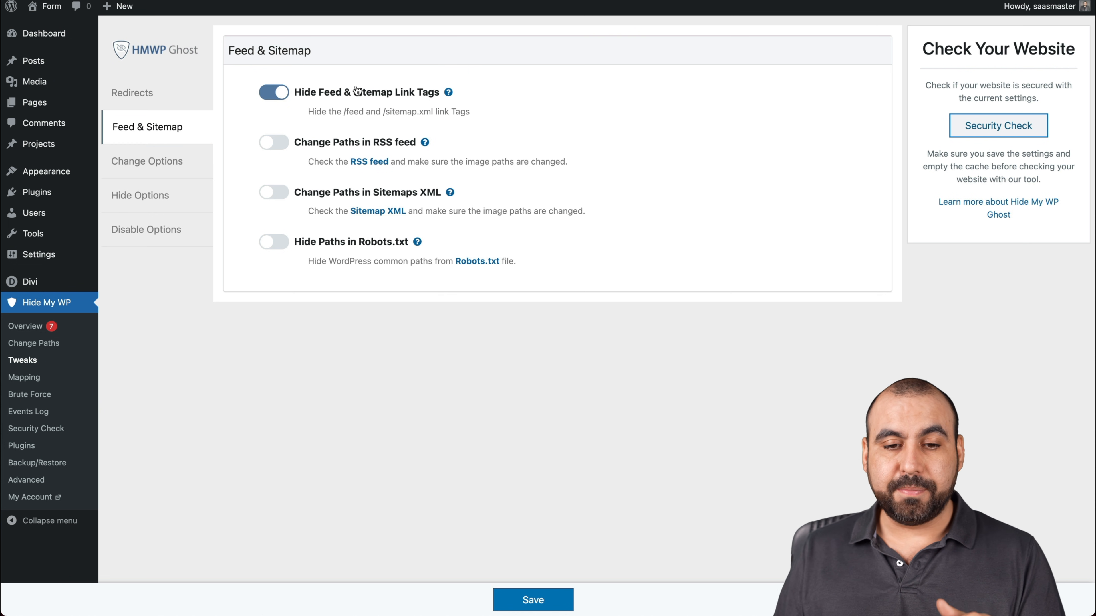
pyautogui.click(273, 143)
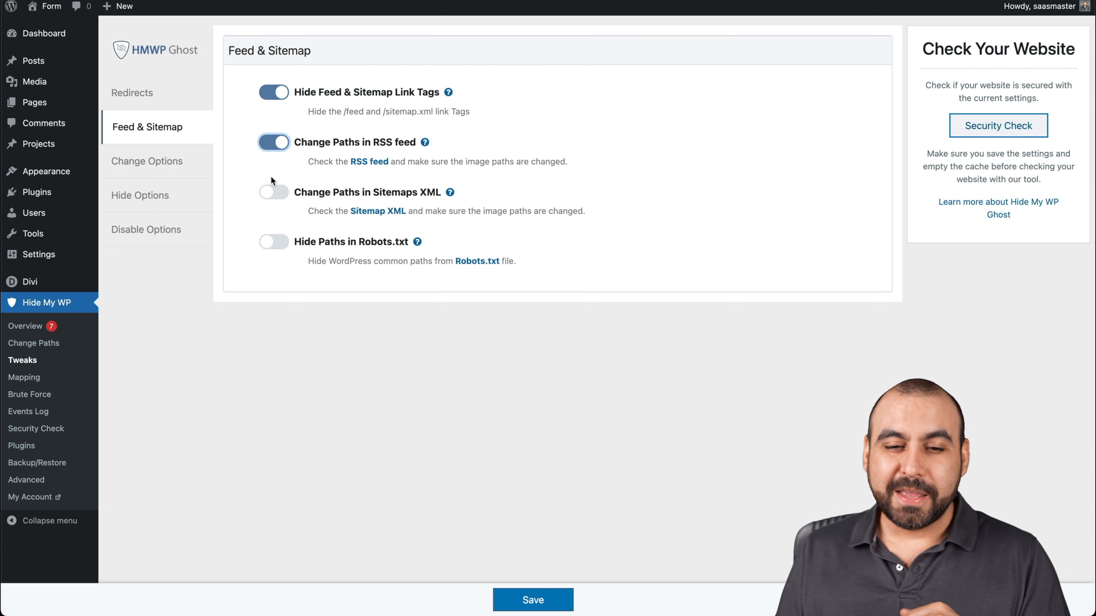
pyautogui.click(274, 193)
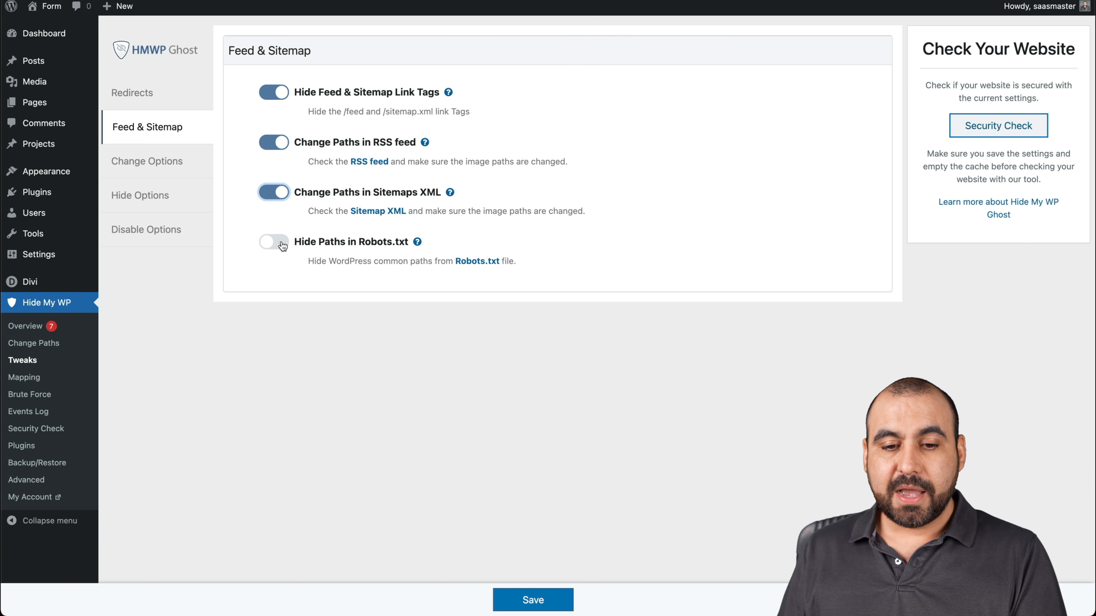
pyautogui.click(274, 242)
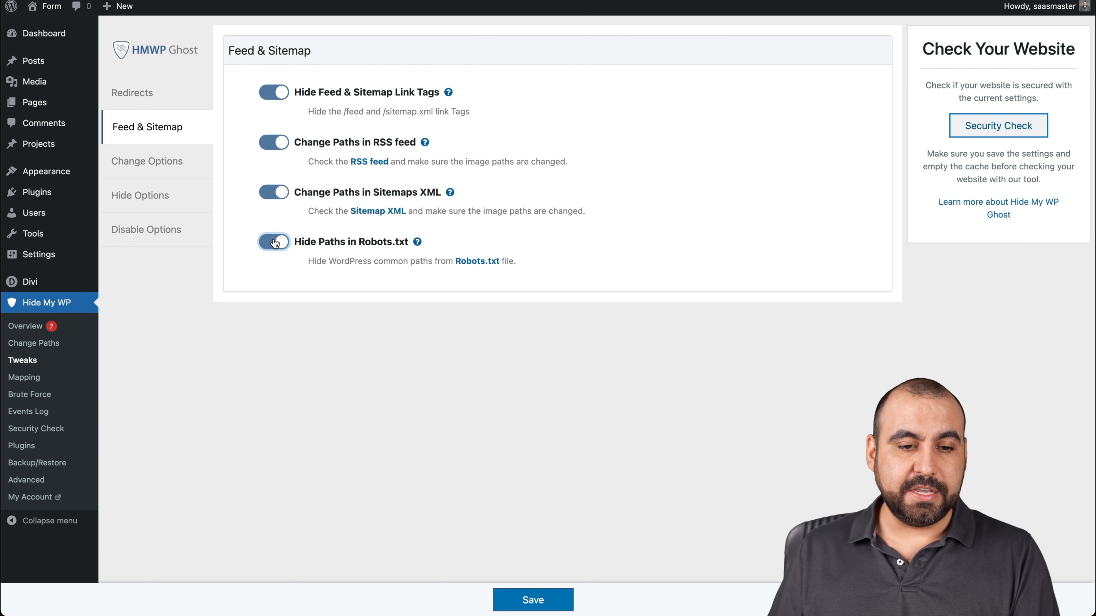
# Step: Review Change Options and Hide Options, enabling Hide IDs from META Tags
pyautogui.click(147, 161)
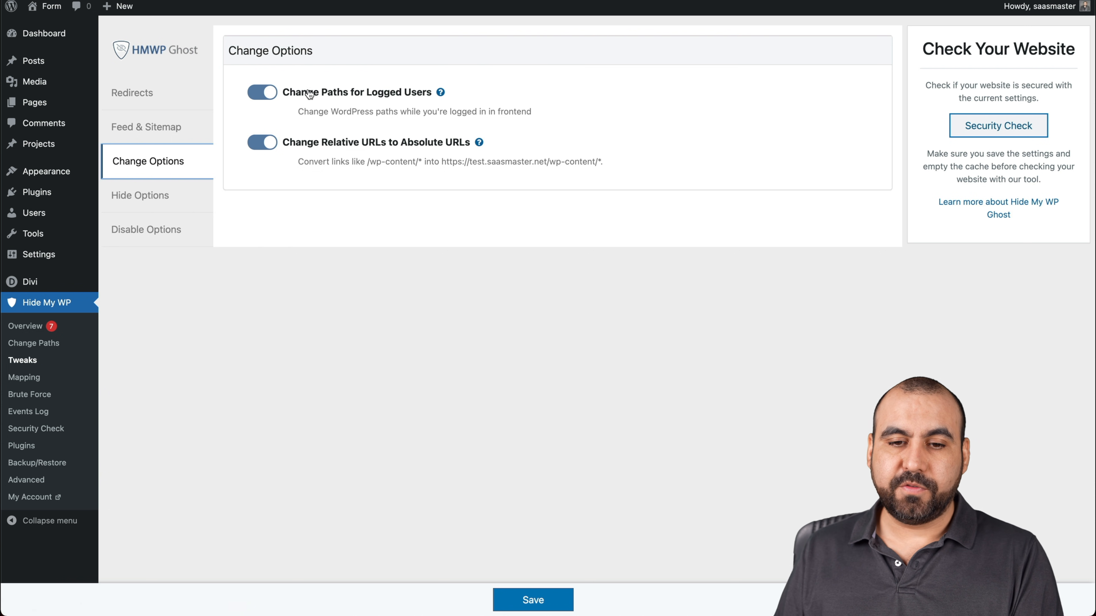
pyautogui.moveTo(372, 152)
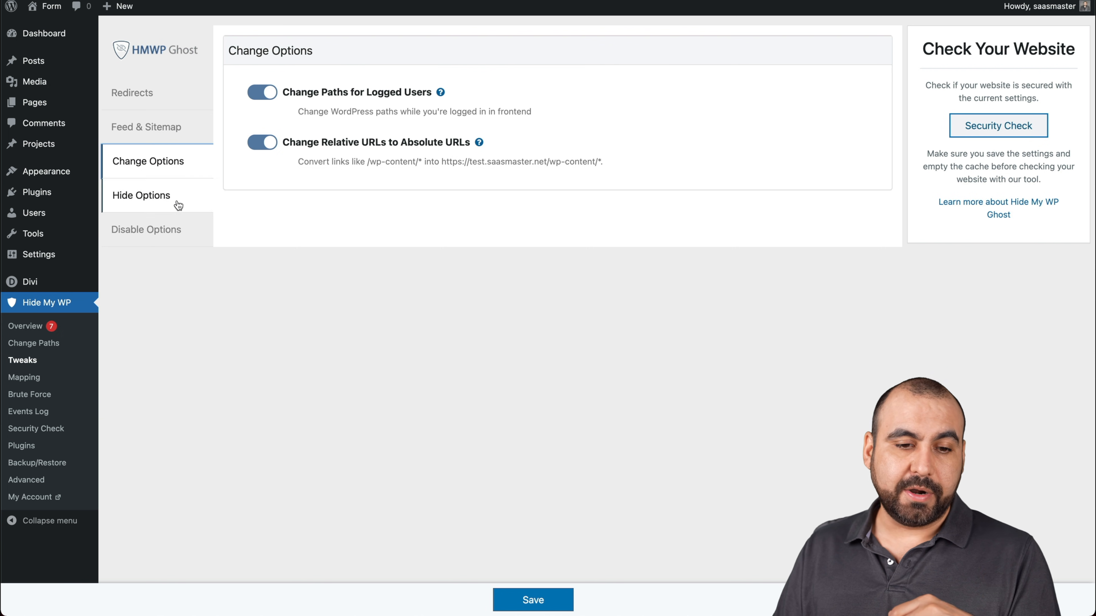
pyautogui.click(141, 196)
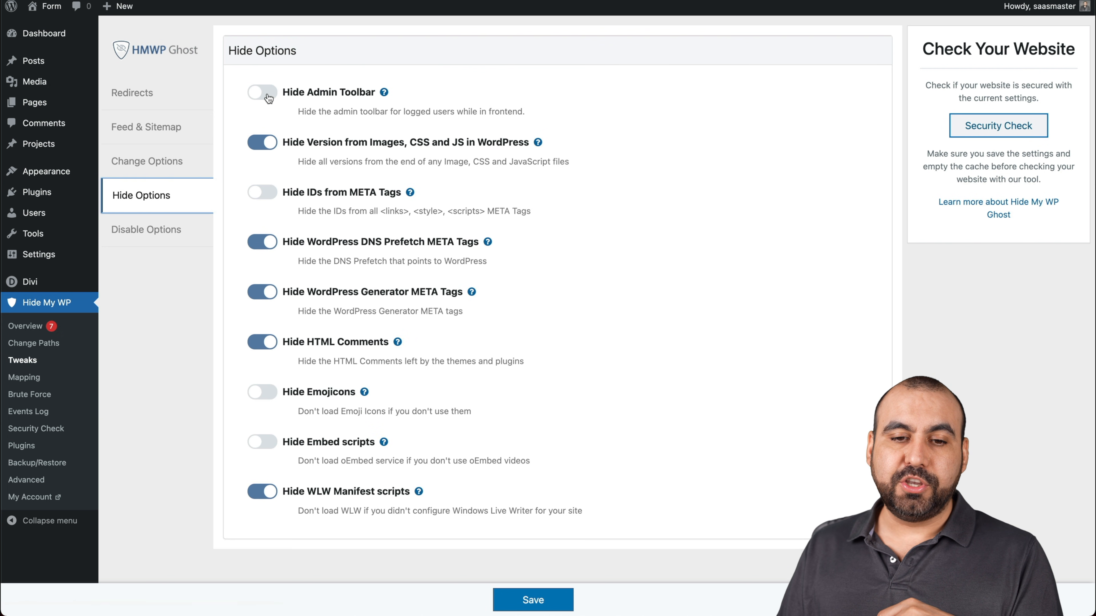
pyautogui.moveTo(380, 156)
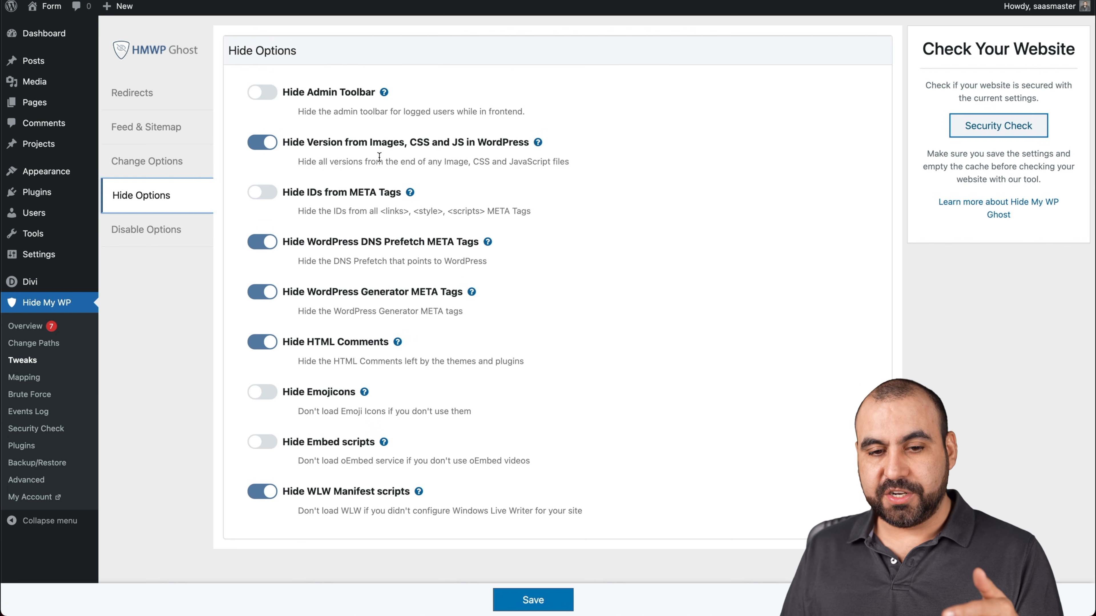
pyautogui.moveTo(424, 156)
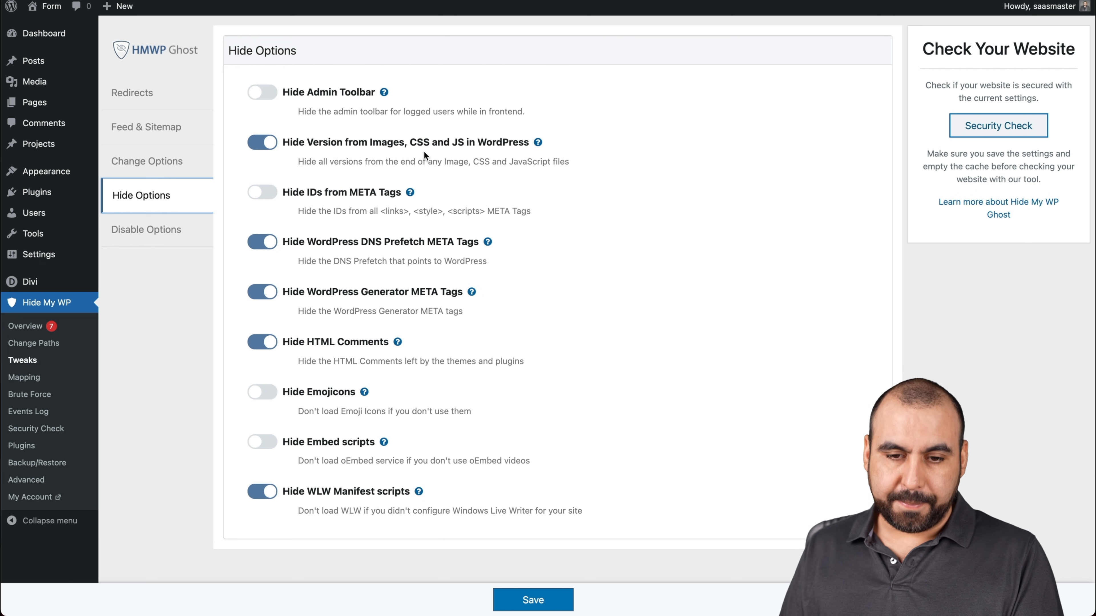
pyautogui.moveTo(448, 169)
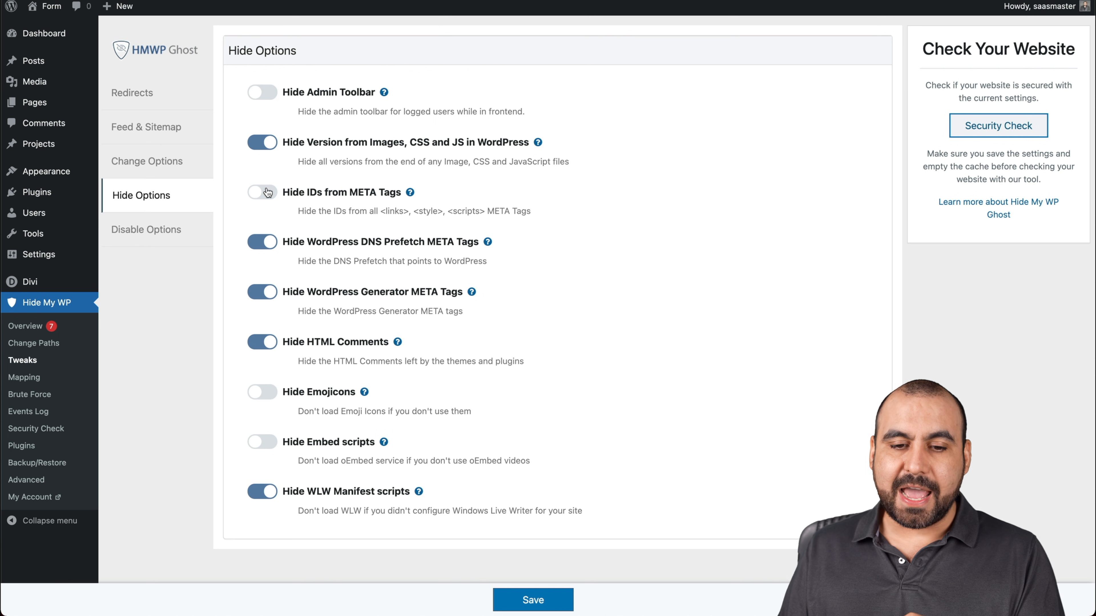
pyautogui.click(261, 192)
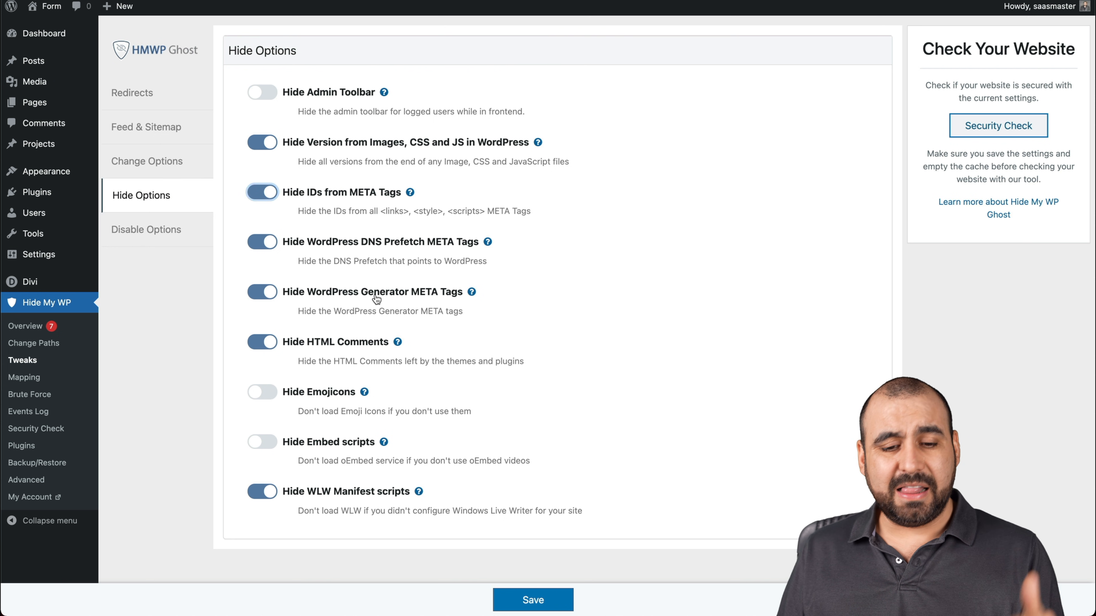
pyautogui.moveTo(286, 392)
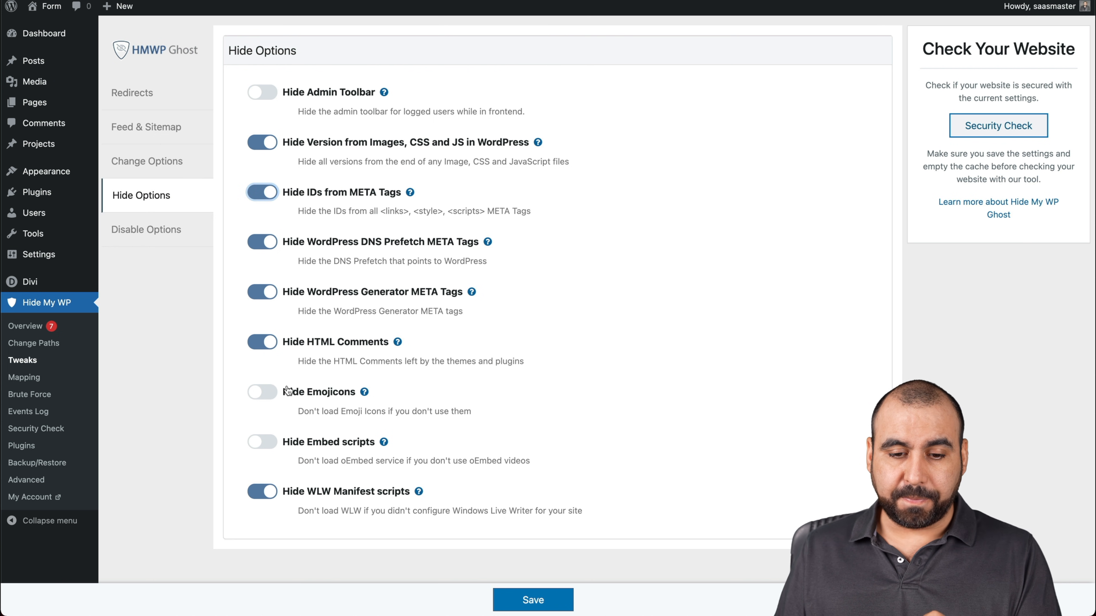
pyautogui.moveTo(372, 445)
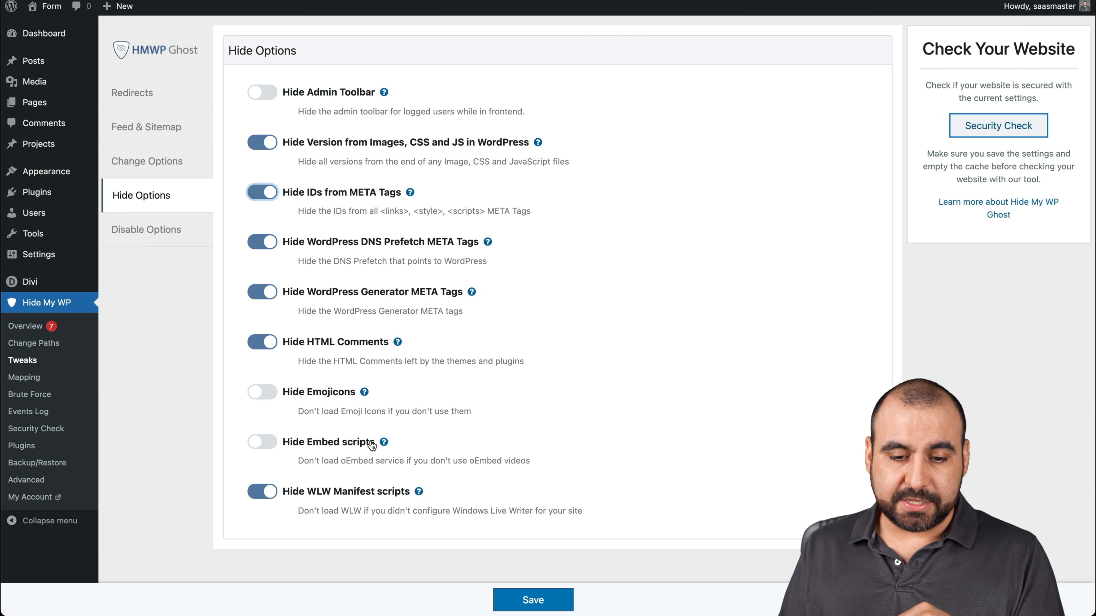
# Step: Stay on the Tweaks page by cancelling the Leave site dialog to keep changes
pyautogui.click(24, 377)
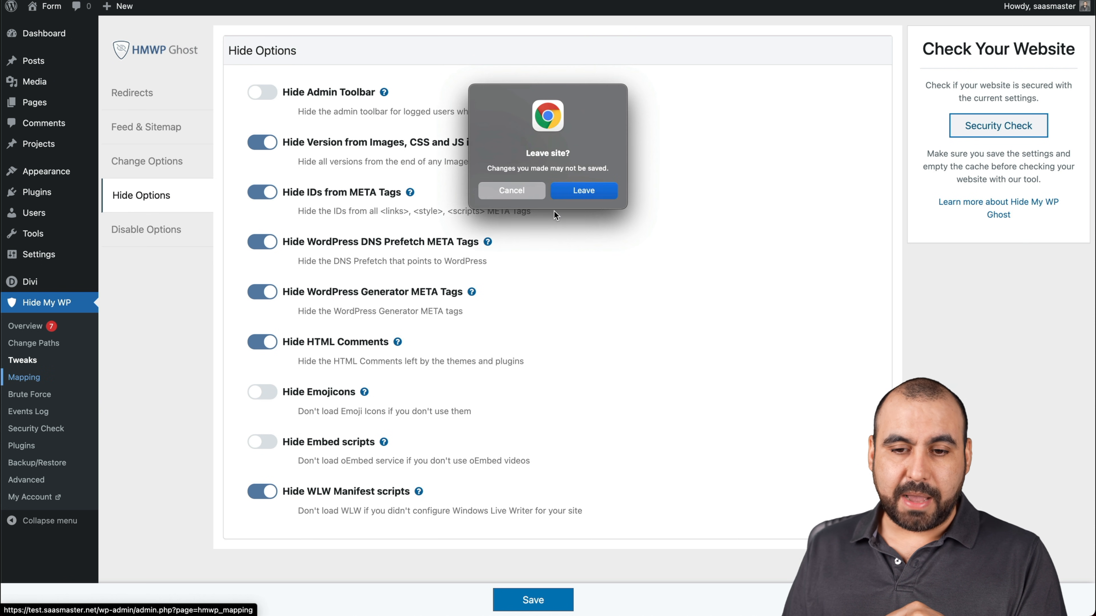
pyautogui.click(511, 190)
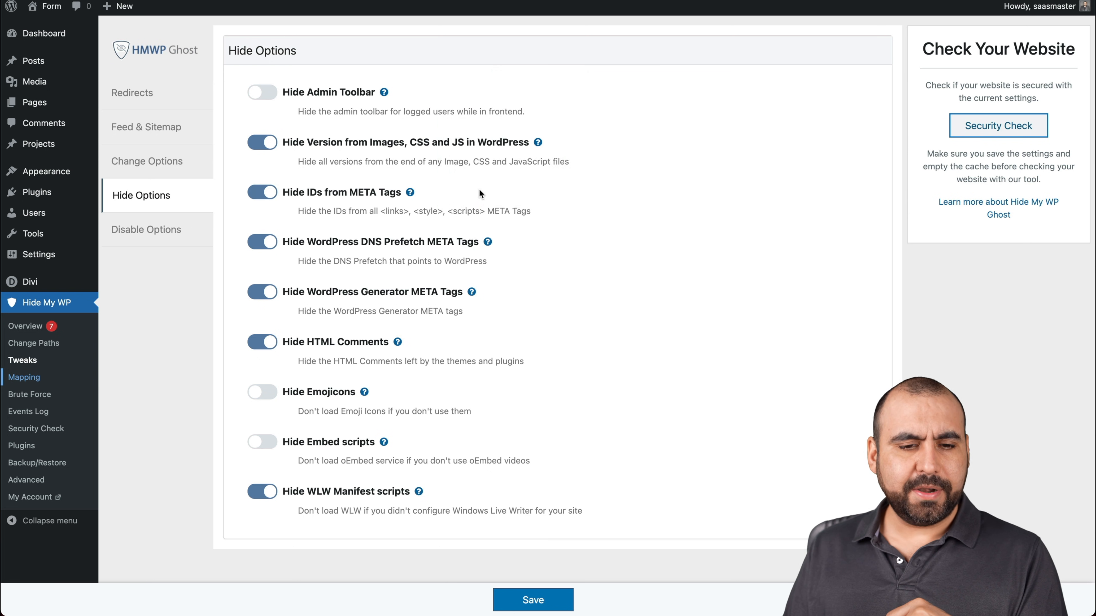
# Step: Under Disable Options, enable Disable Right-Click and Disable Copy/Paste with default messages
pyautogui.click(146, 229)
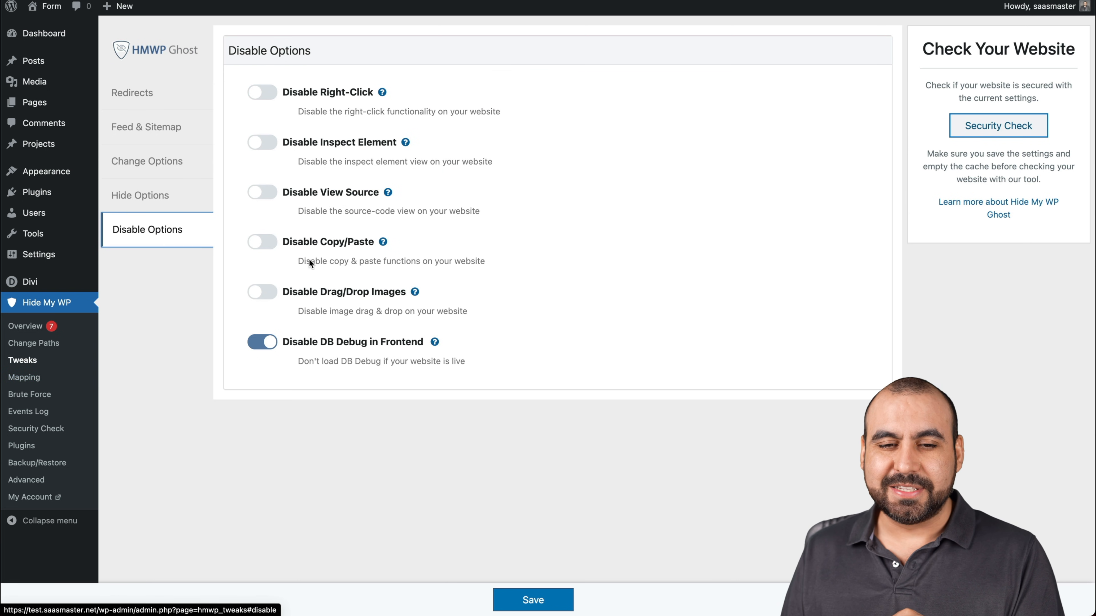
pyautogui.moveTo(395, 377)
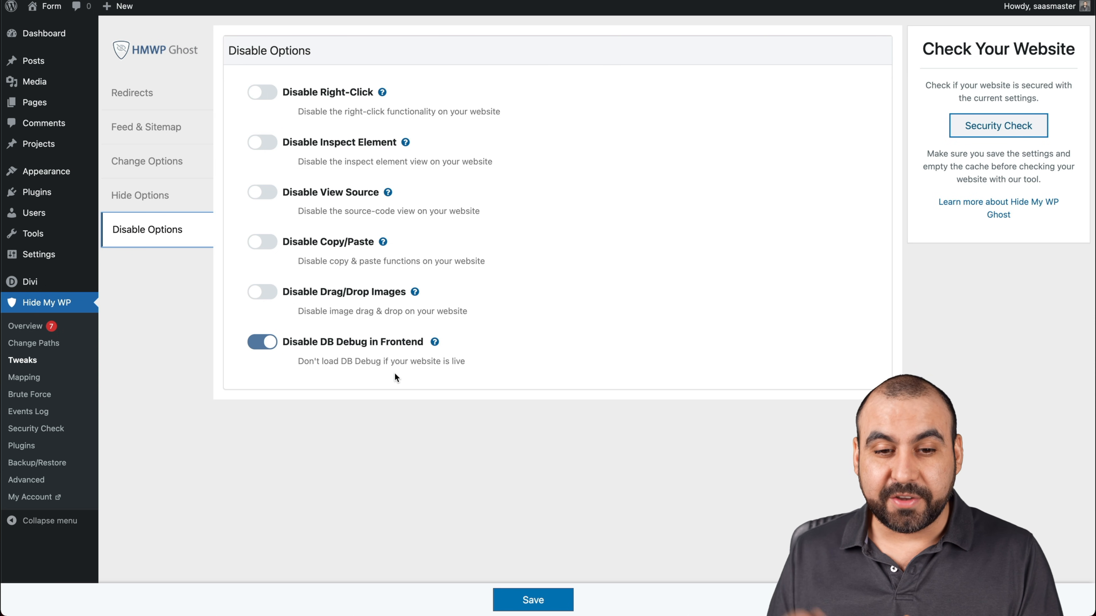
pyautogui.click(261, 91)
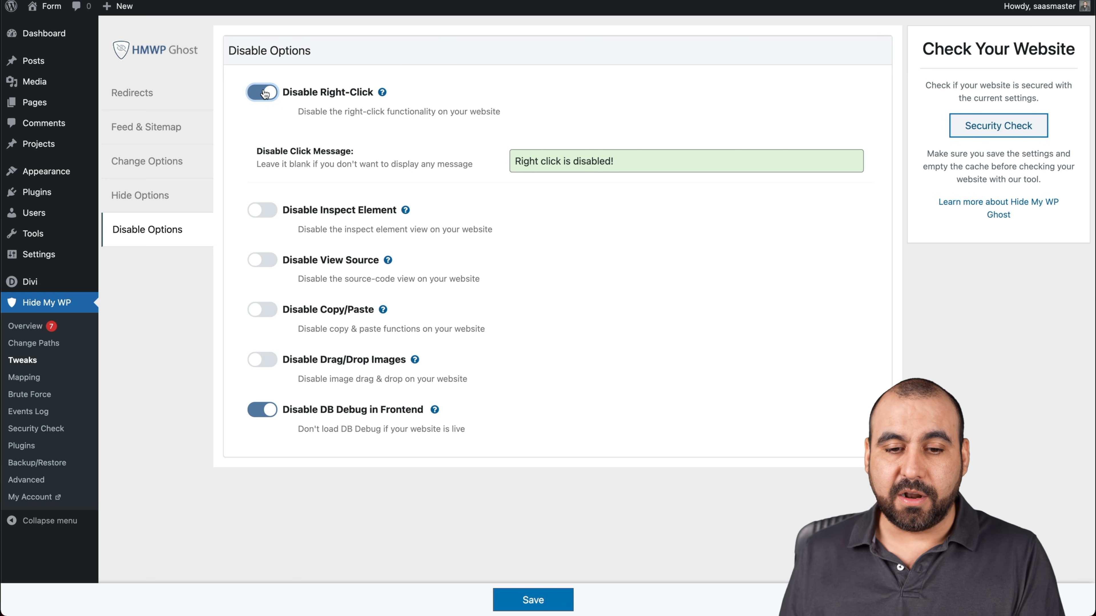
pyautogui.moveTo(299, 265)
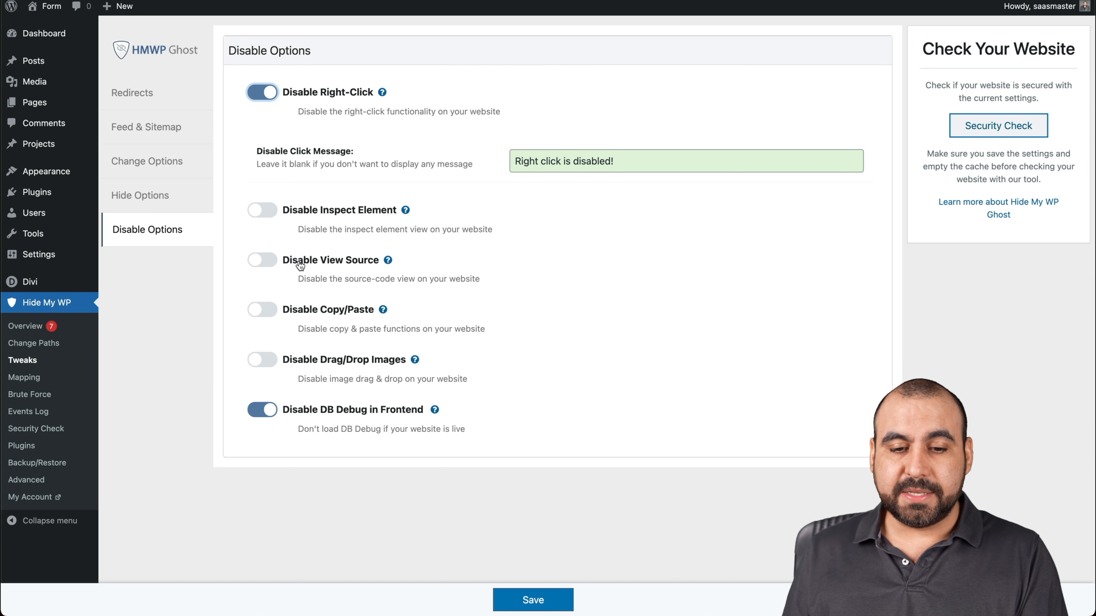
pyautogui.moveTo(370, 322)
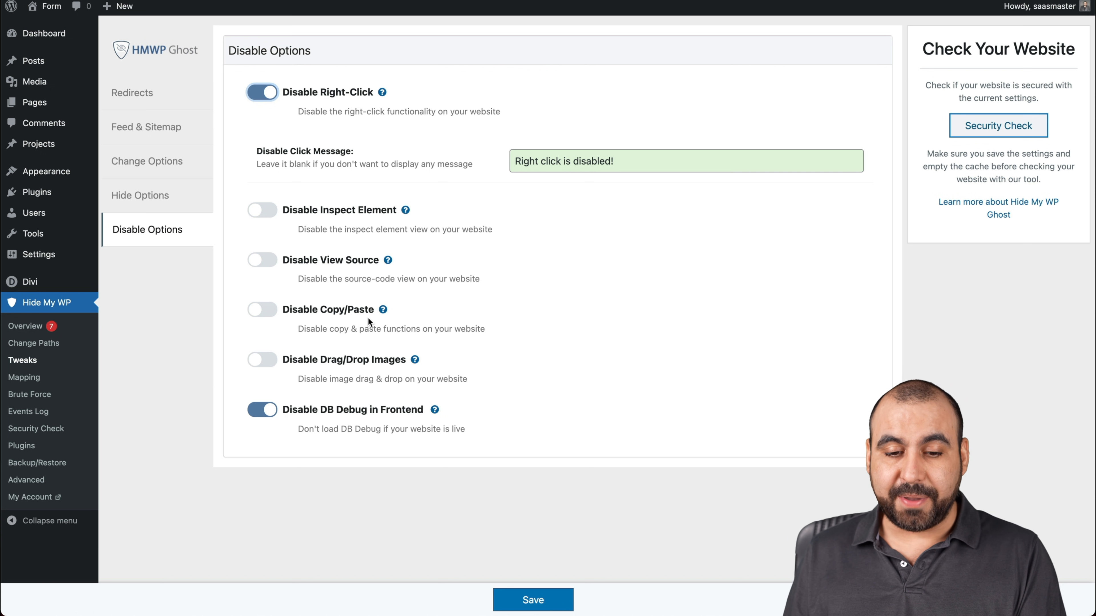
pyautogui.click(261, 309)
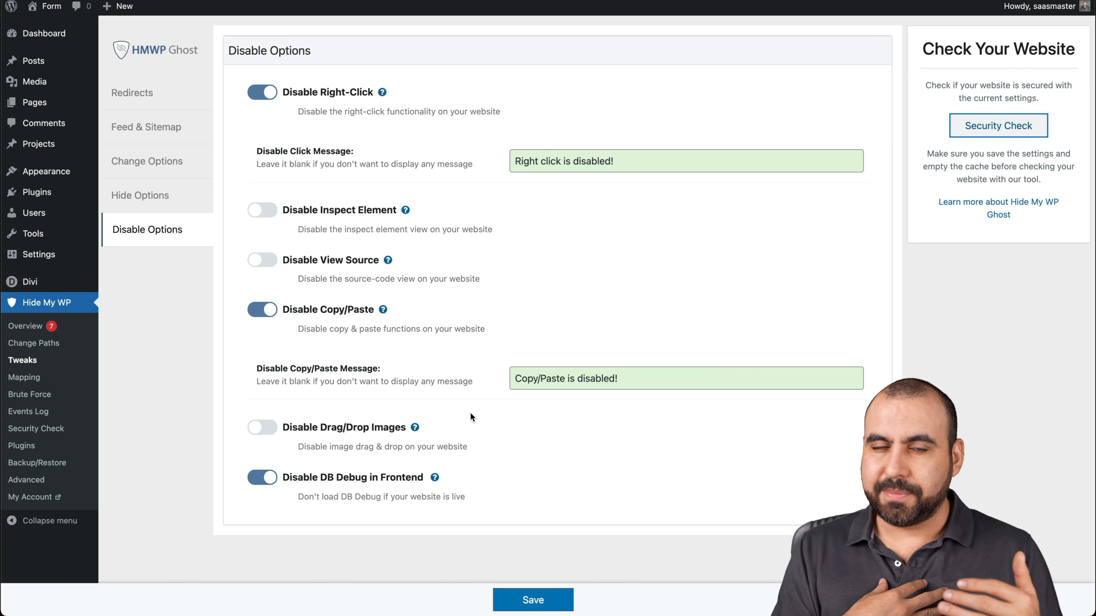
pyautogui.moveTo(420, 417)
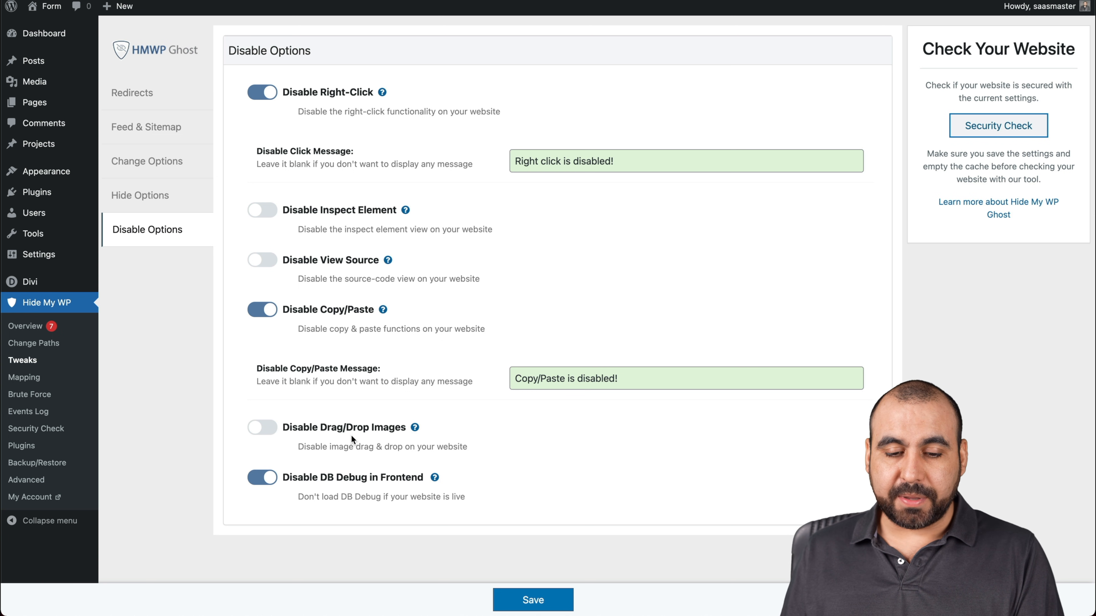
pyautogui.moveTo(403, 491)
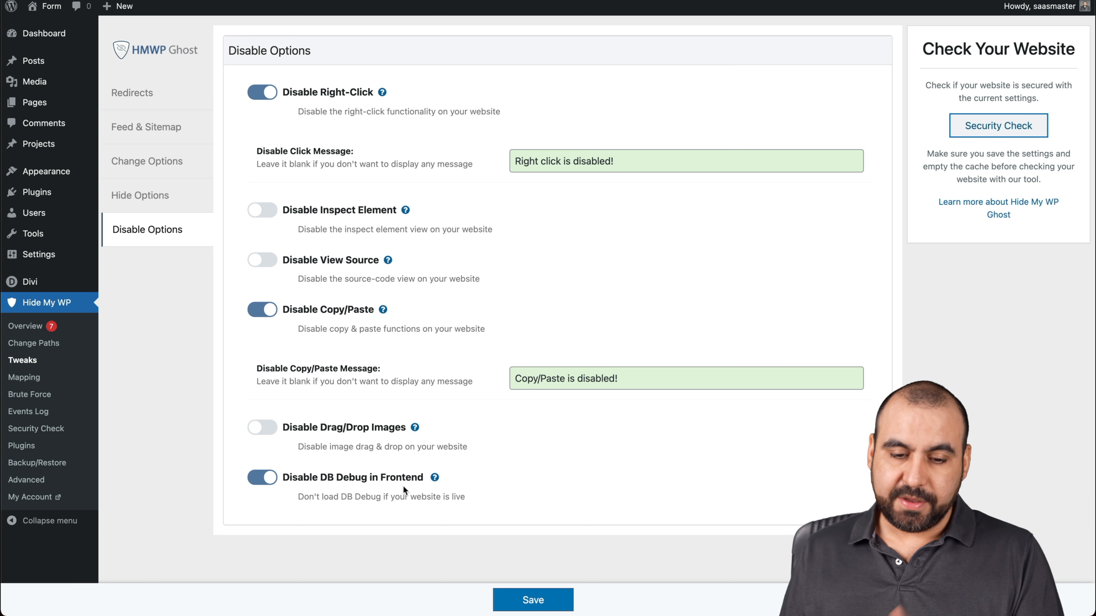
pyautogui.click(24, 377)
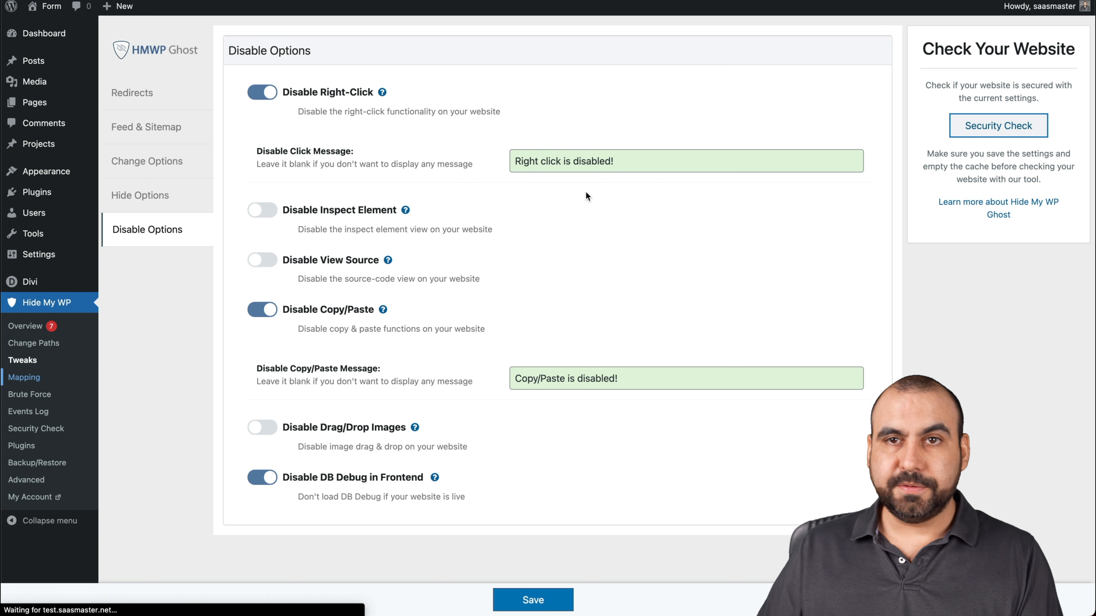
# Step: Review the Text Mapping rows in Mapping, then move to the empty URL Mapping section
pyautogui.click(25, 377)
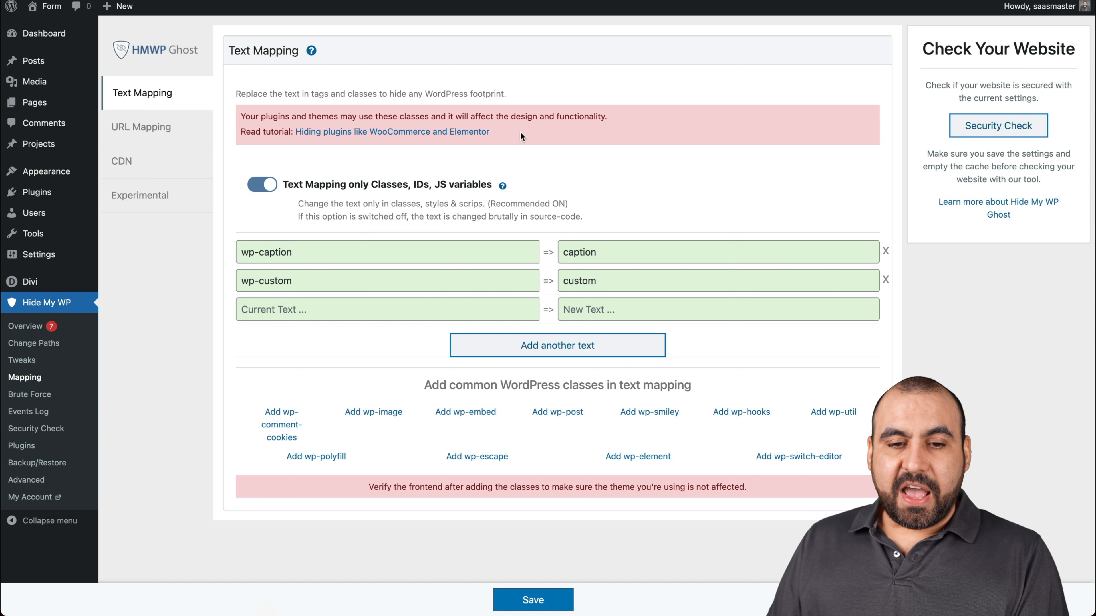
pyautogui.moveTo(382, 210)
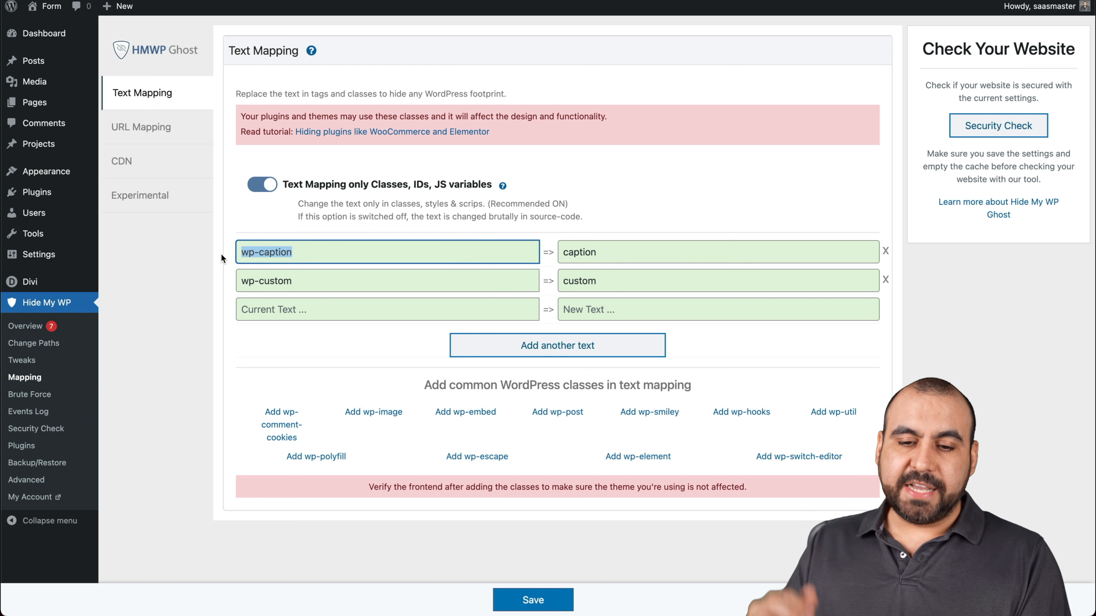
pyautogui.click(716, 252)
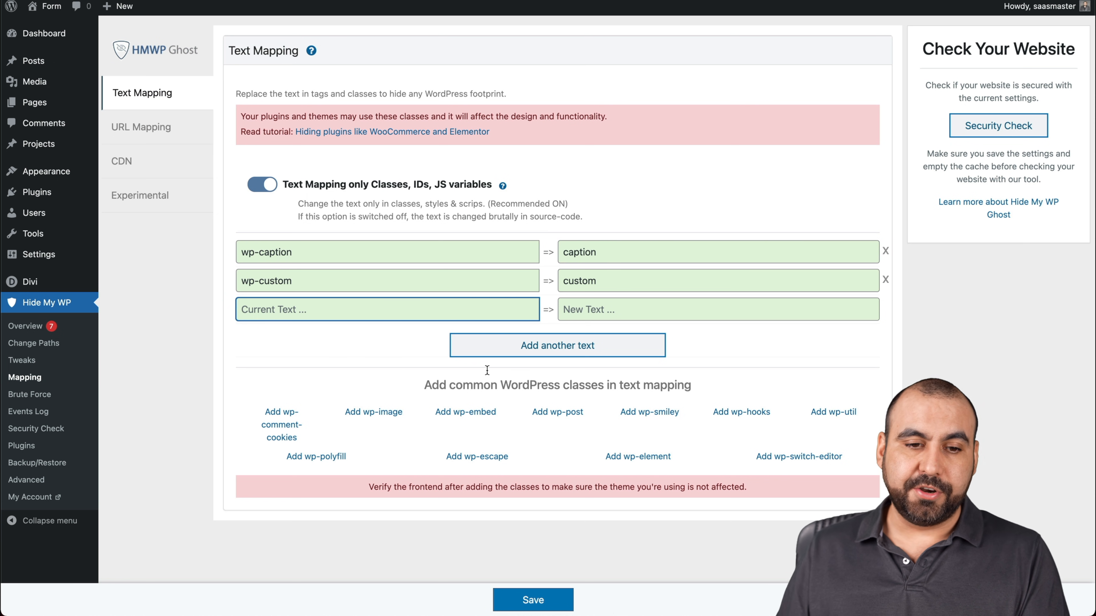
pyautogui.click(142, 127)
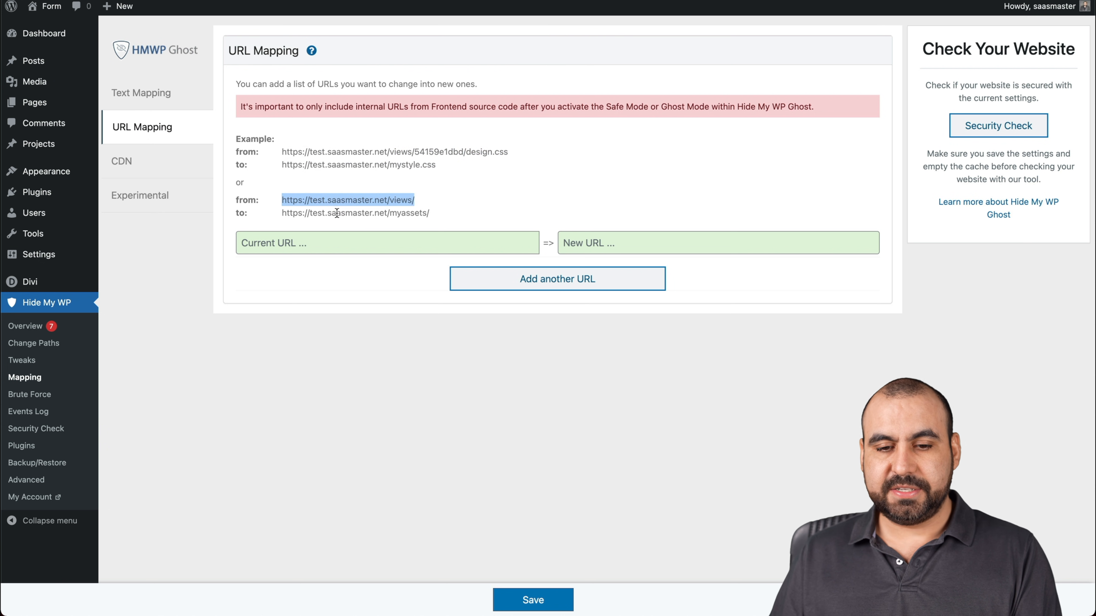
# Step: Check the Current URL field and move to the CDN URLs section with one empty entry
pyautogui.click(386, 243)
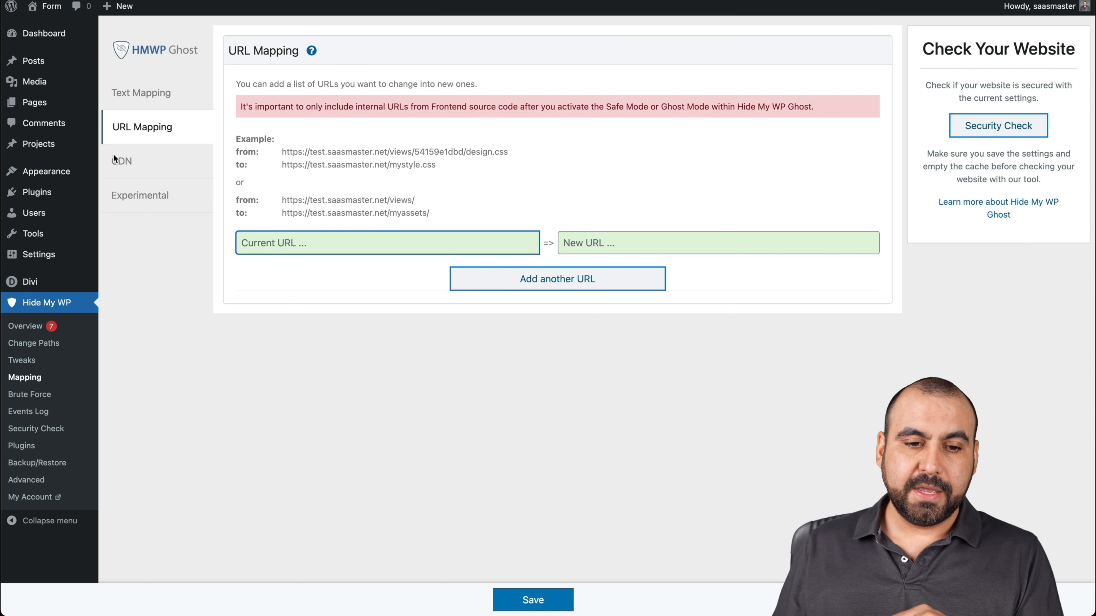
pyautogui.click(122, 161)
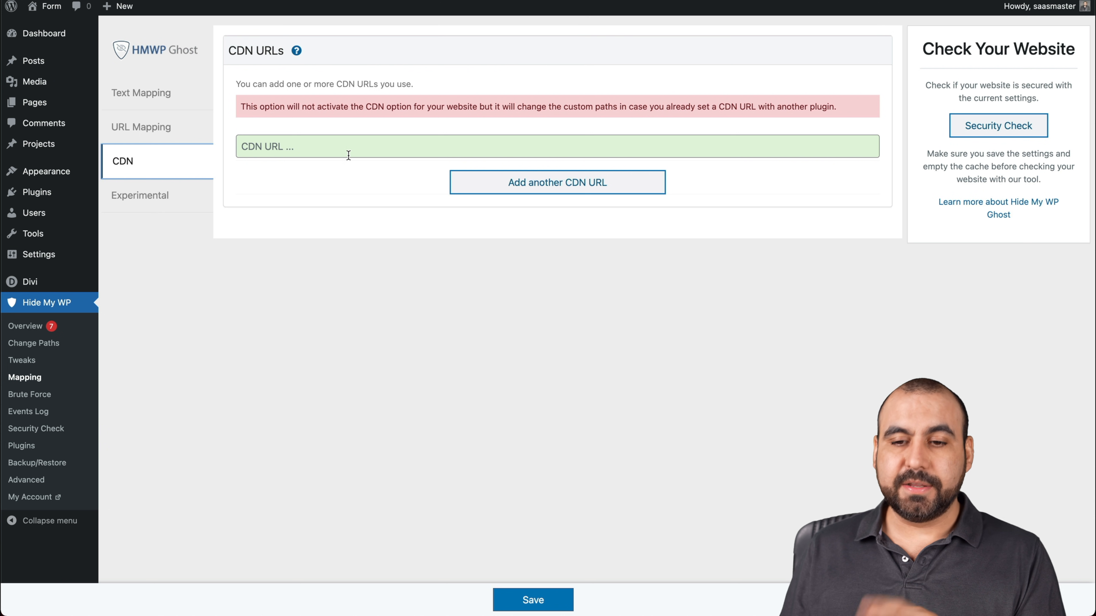
# Step: View the Experimental Loading Speed Settings with CSS/JS optimization and cached-file mapping off
pyautogui.click(139, 196)
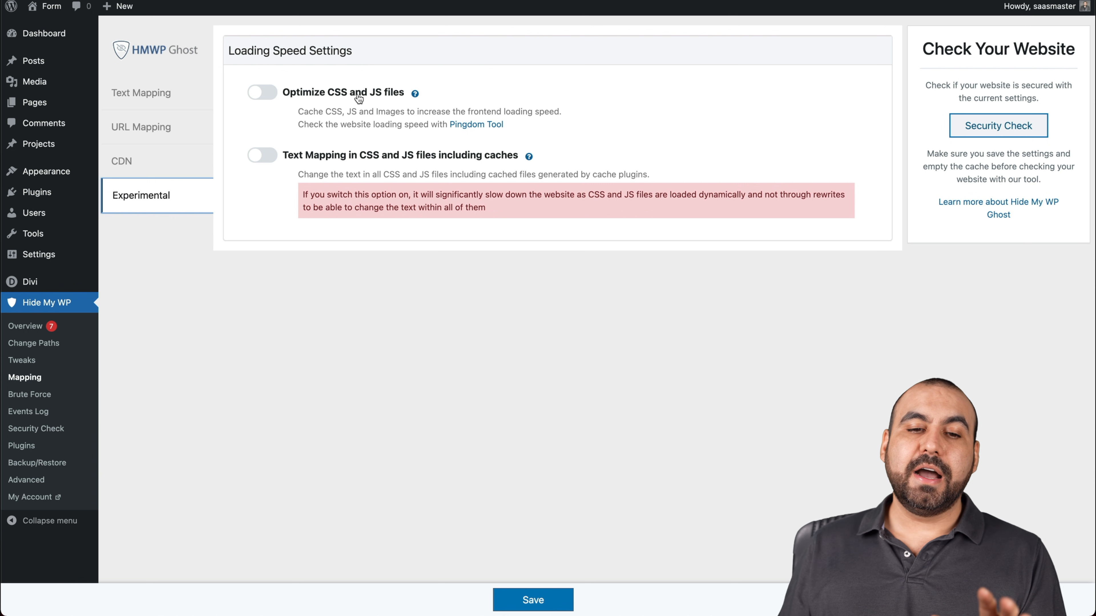
pyautogui.moveTo(301, 32)
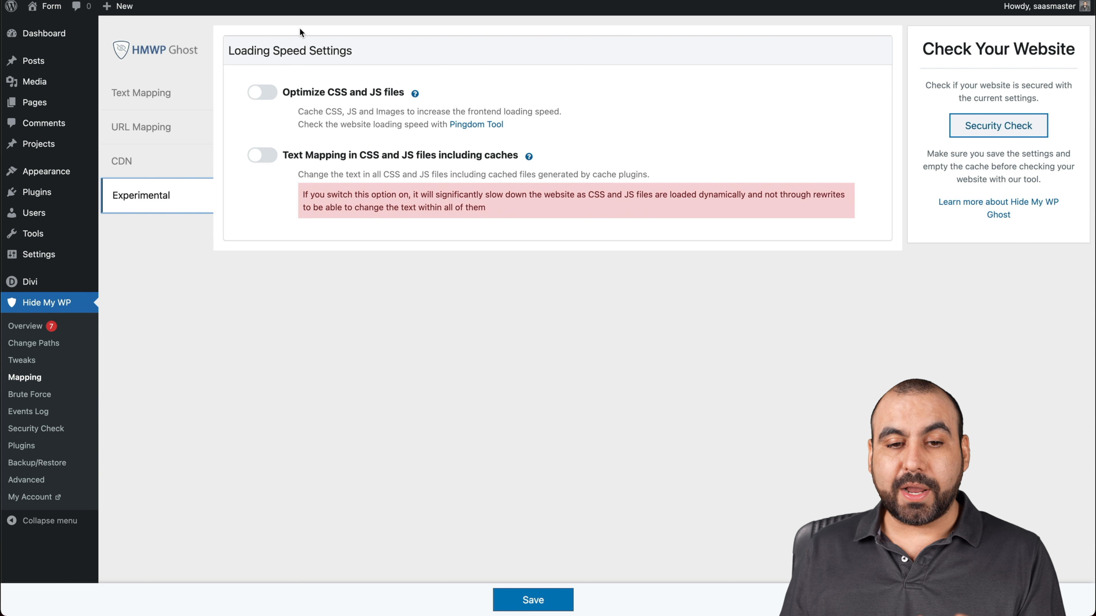
pyautogui.moveTo(457, 107)
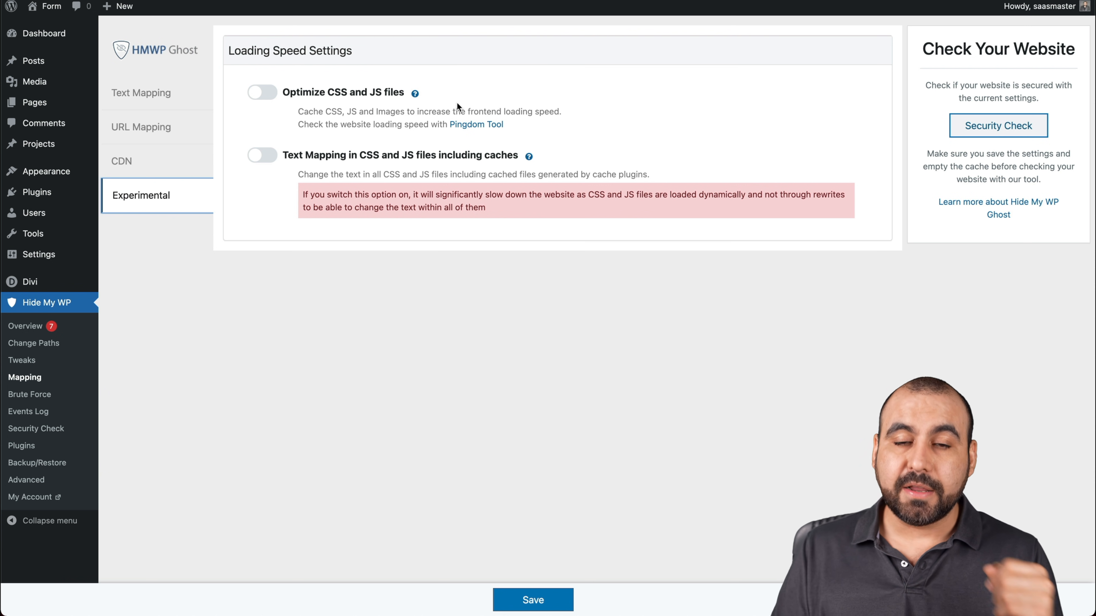
pyautogui.moveTo(430, 152)
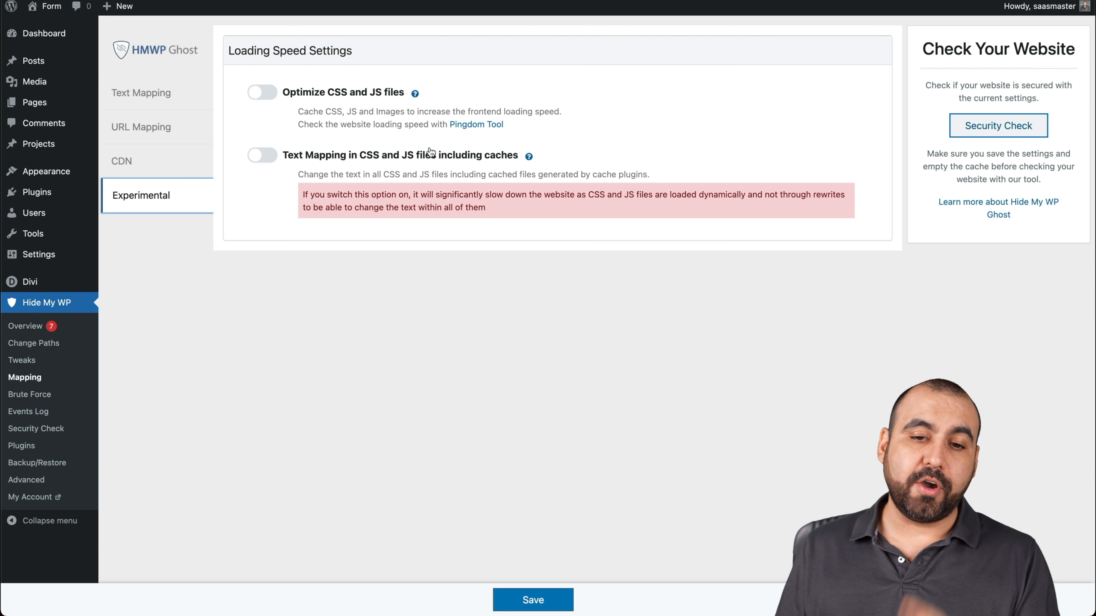
pyautogui.moveTo(475, 245)
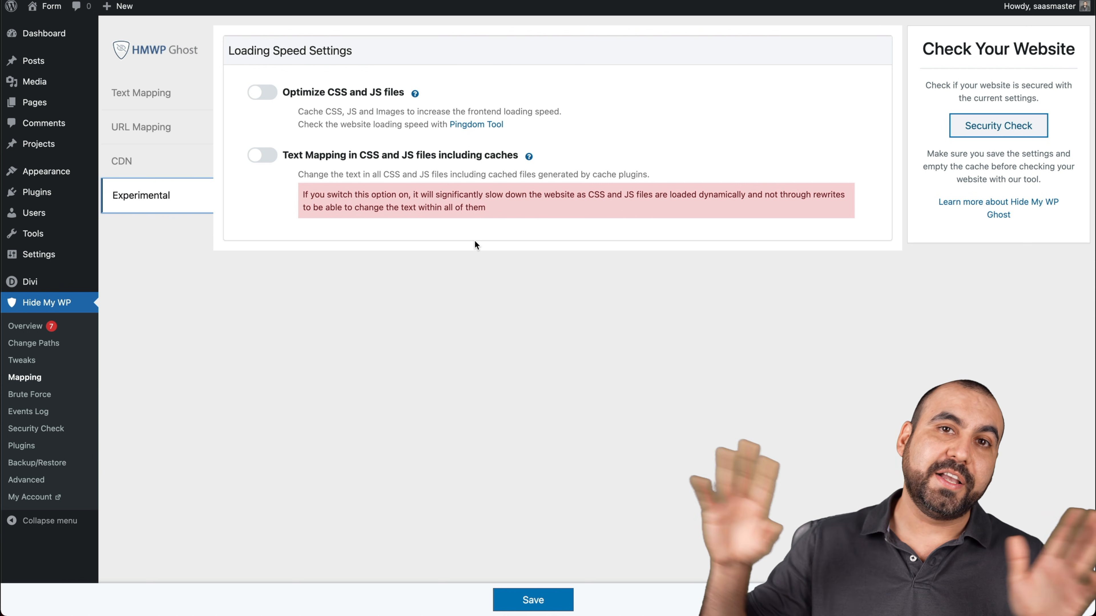
# Step: Switch on Use Brute Force Protection in the Brute Force section
pyautogui.click(29, 395)
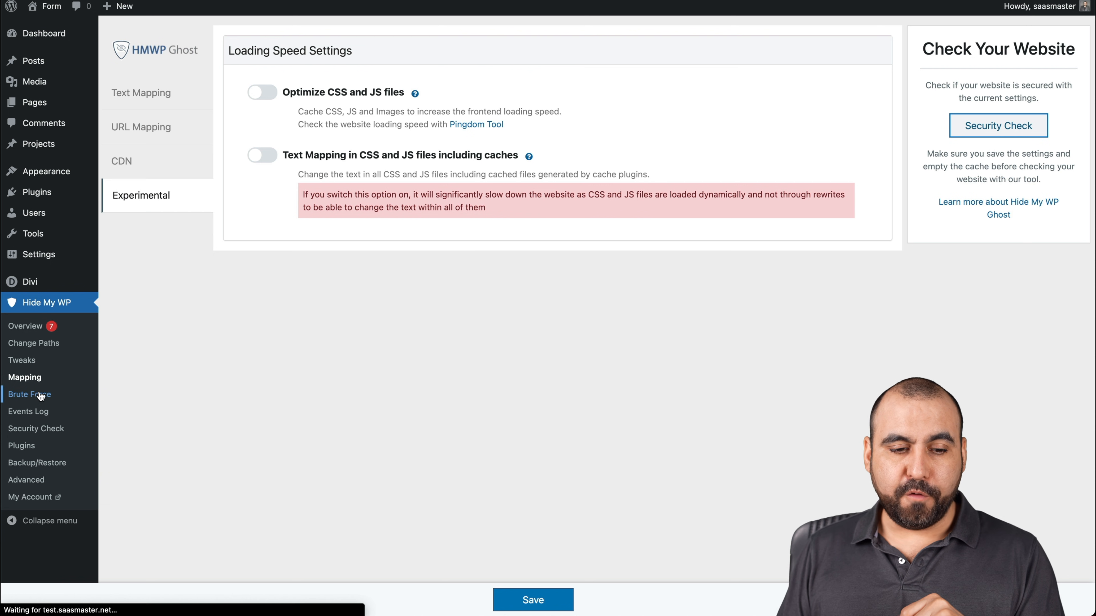
pyautogui.click(30, 394)
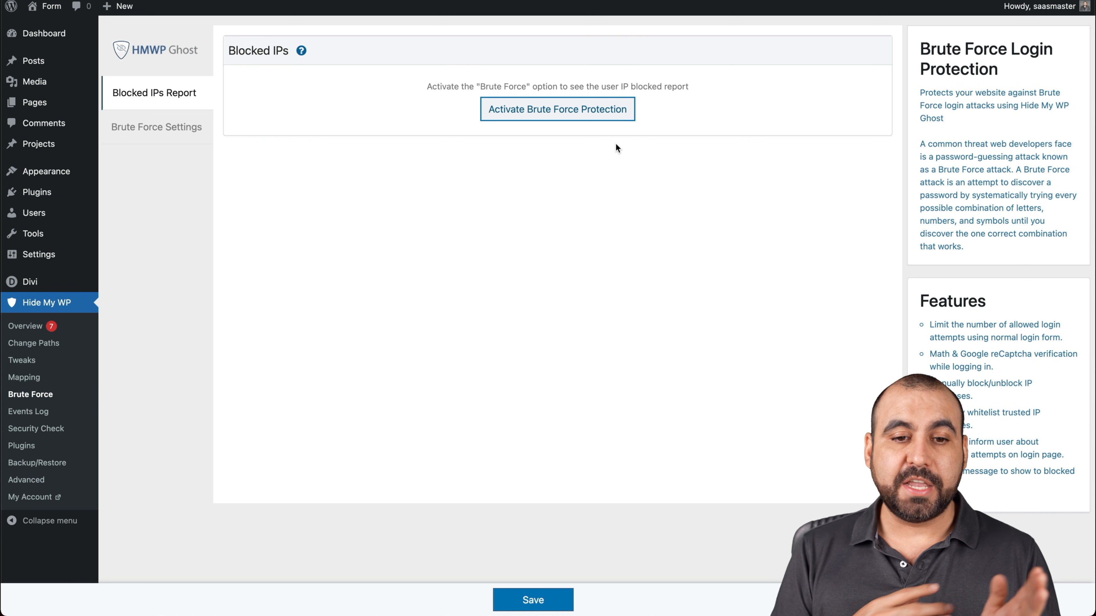
pyautogui.click(557, 109)
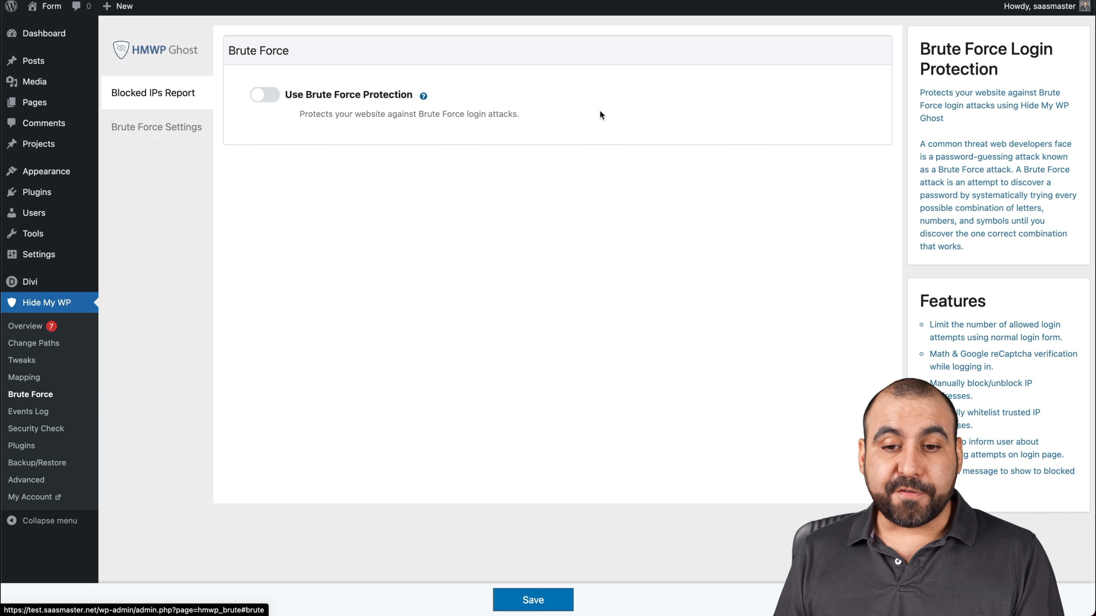
pyautogui.click(264, 94)
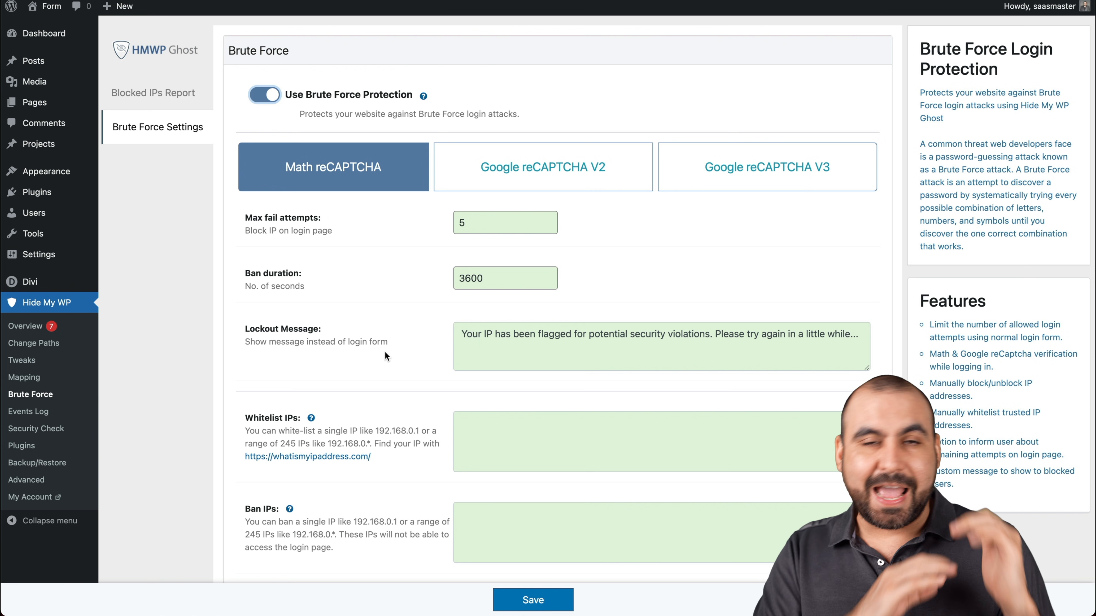
# Step: Review Math reCAPTCHA with 5 fail attempts, 3600-second ban, lockout message, whitelist and ban IP lists
pyautogui.scroll(-3)
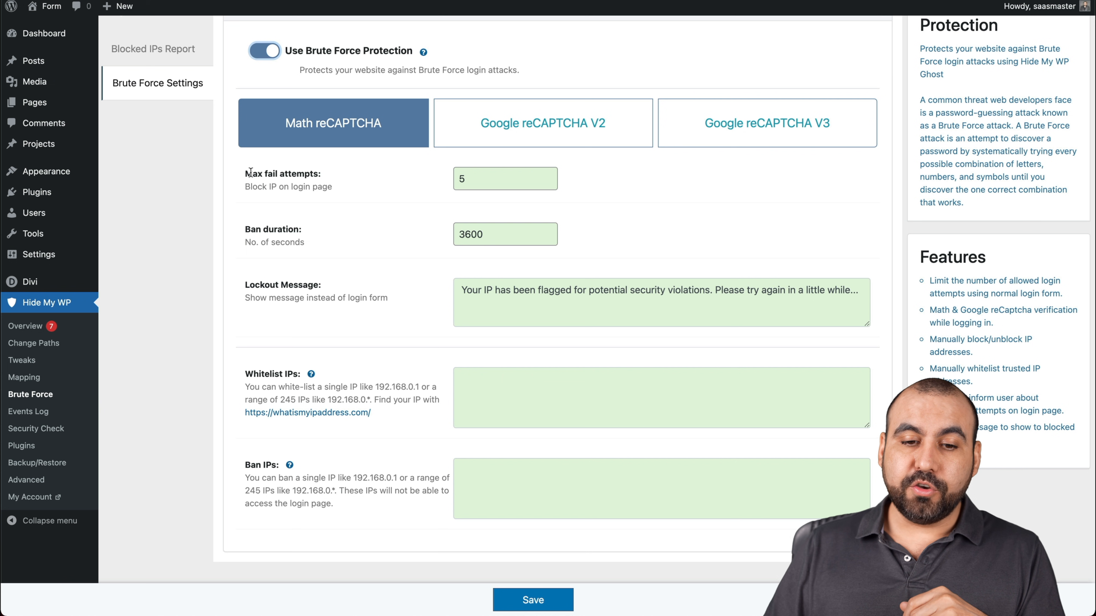
pyautogui.click(505, 179)
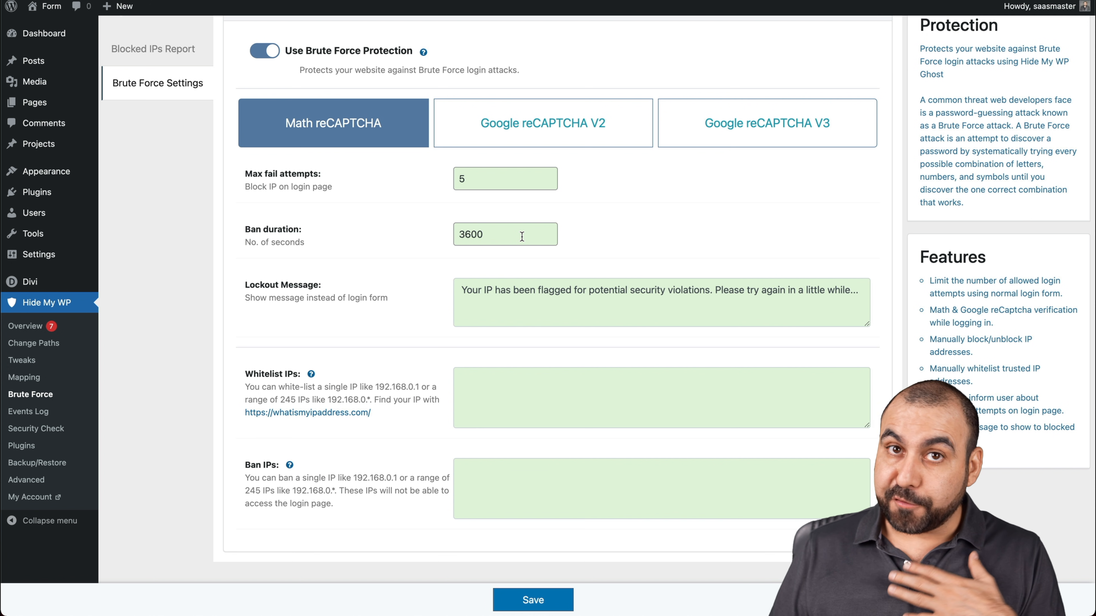
pyautogui.click(505, 178)
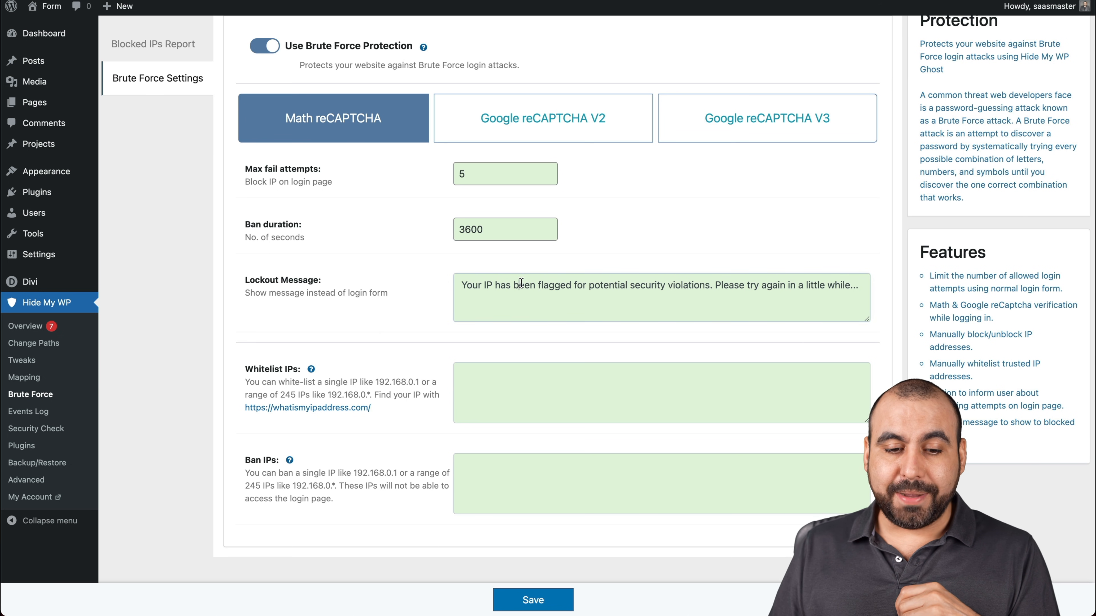
pyautogui.click(657, 287)
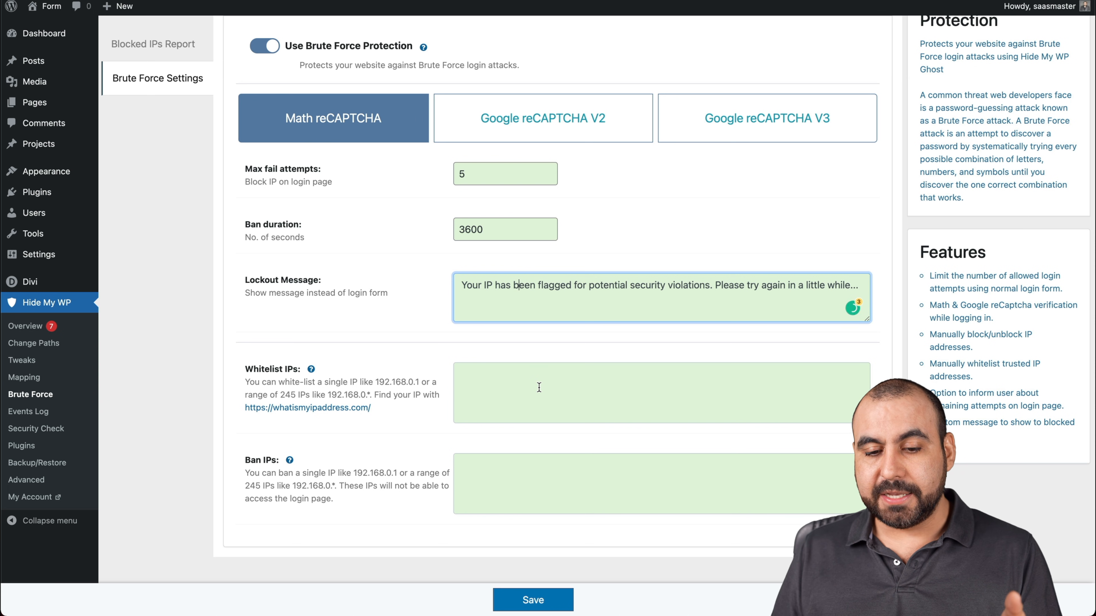
pyautogui.click(660, 392)
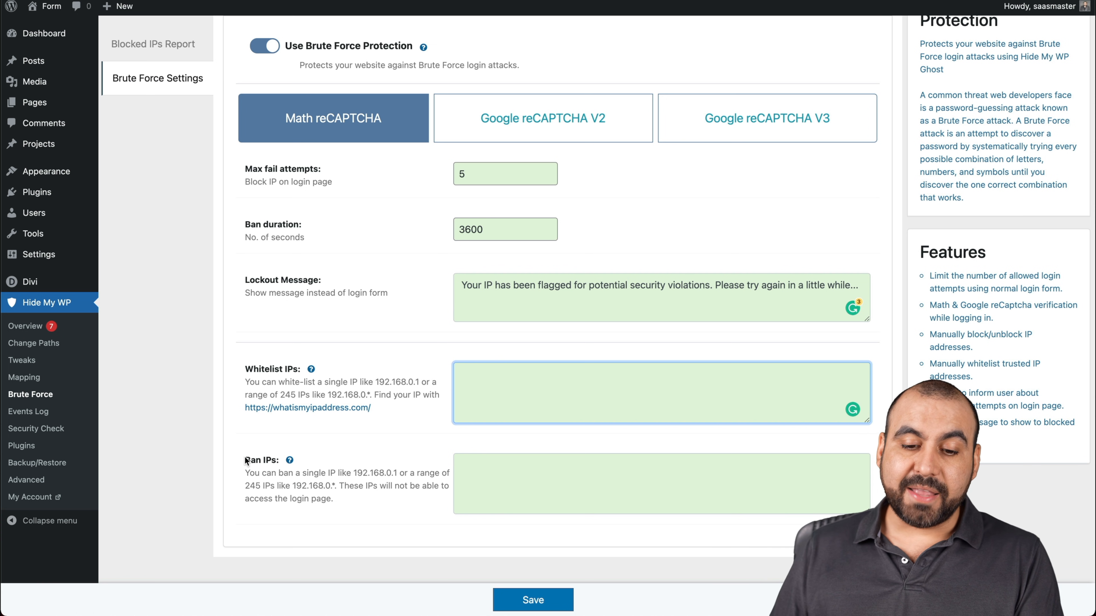
pyautogui.click(629, 483)
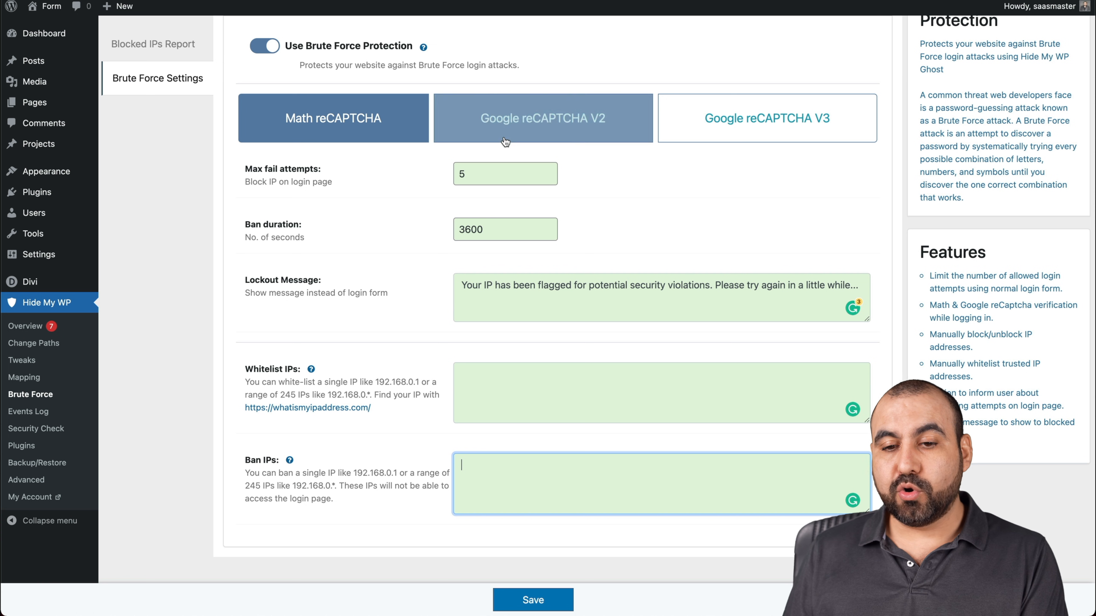
# Step: Set login verification to Google reCAPTCHA V2 after previewing V3
pyautogui.click(543, 118)
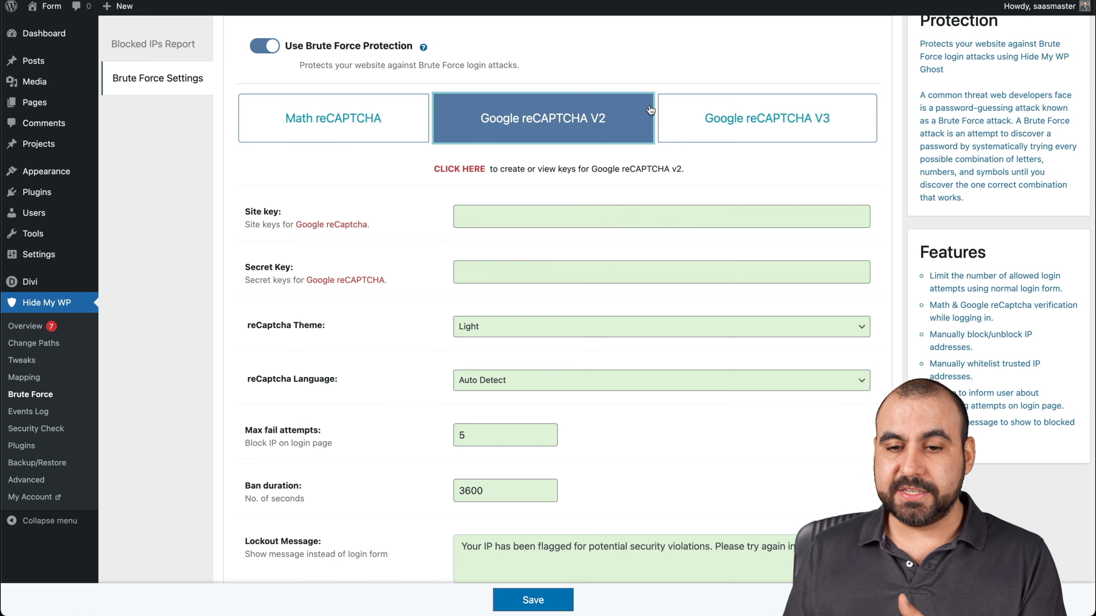
pyautogui.moveTo(594, 133)
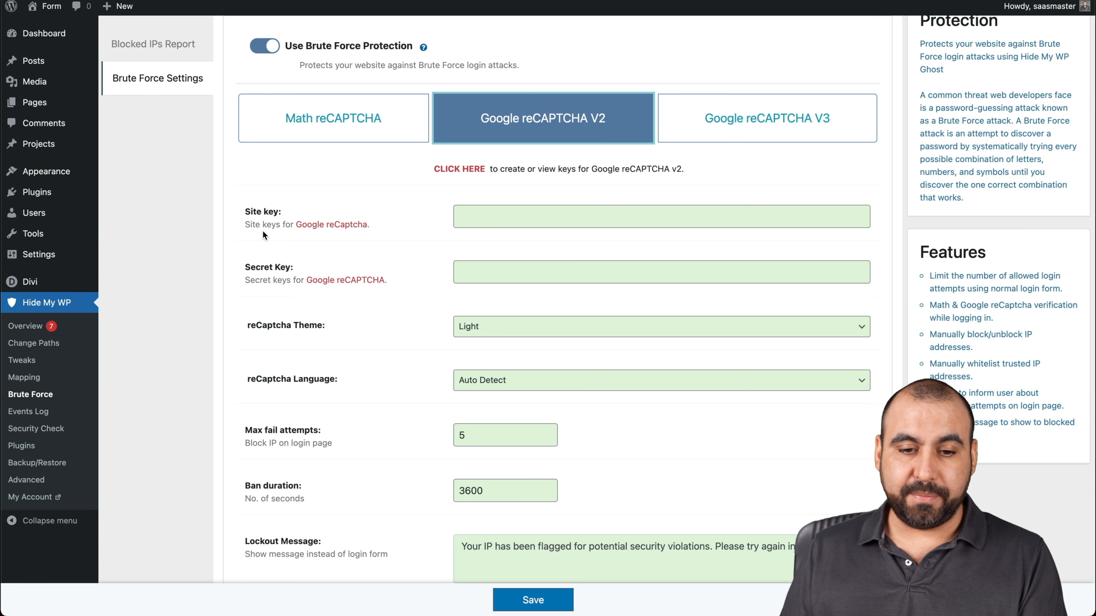
pyautogui.click(766, 118)
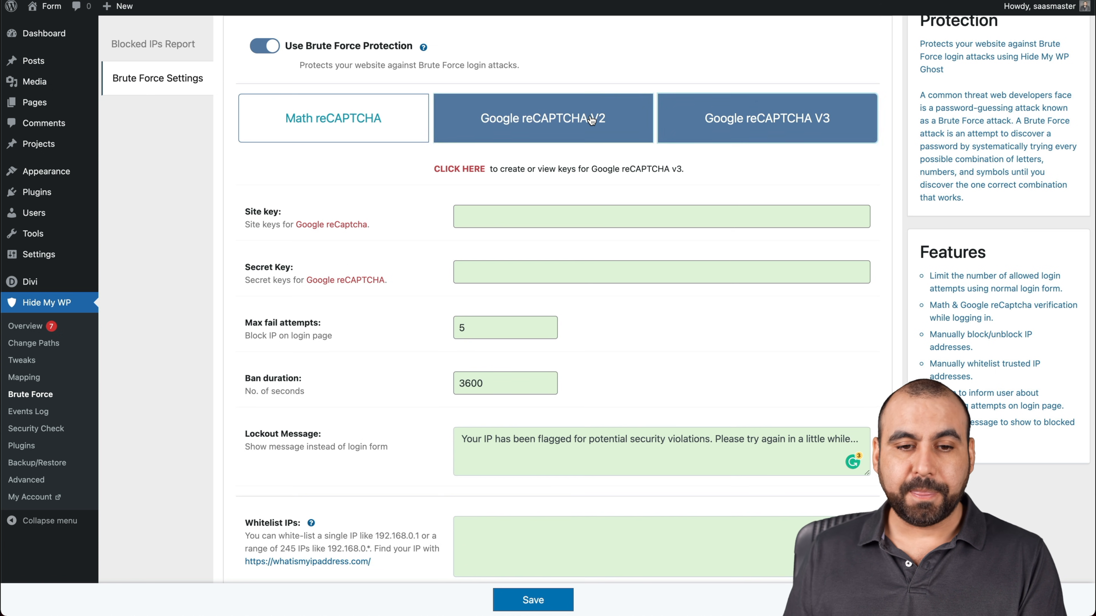
pyautogui.click(542, 118)
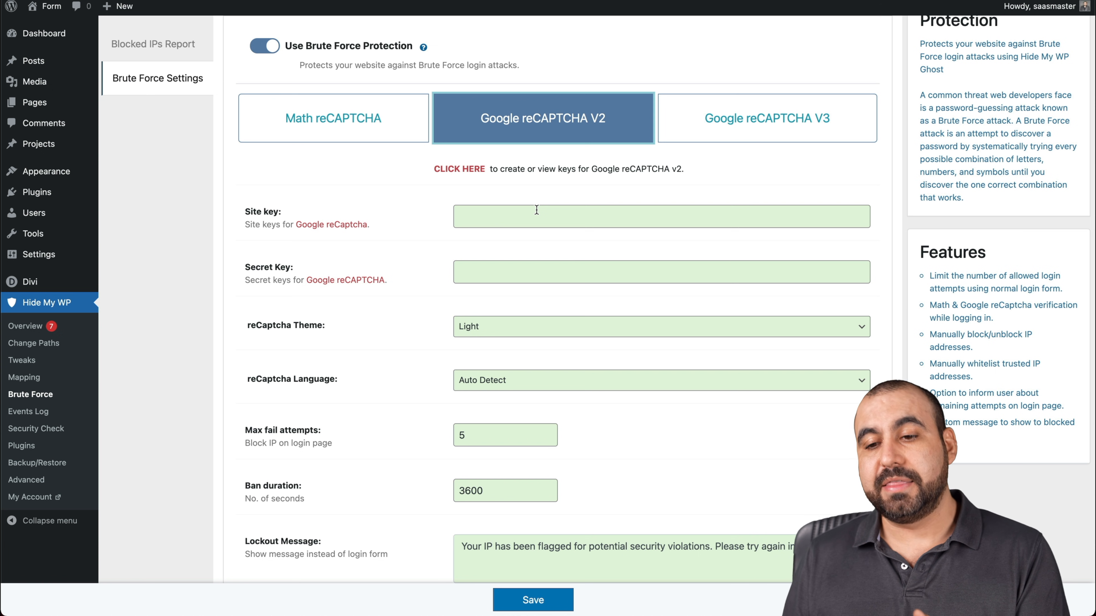
pyautogui.moveTo(177, 289)
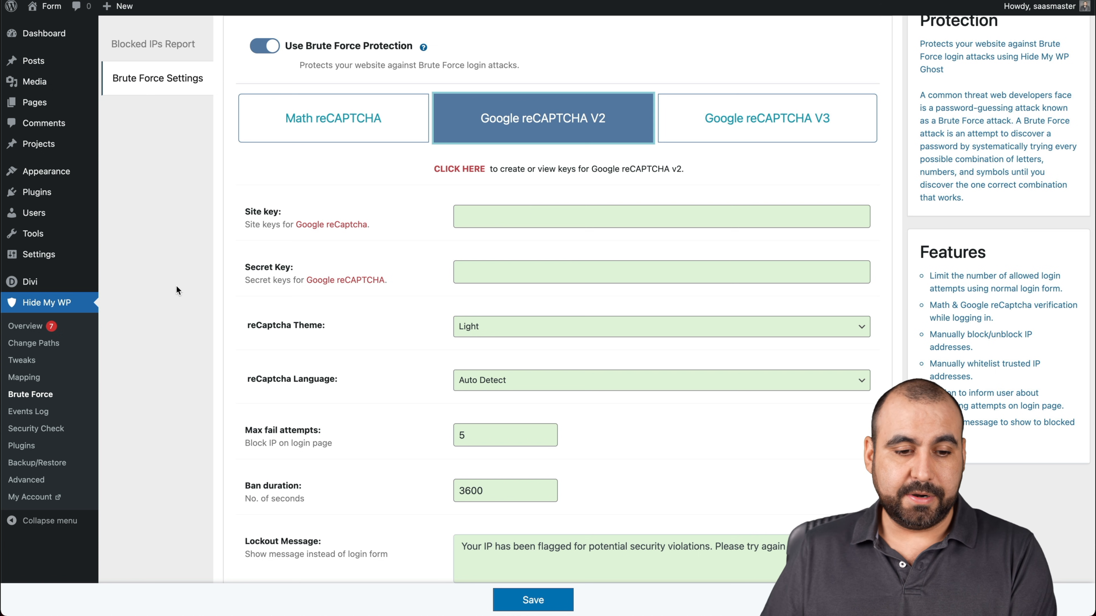
# Step: Go to the Events Log settings, where Log Users Events is still off
pyautogui.click(29, 411)
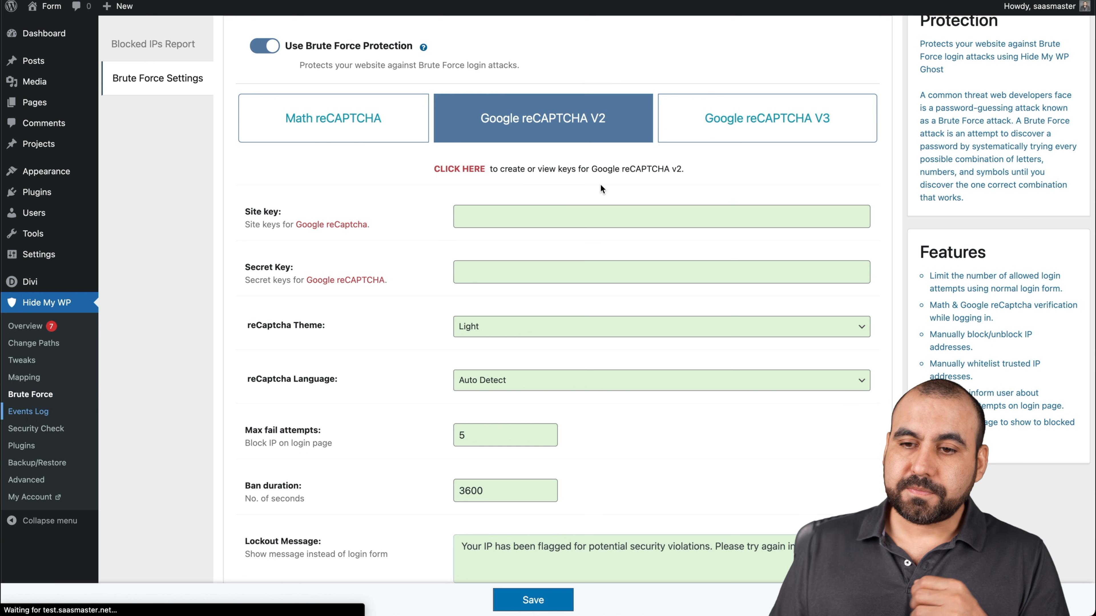
pyautogui.click(29, 411)
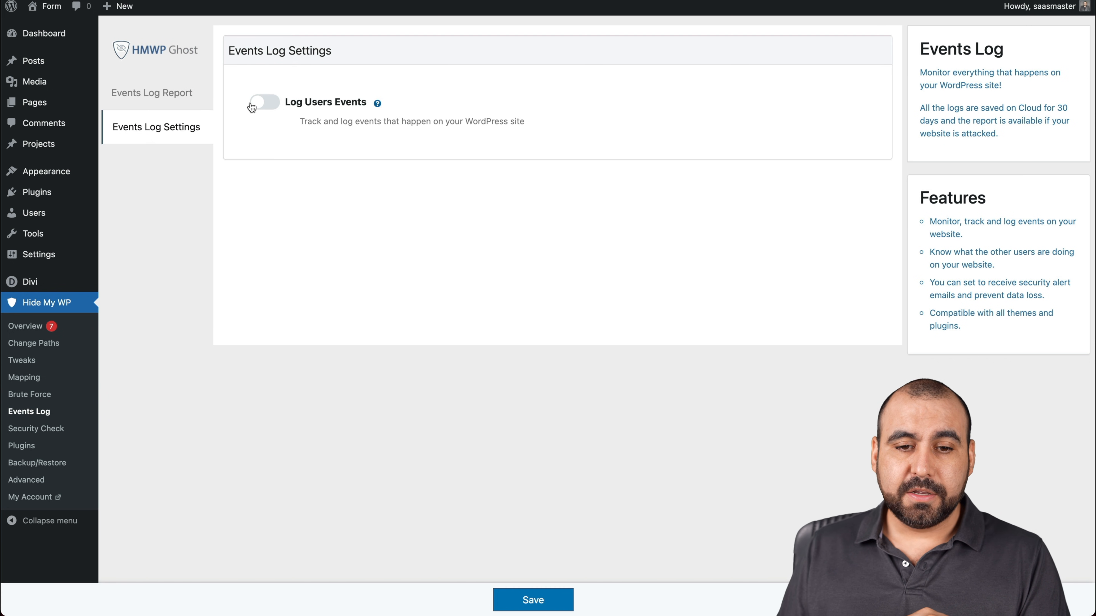
# Step: Toggle Log Users Events and its roles, then leave without saving for the Security Check page
pyautogui.click(264, 102)
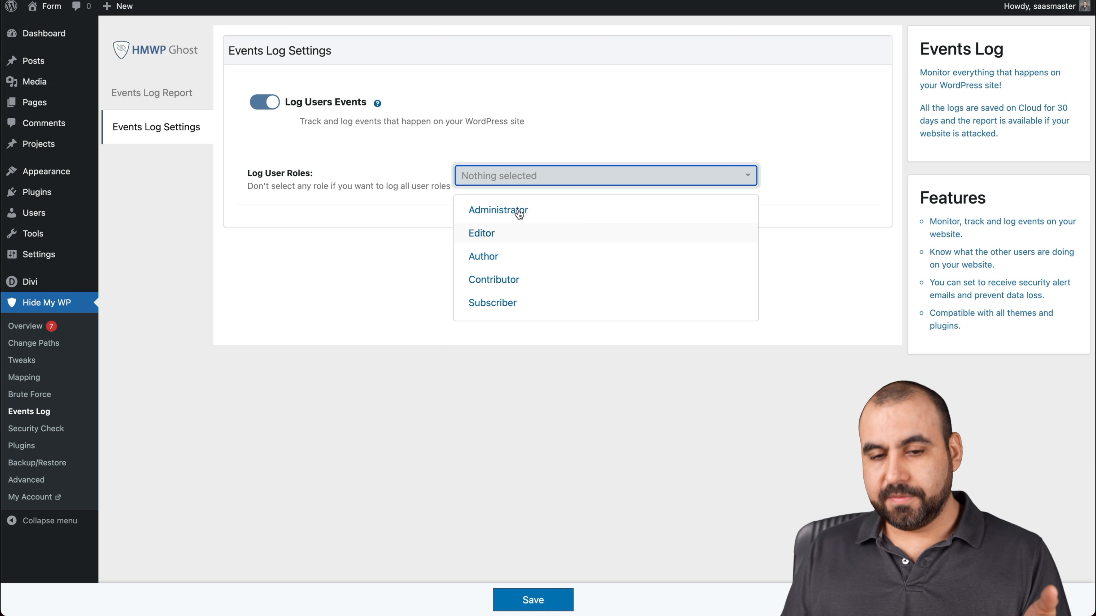
pyautogui.click(604, 175)
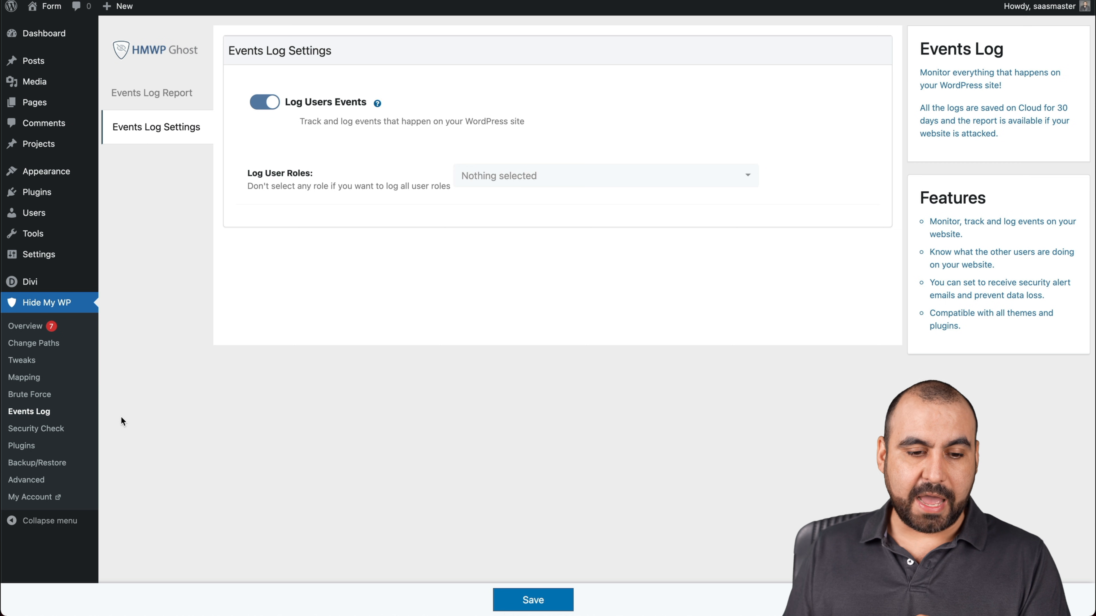
pyautogui.click(36, 428)
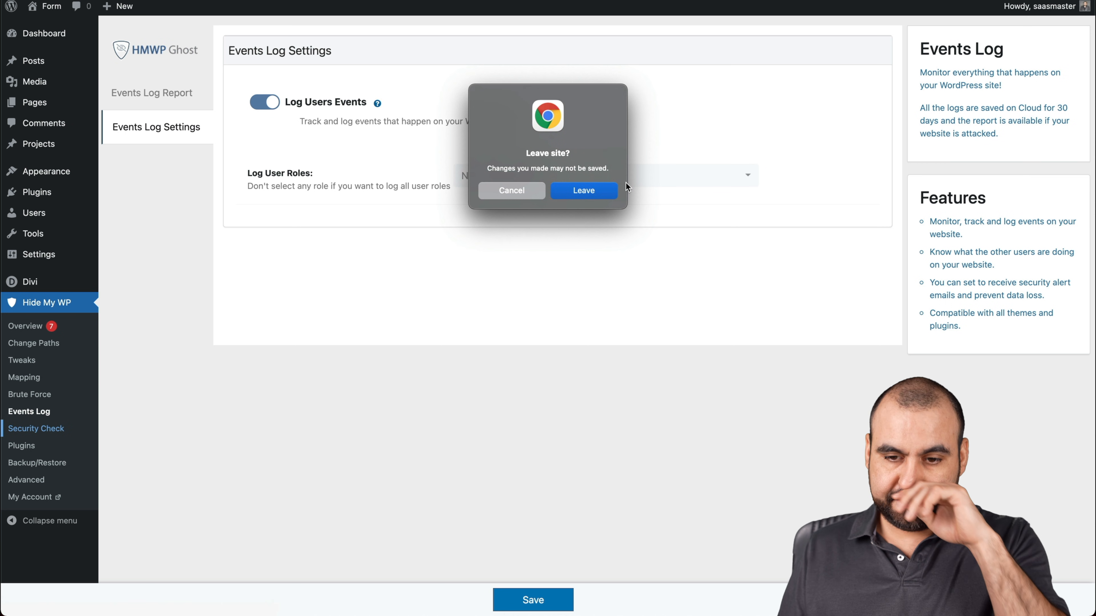
pyautogui.click(583, 190)
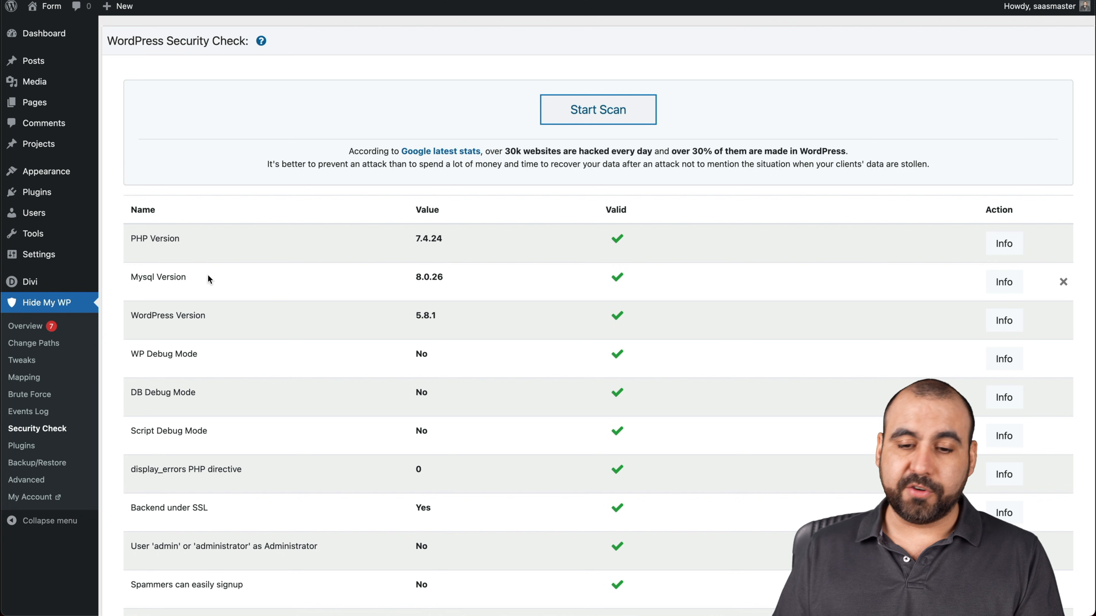
# Step: Review the Security Check table and the Security Keys Updated explanation, then dismiss it
pyautogui.scroll(-3)
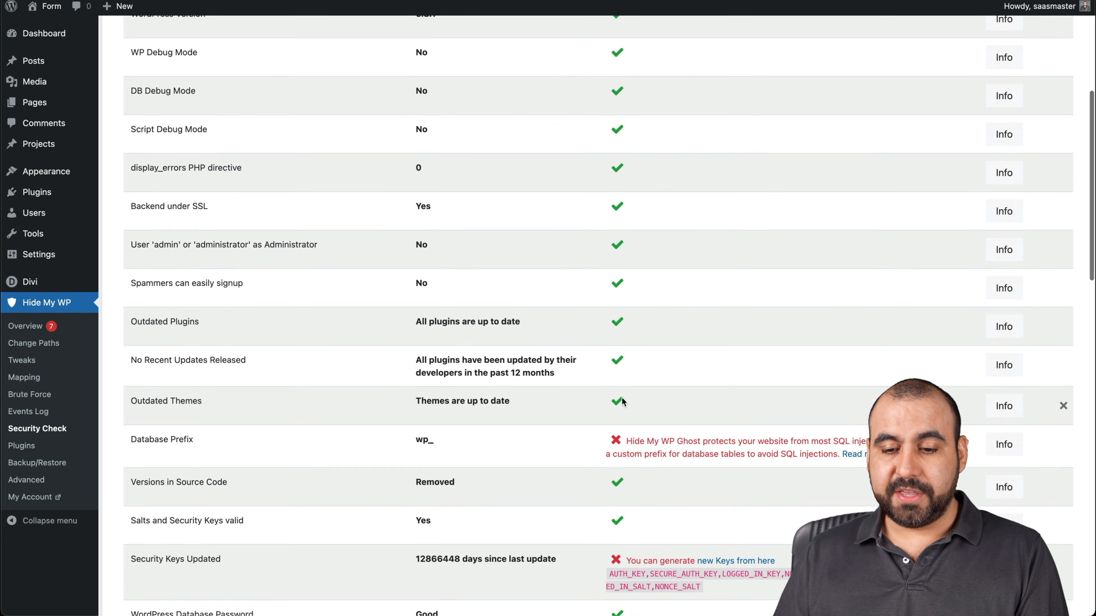
pyautogui.scroll(-3)
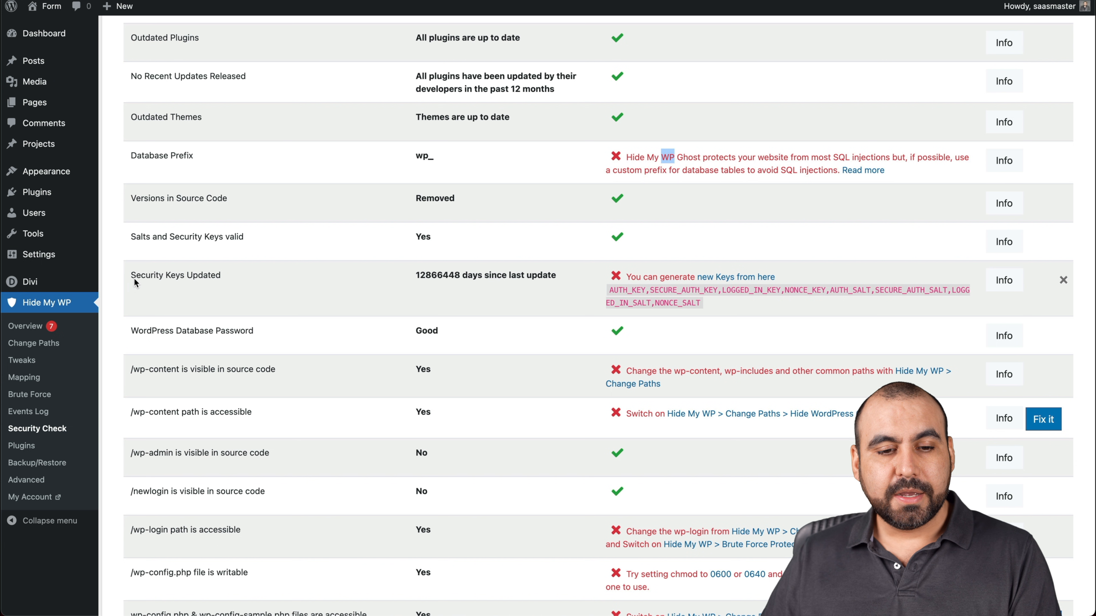
pyautogui.moveTo(699, 300)
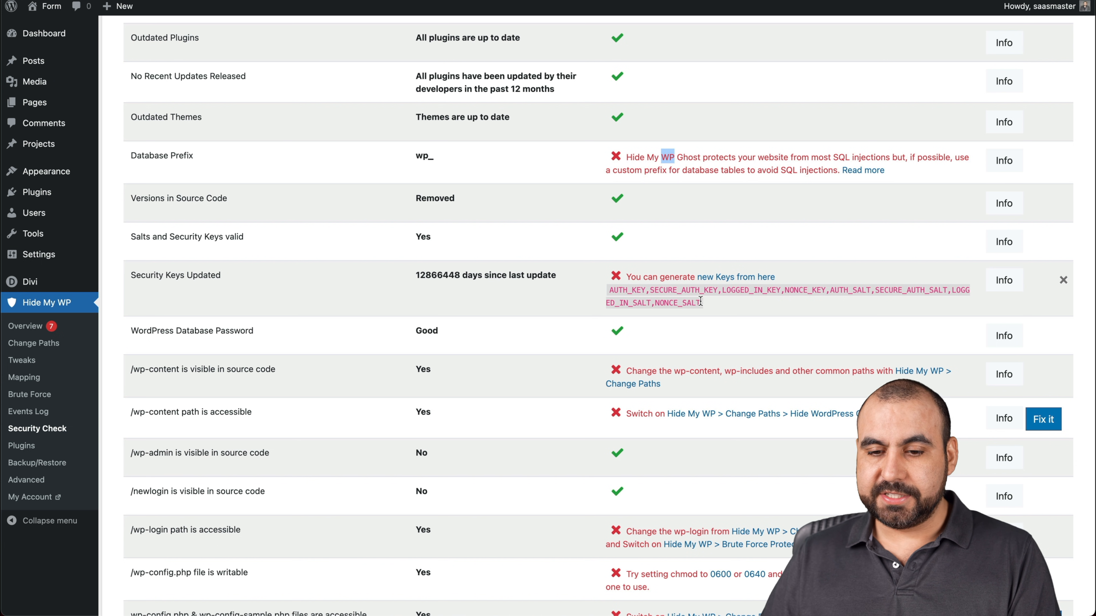
pyautogui.scroll(-3)
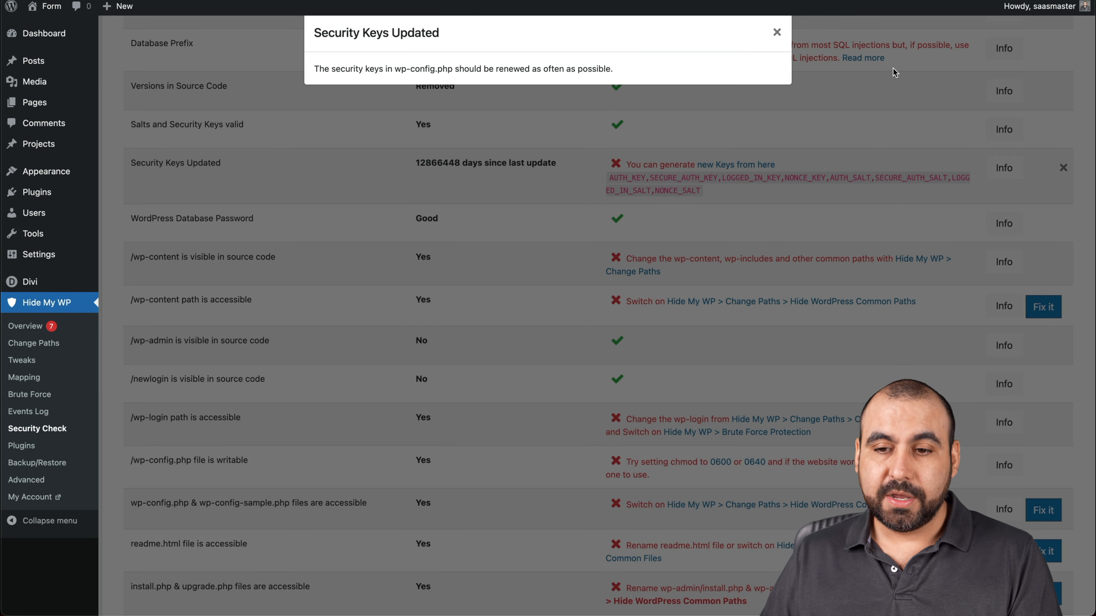
pyautogui.click(776, 32)
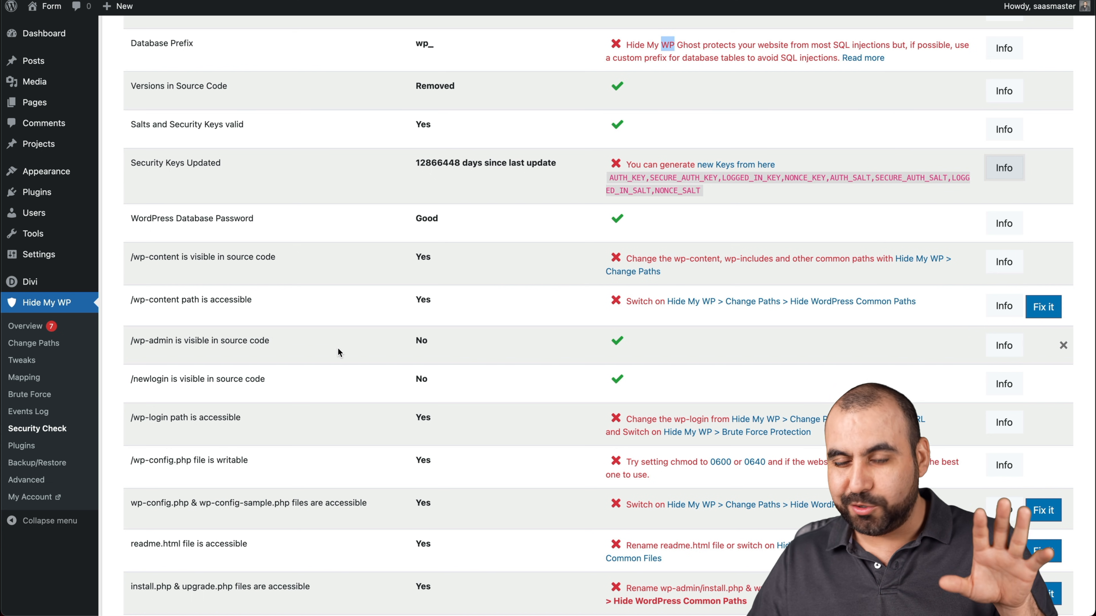
# Step: Continue through the remaining security check results and move on to Recommended Plugins
pyautogui.scroll(-3)
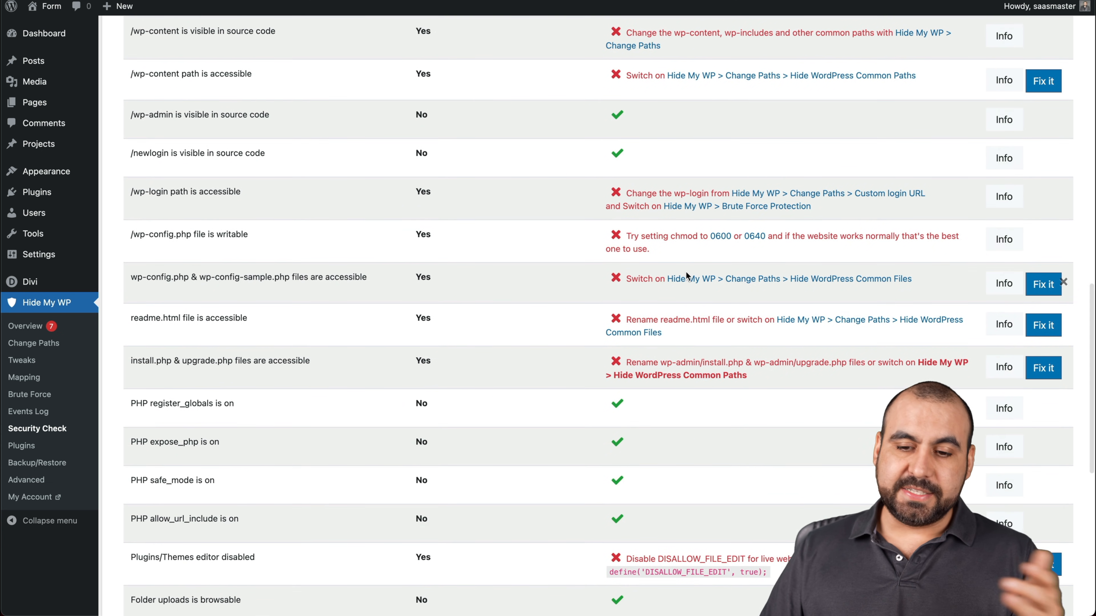
pyautogui.scroll(-3)
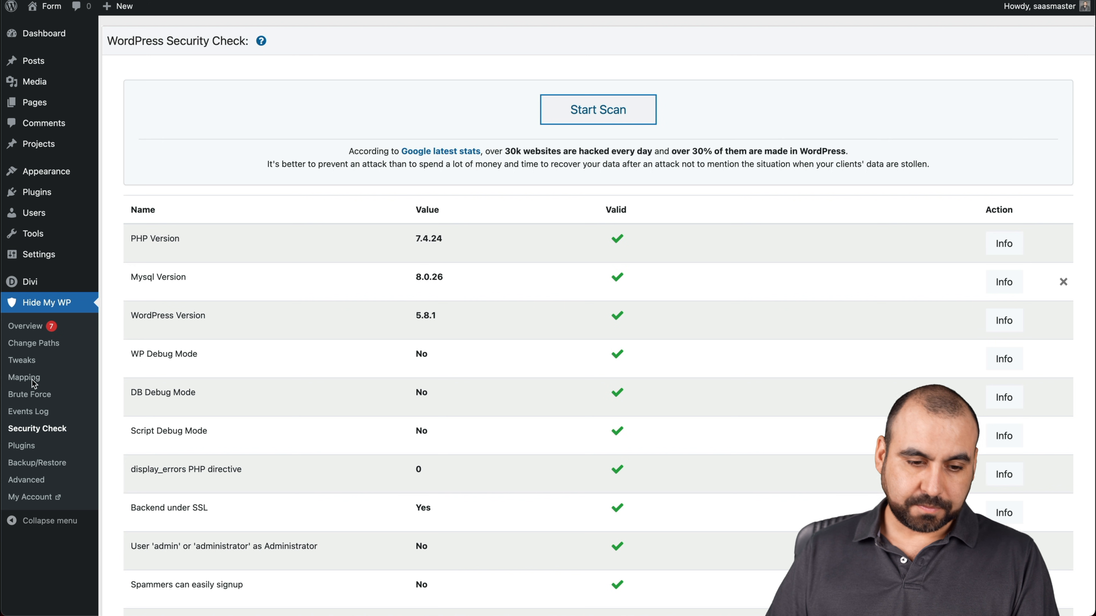
pyautogui.click(21, 445)
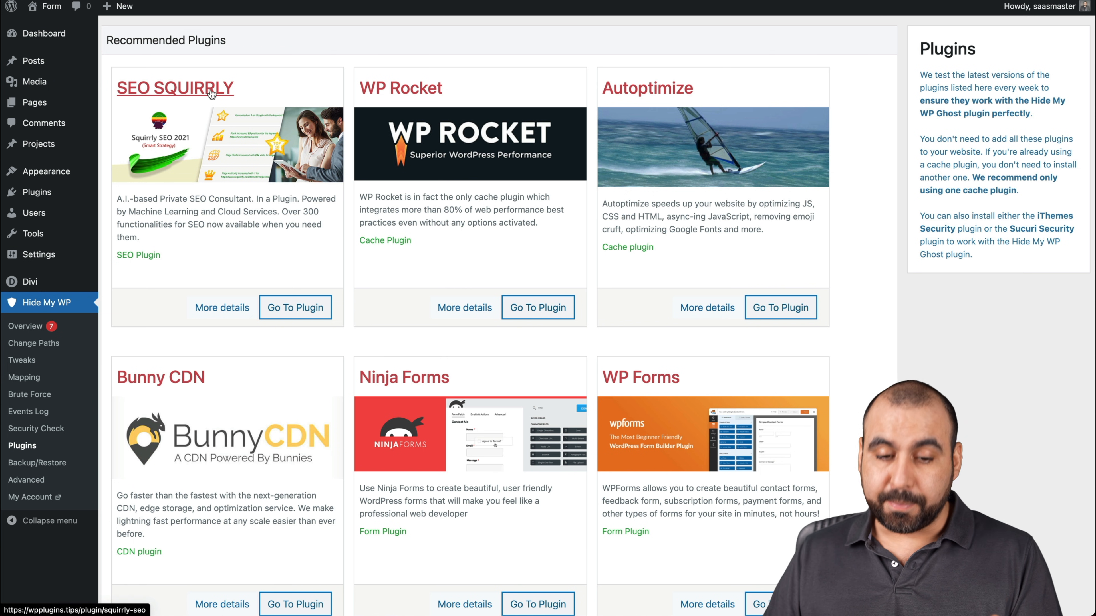
# Step: Browse the Recommended Plugins cards down to iThemes Security, Sucuri, Elementor and Polylang
pyautogui.scroll(-3)
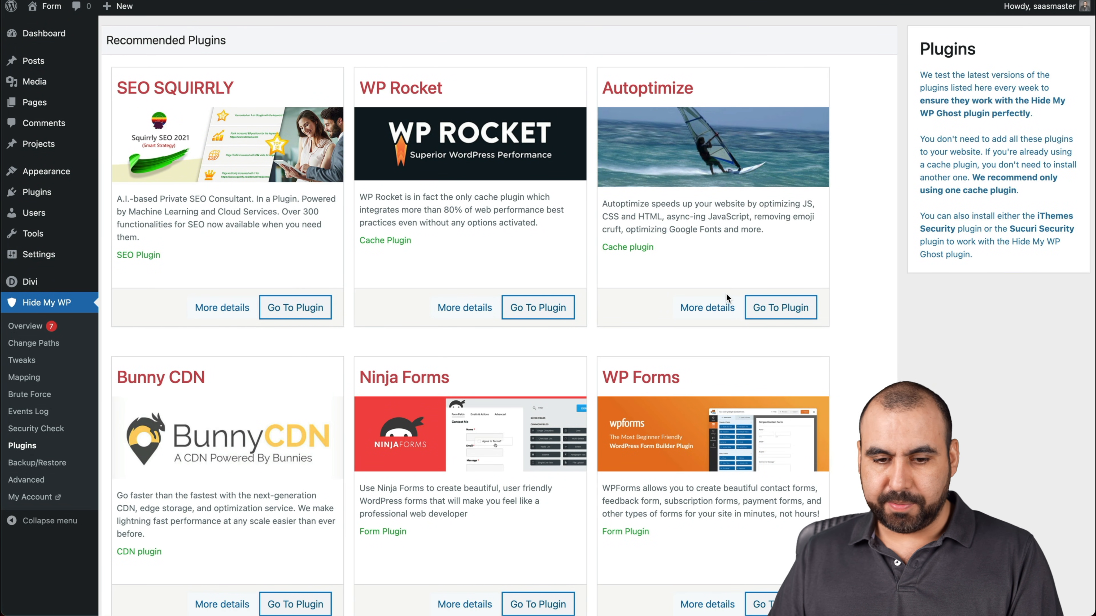
pyautogui.scroll(-3)
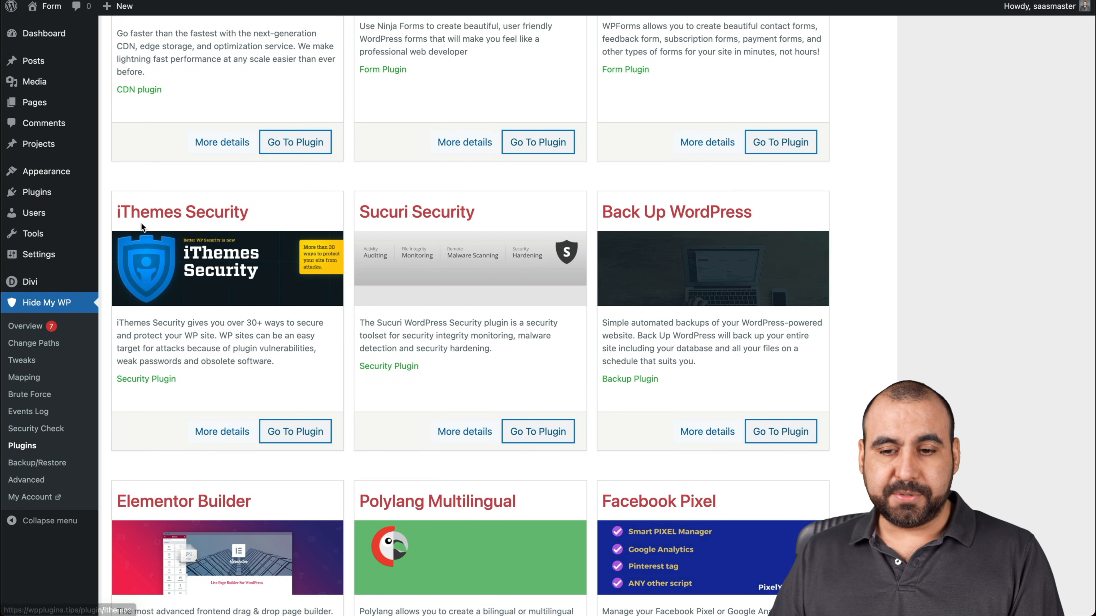
pyautogui.scroll(-3)
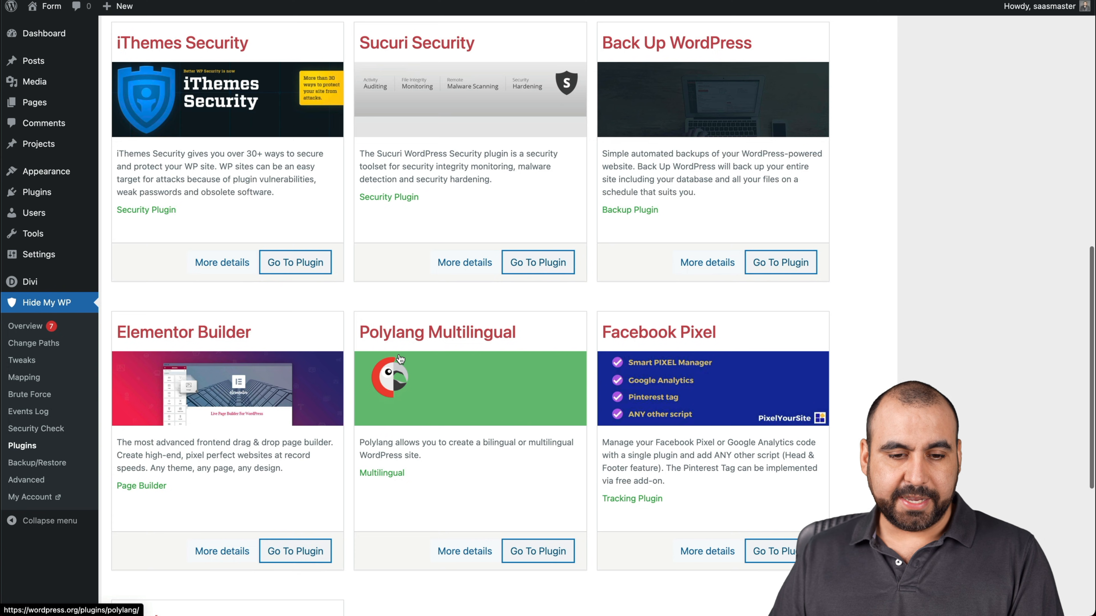
pyautogui.scroll(-3)
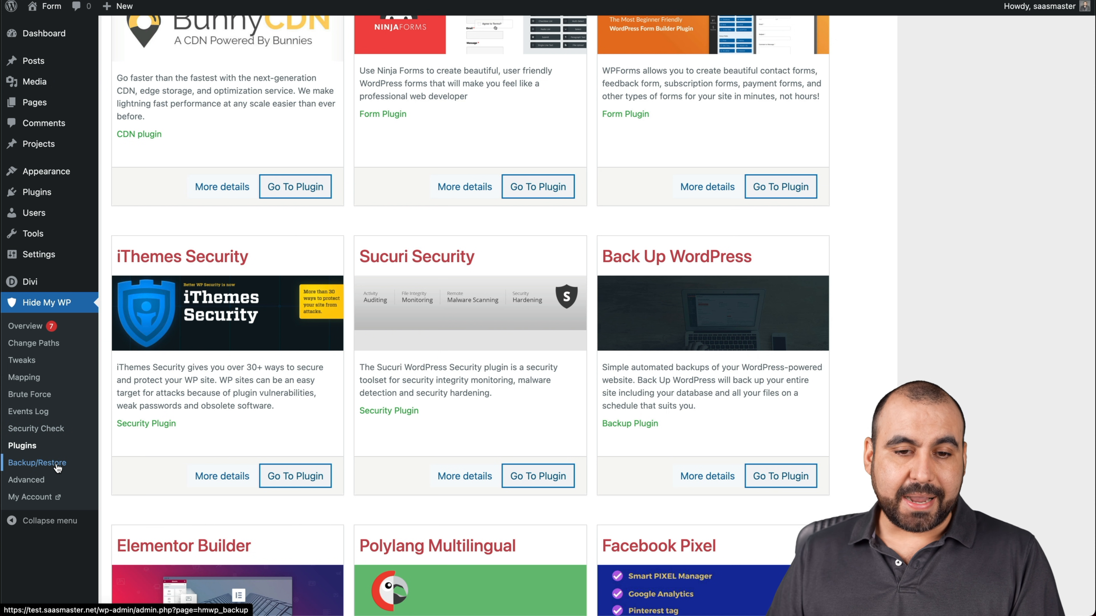
# Step: Bring up the Backup/Restore Settings page for the plugin's configuration
pyautogui.click(36, 462)
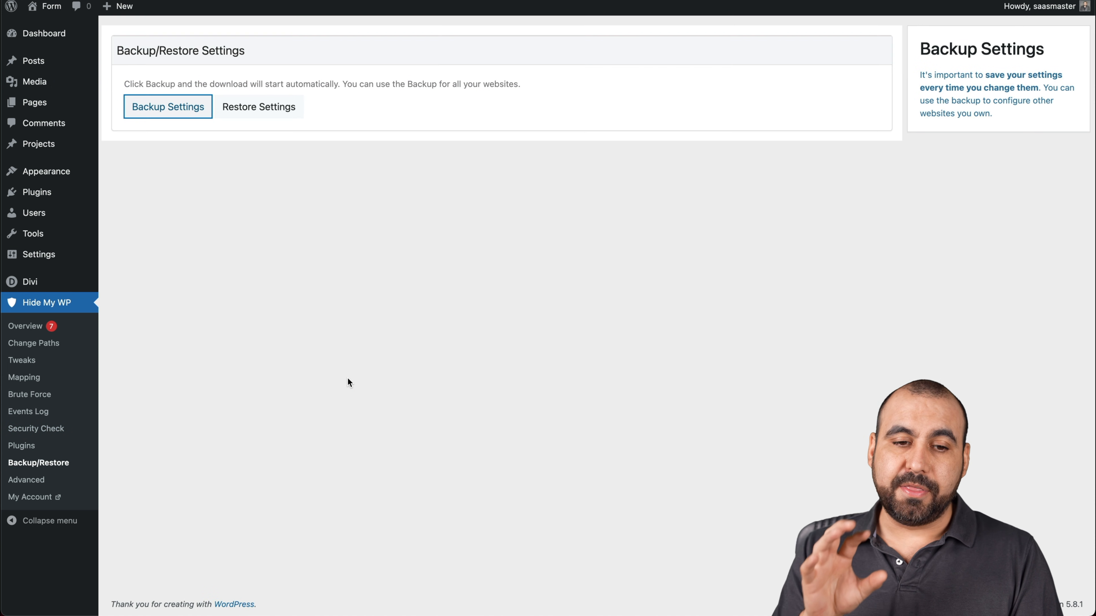
pyautogui.moveTo(252, 187)
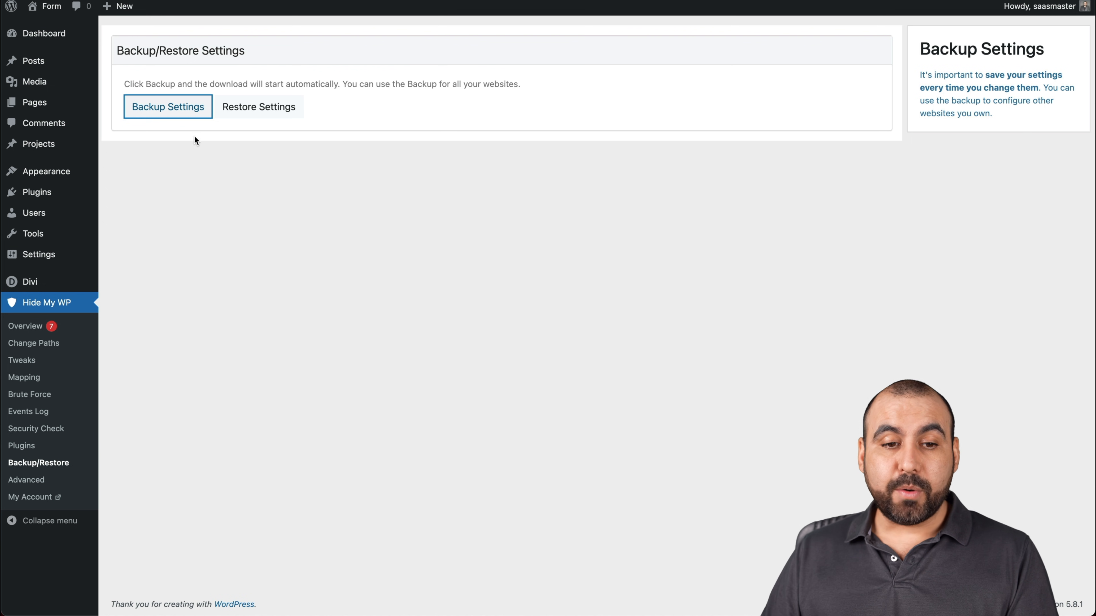
pyautogui.moveTo(199, 167)
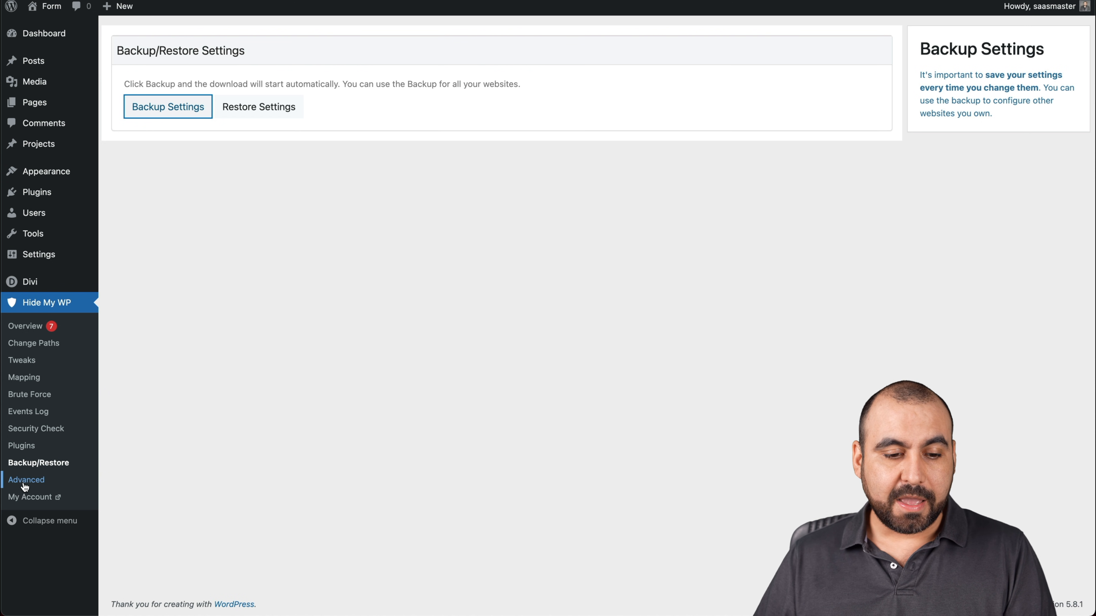
# Step: Review the Advanced Rollback Settings, Compatibility and Email Notification options (notification off)
pyautogui.click(27, 479)
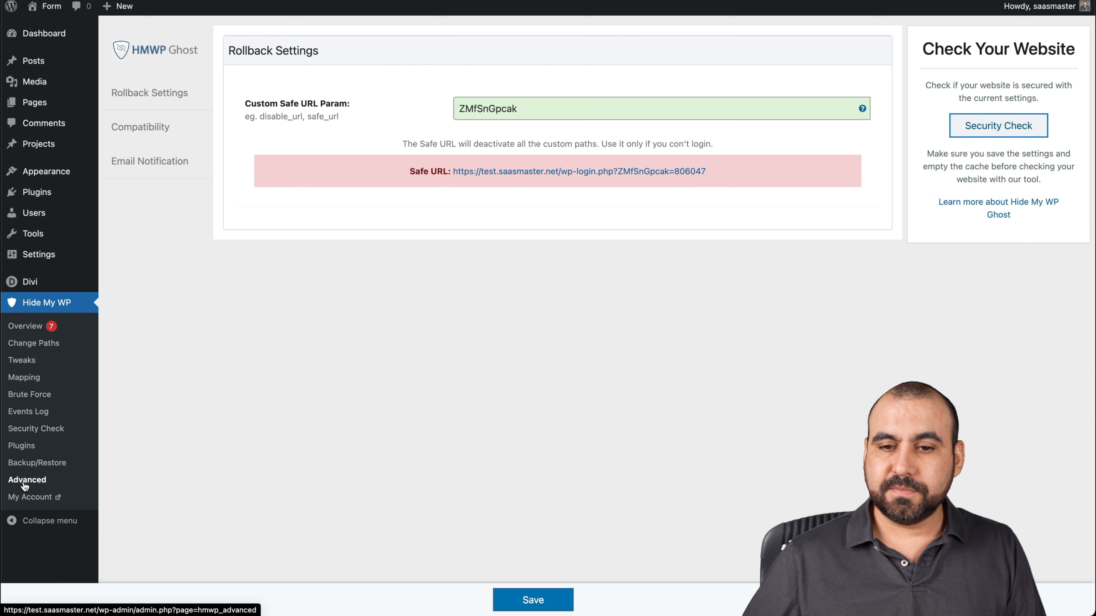
pyautogui.click(149, 92)
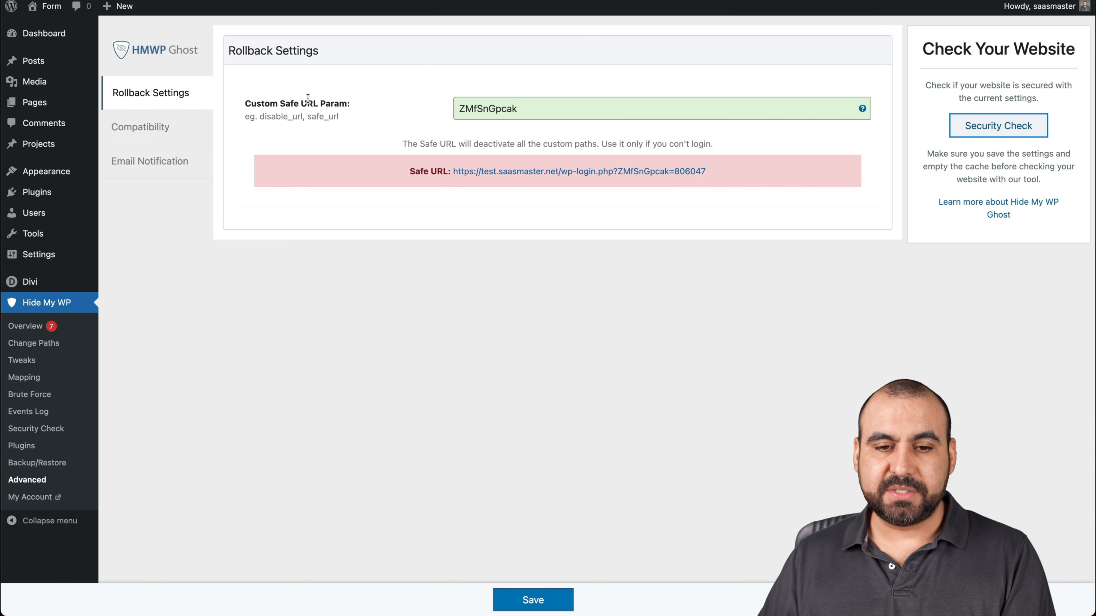
pyautogui.click(141, 127)
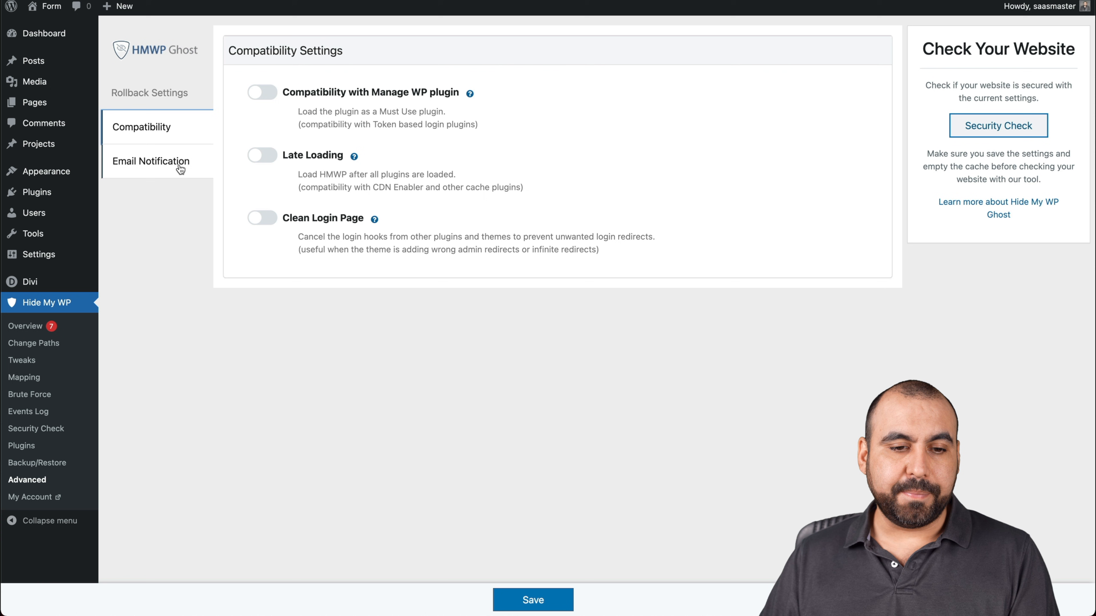
pyautogui.click(150, 161)
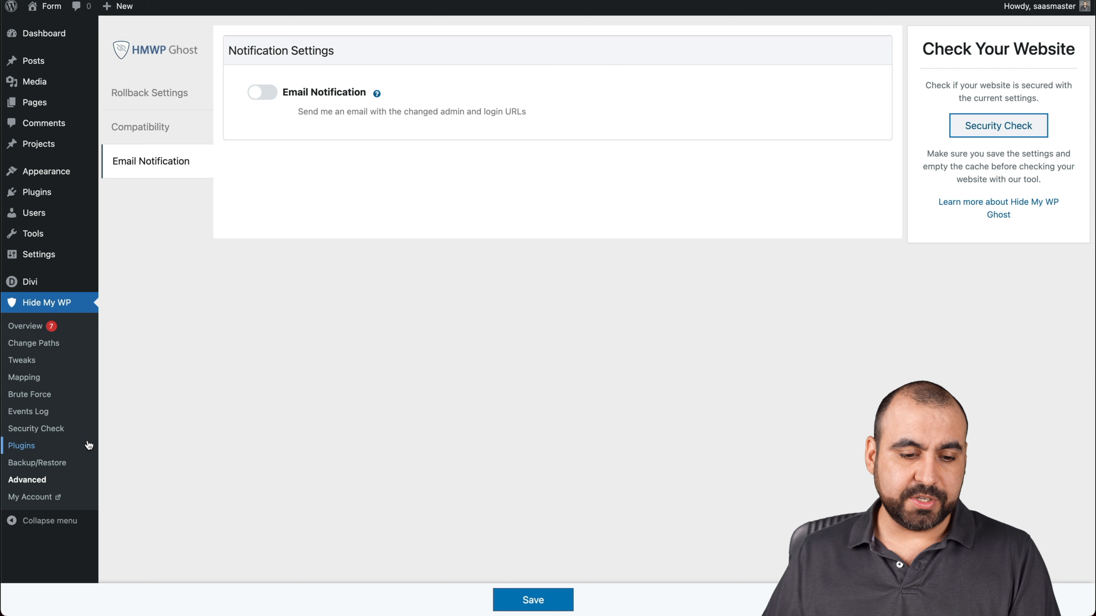
pyautogui.moveTo(30, 497)
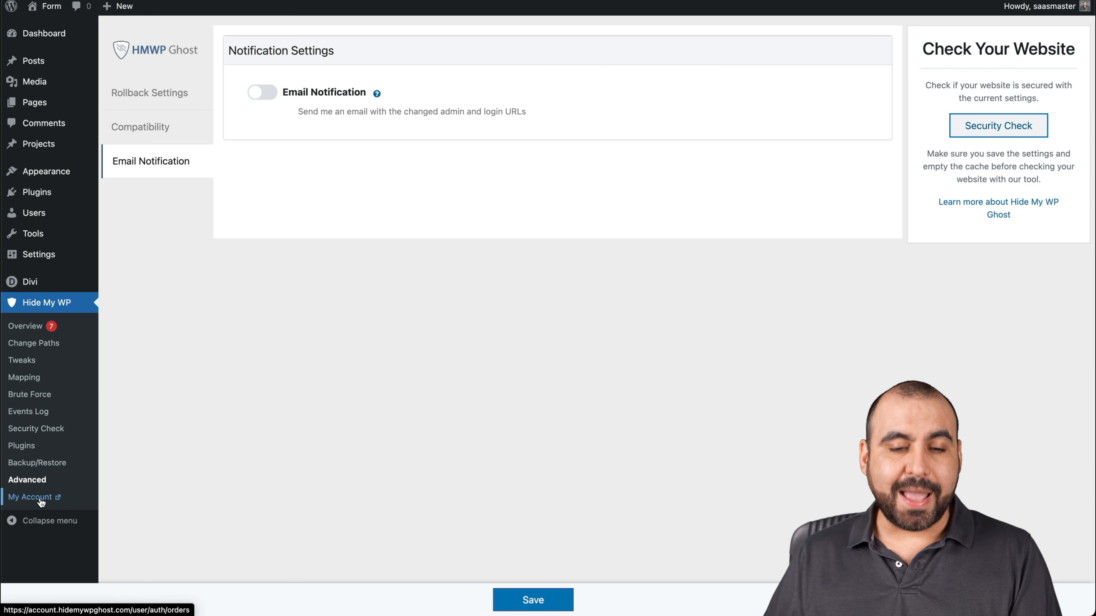
pyautogui.moveTo(548, 150)
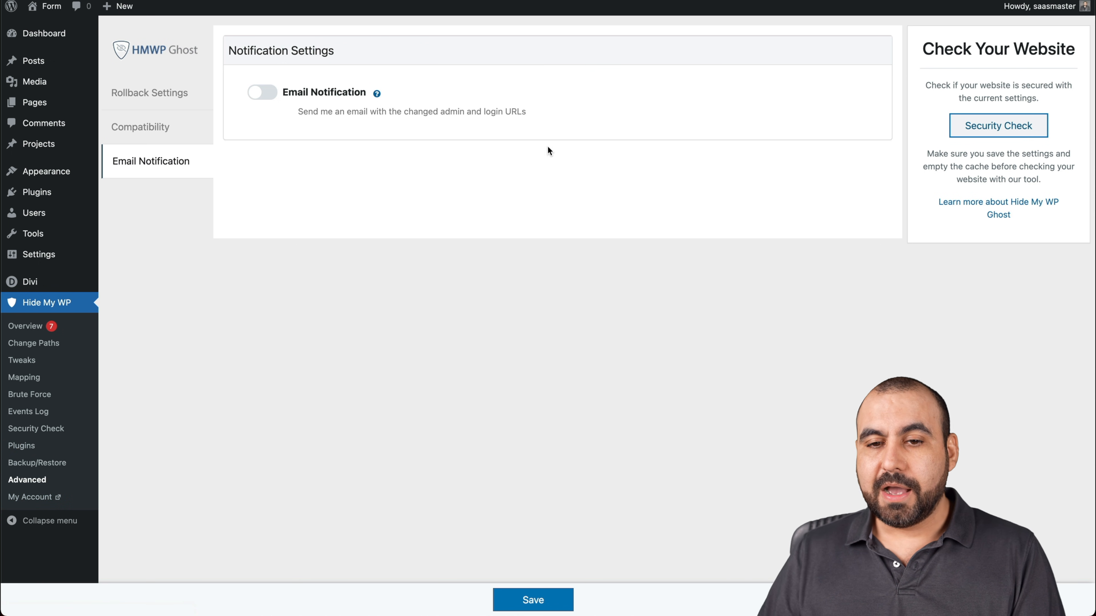
pyautogui.moveTo(610, 190)
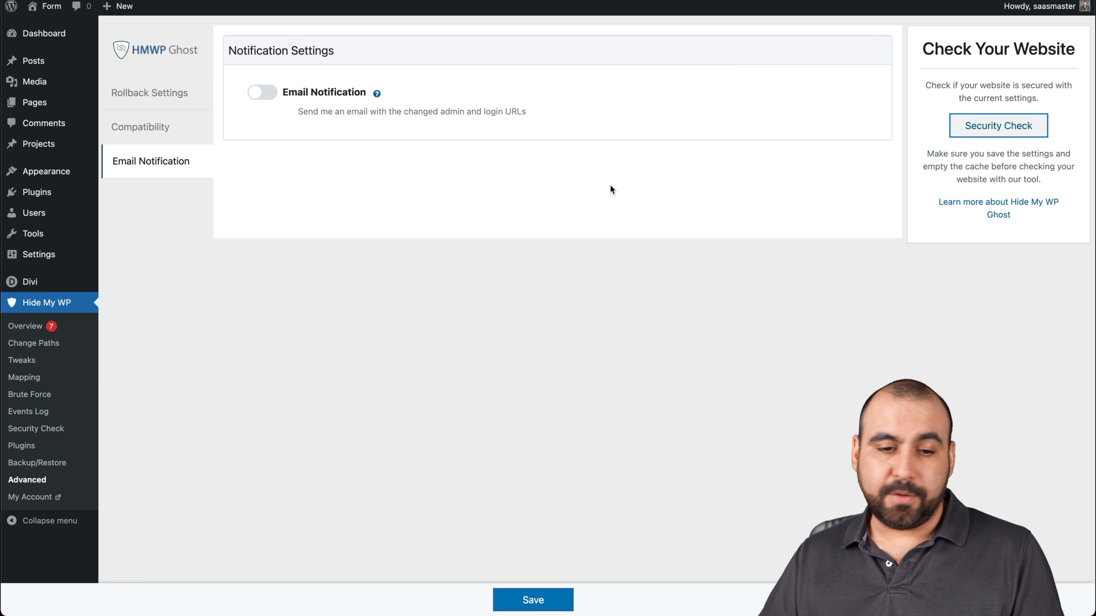